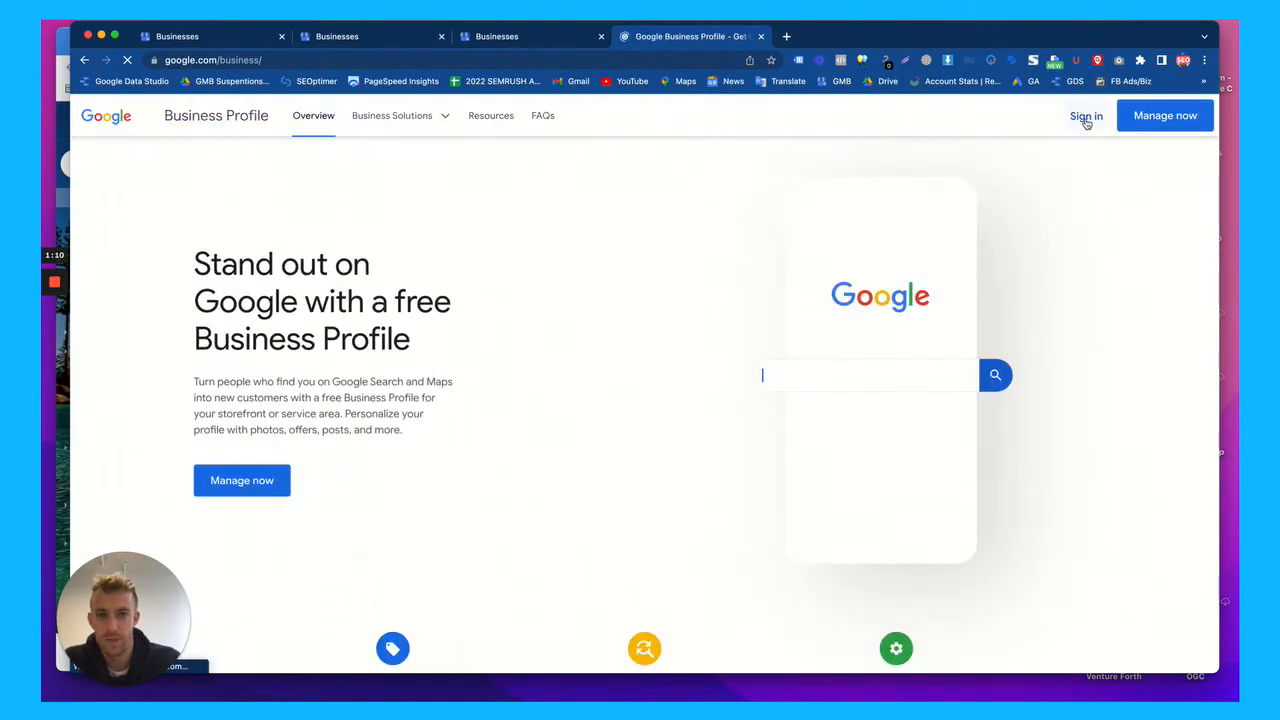
- Sign in and start adding a single new business from the Businesses list
left_click(1165, 115)
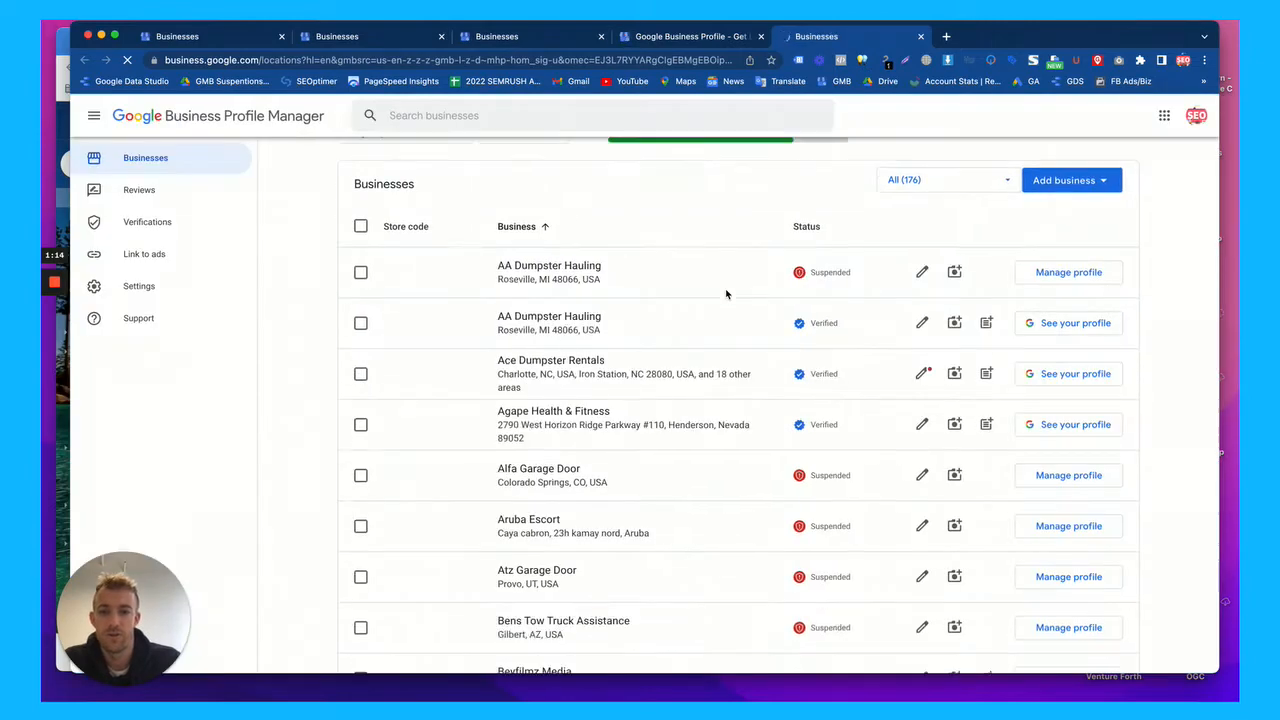
scroll("down", 3)
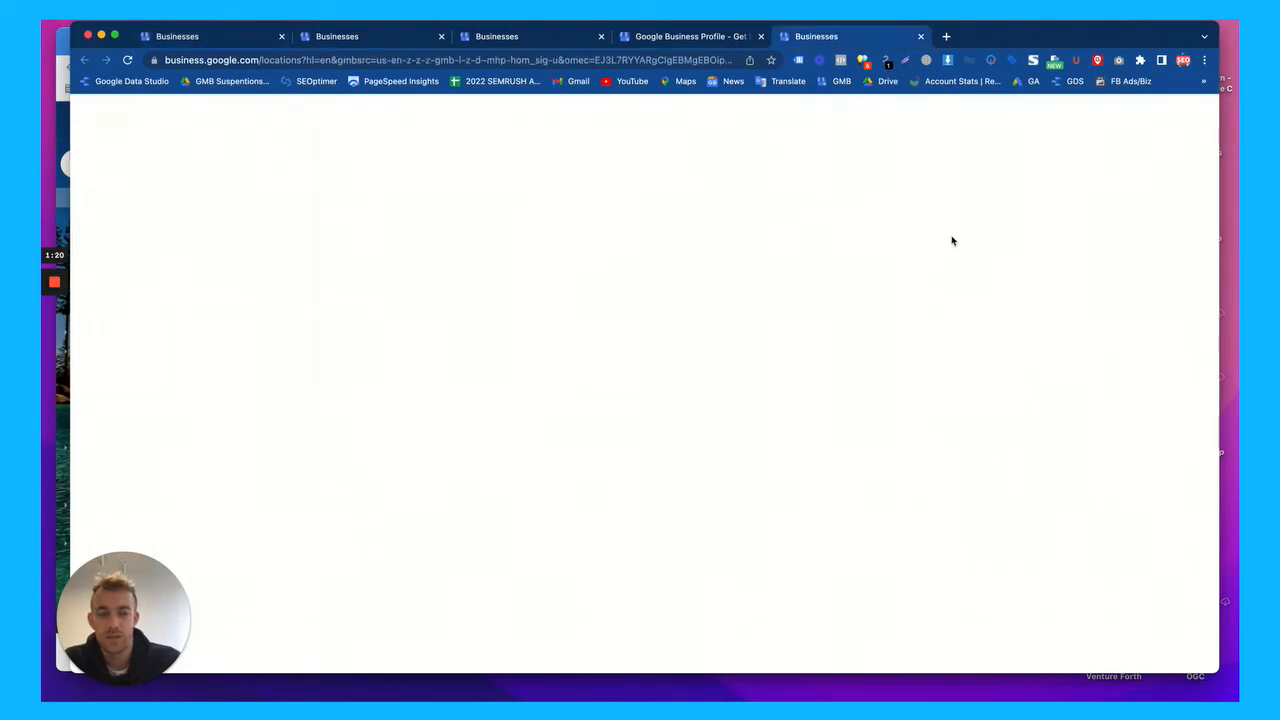
left_click(1070, 244)
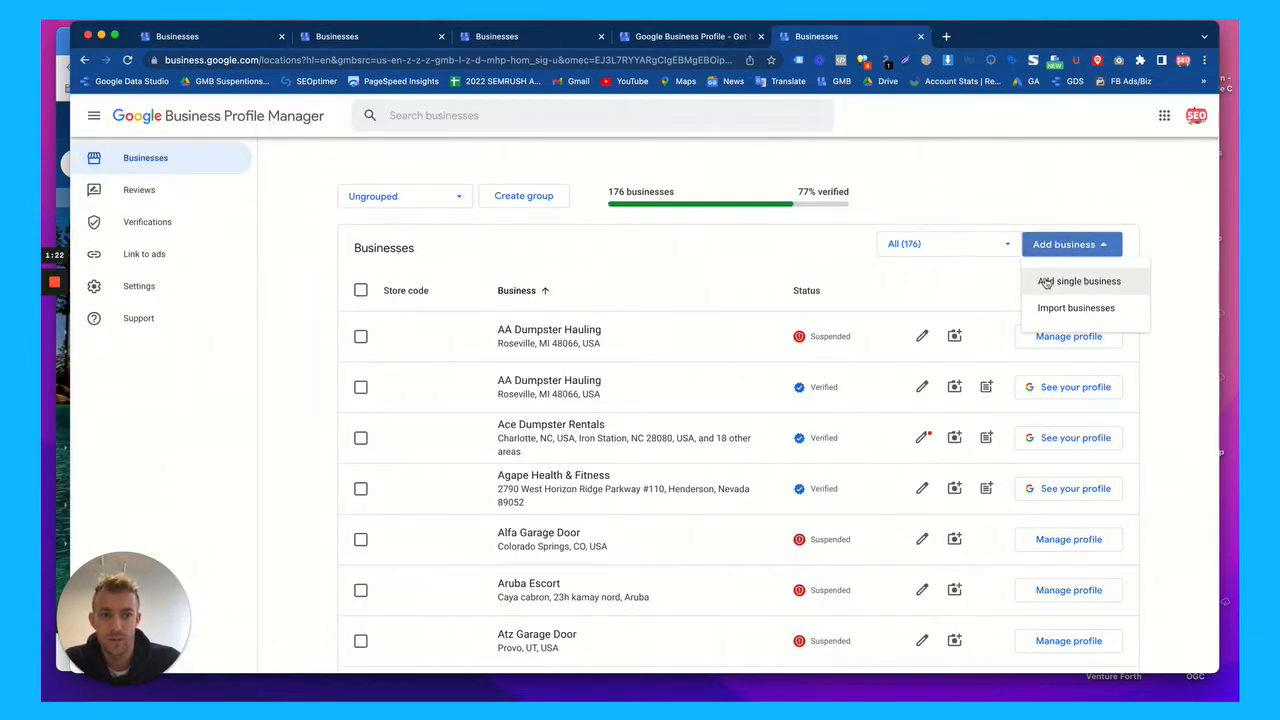
left_click(1079, 281)
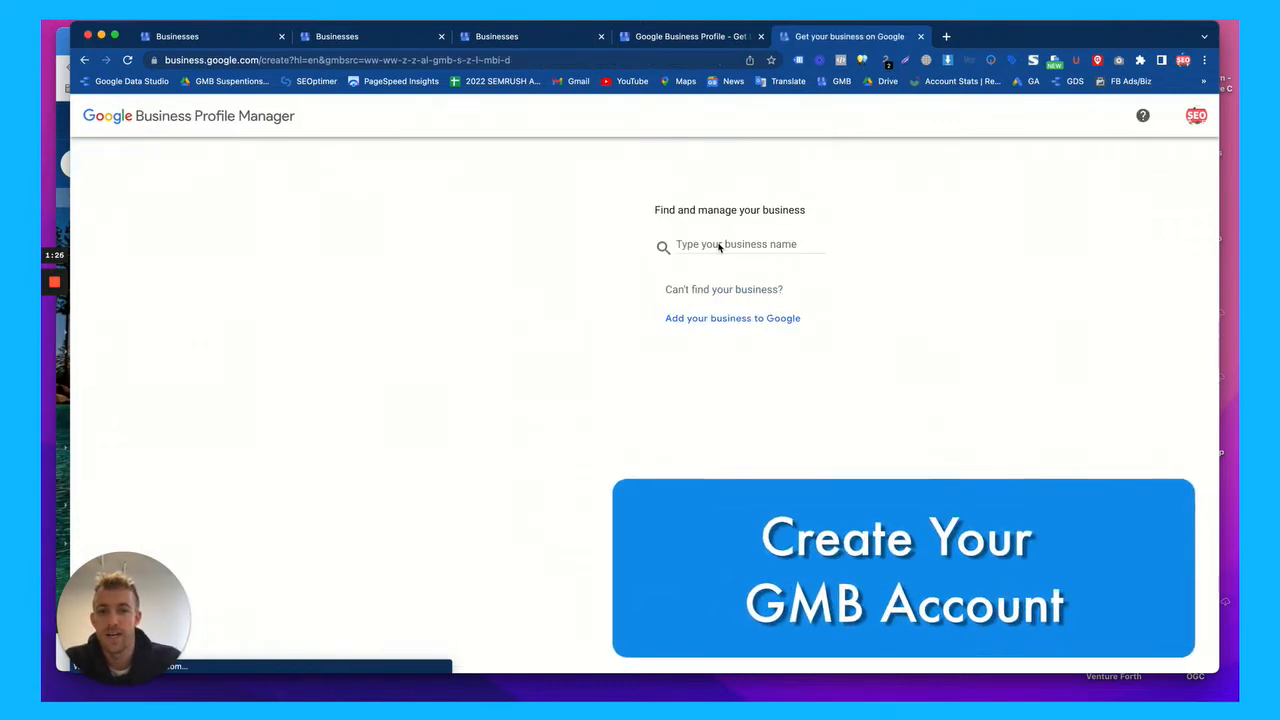
- Enter the business name Mac Frederick Marketing and choose the Marketing agency category
left_click(740, 244)
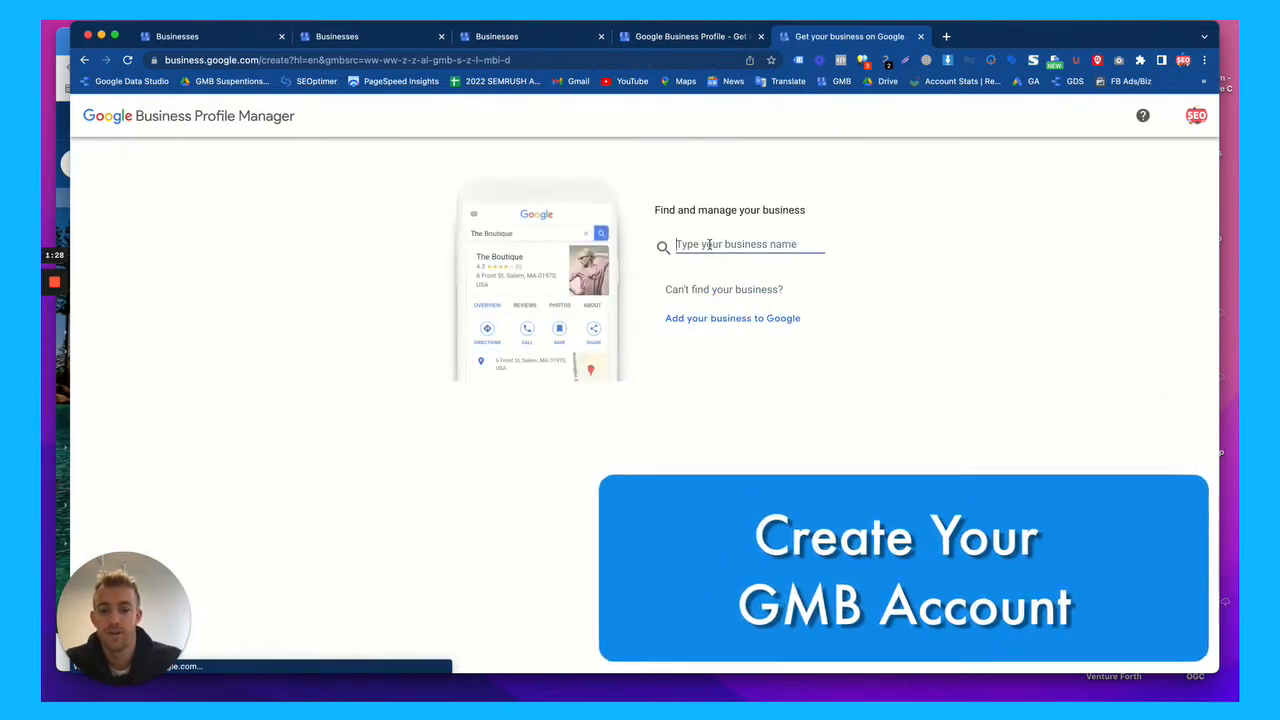
type("Mac FR")
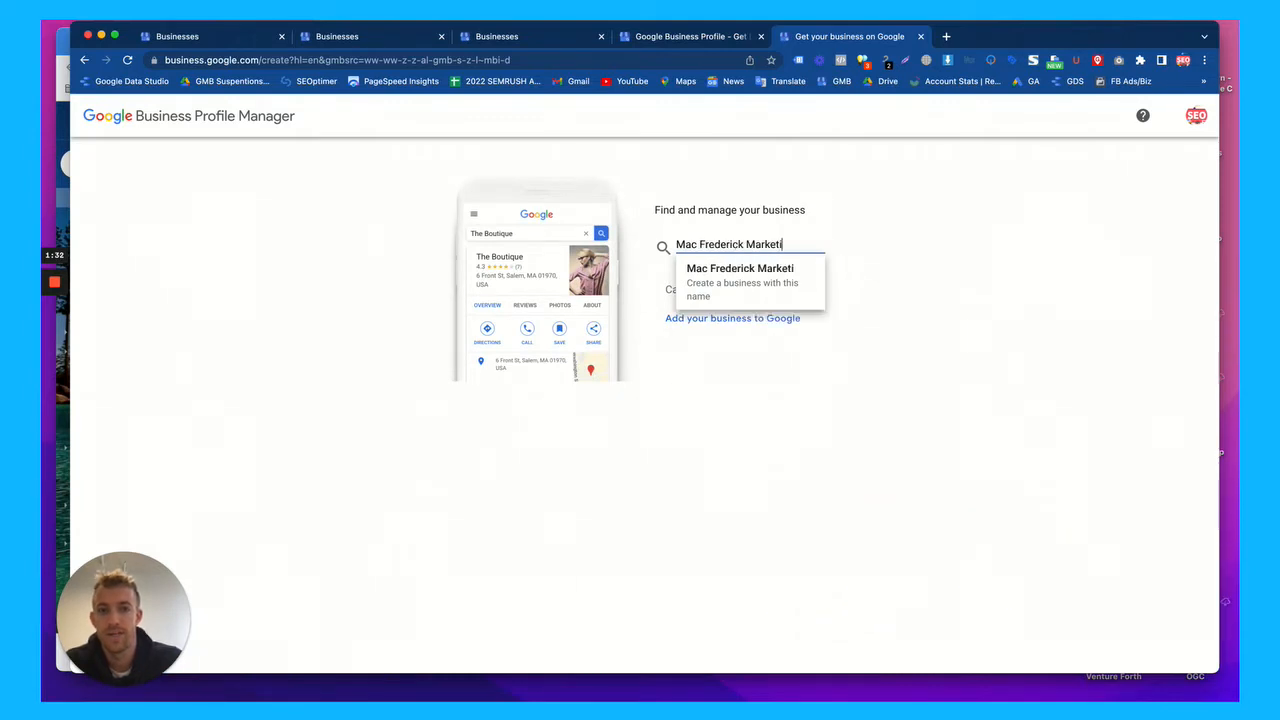
left_click(742, 282)
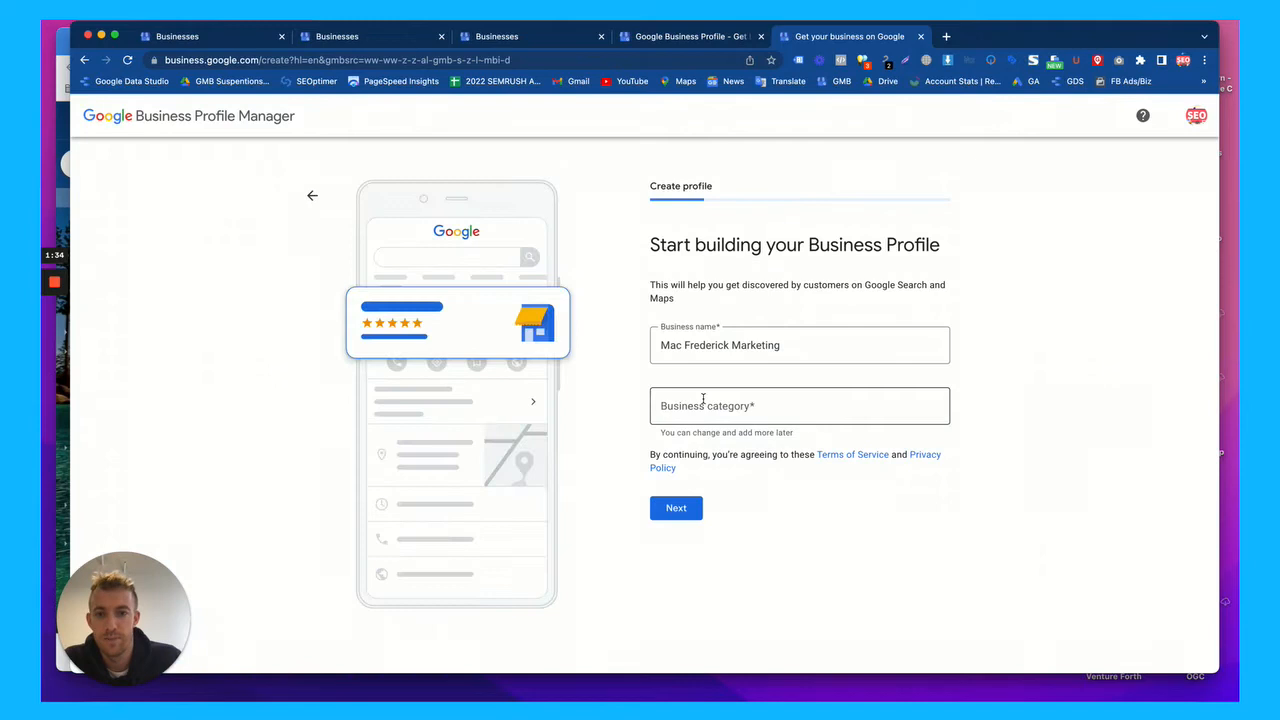
type("market")
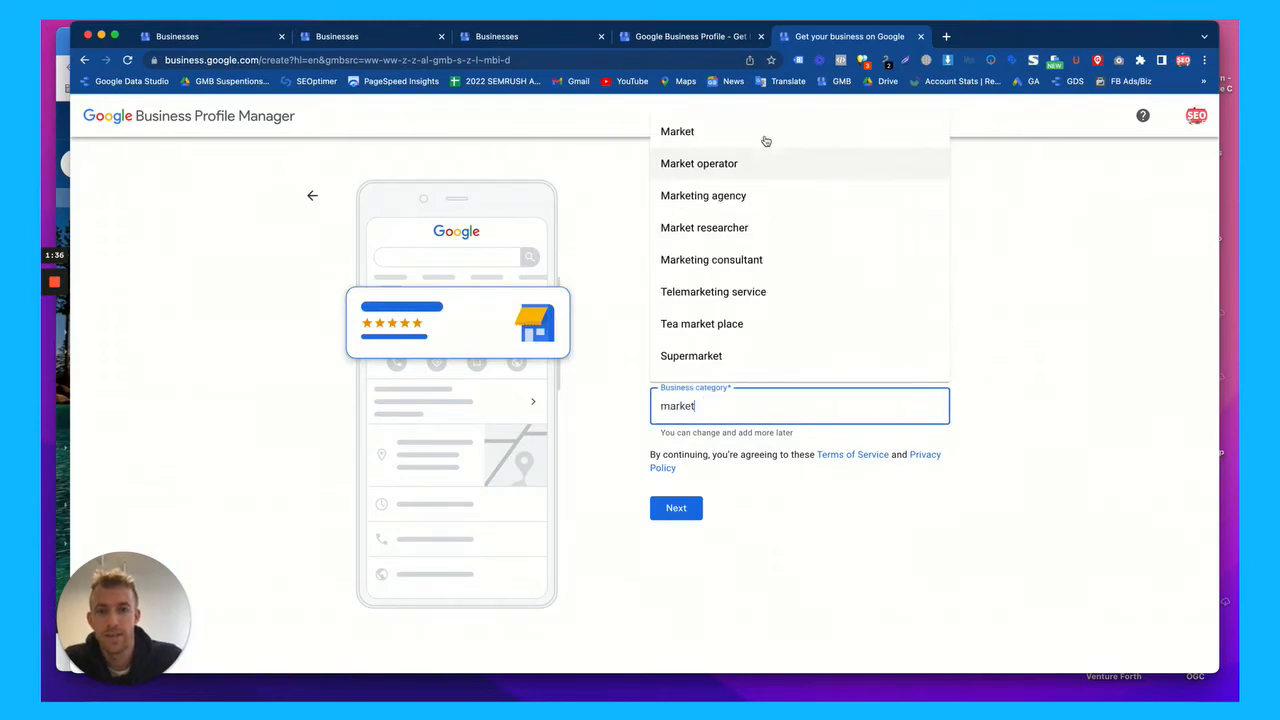
left_click(703, 195)
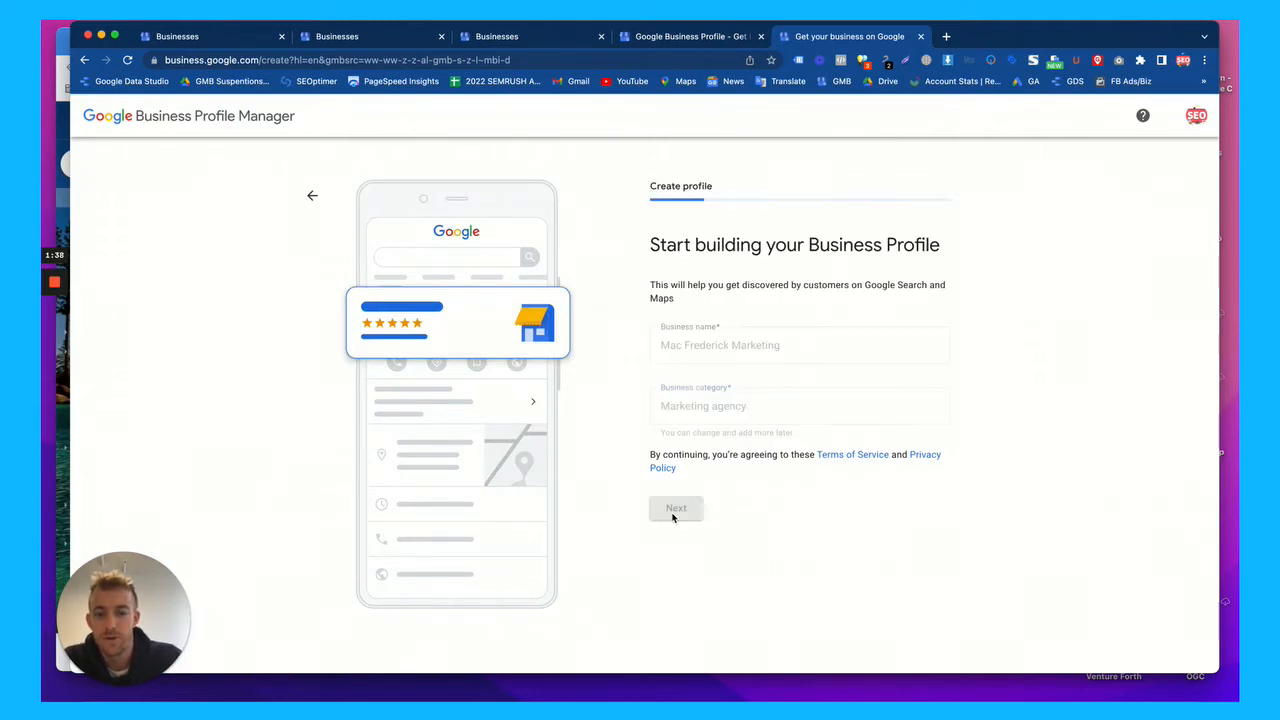
left_click(676, 508)
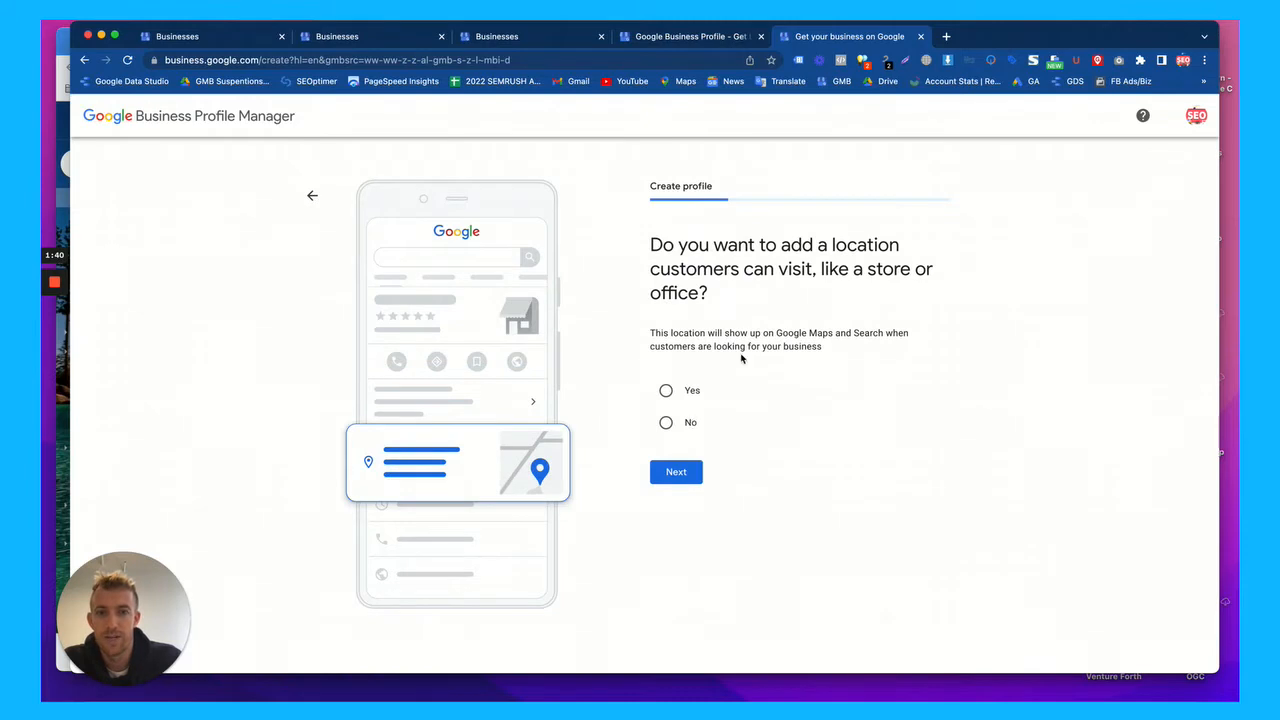
mouse_move(695, 397)
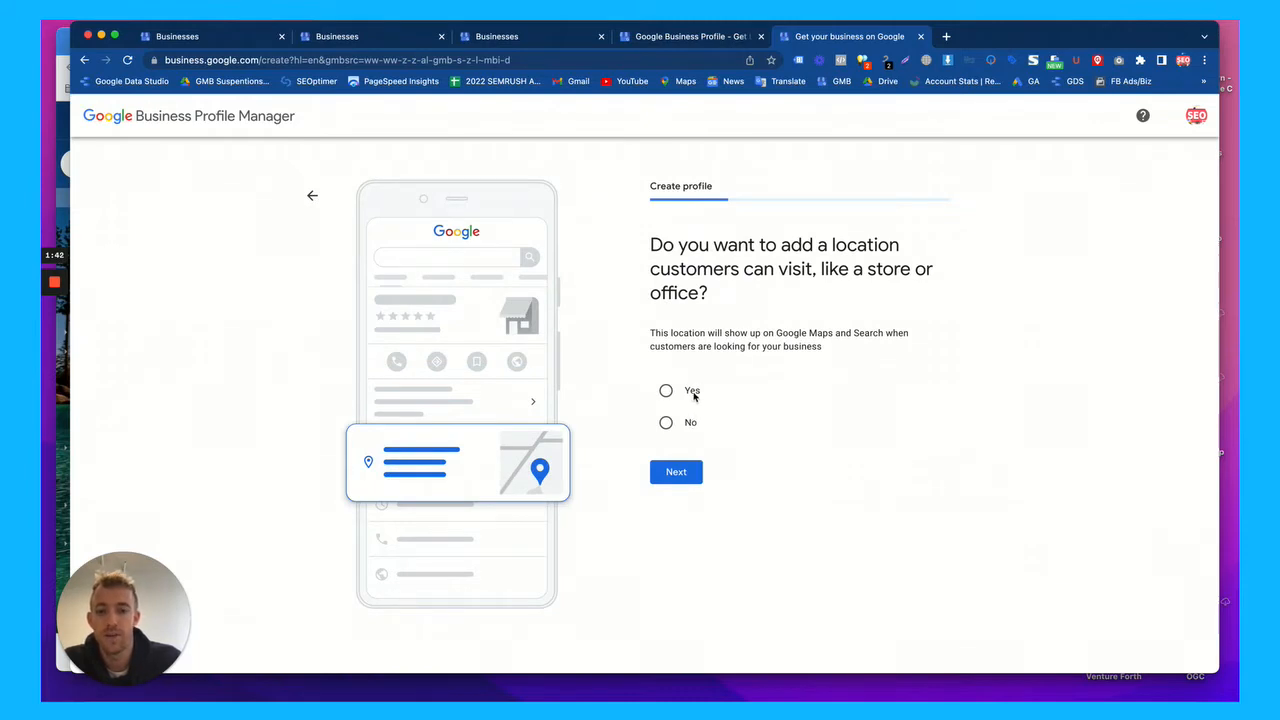
- Mark no customer-visit location, add Philadelphia as service area, then close the setup tab
left_click(666, 422)
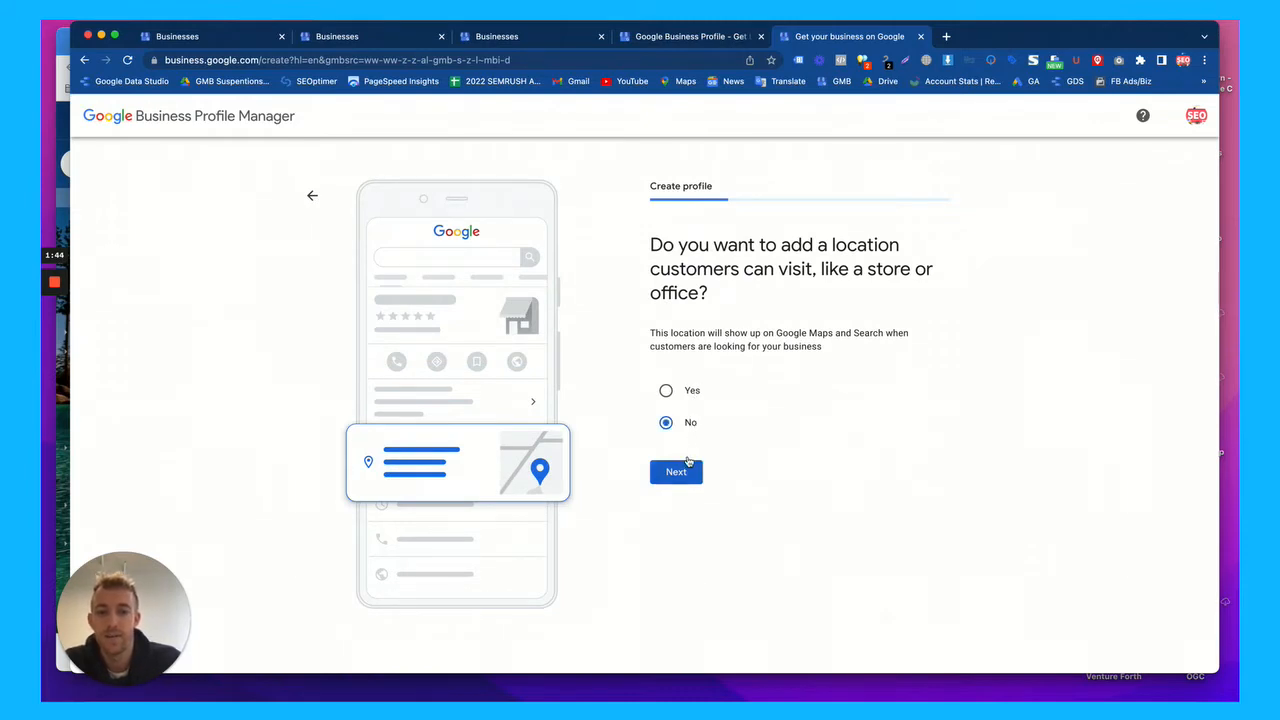
left_click(676, 471)
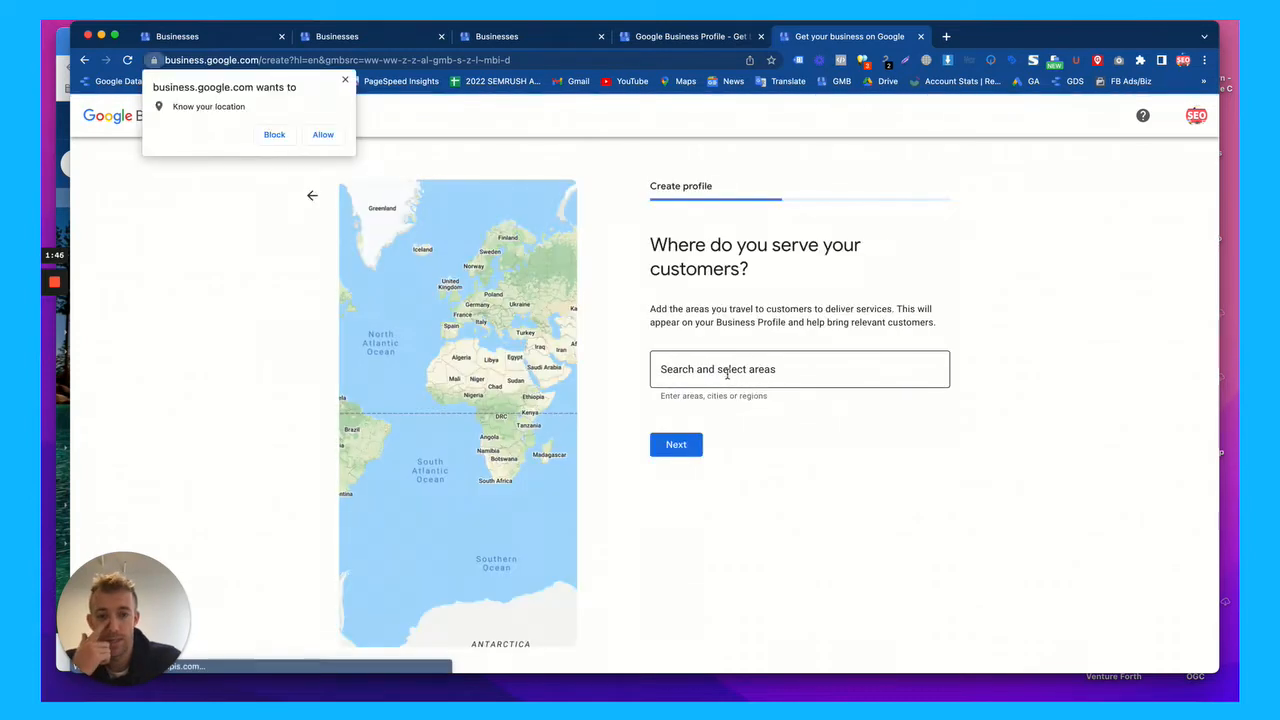
type("phil")
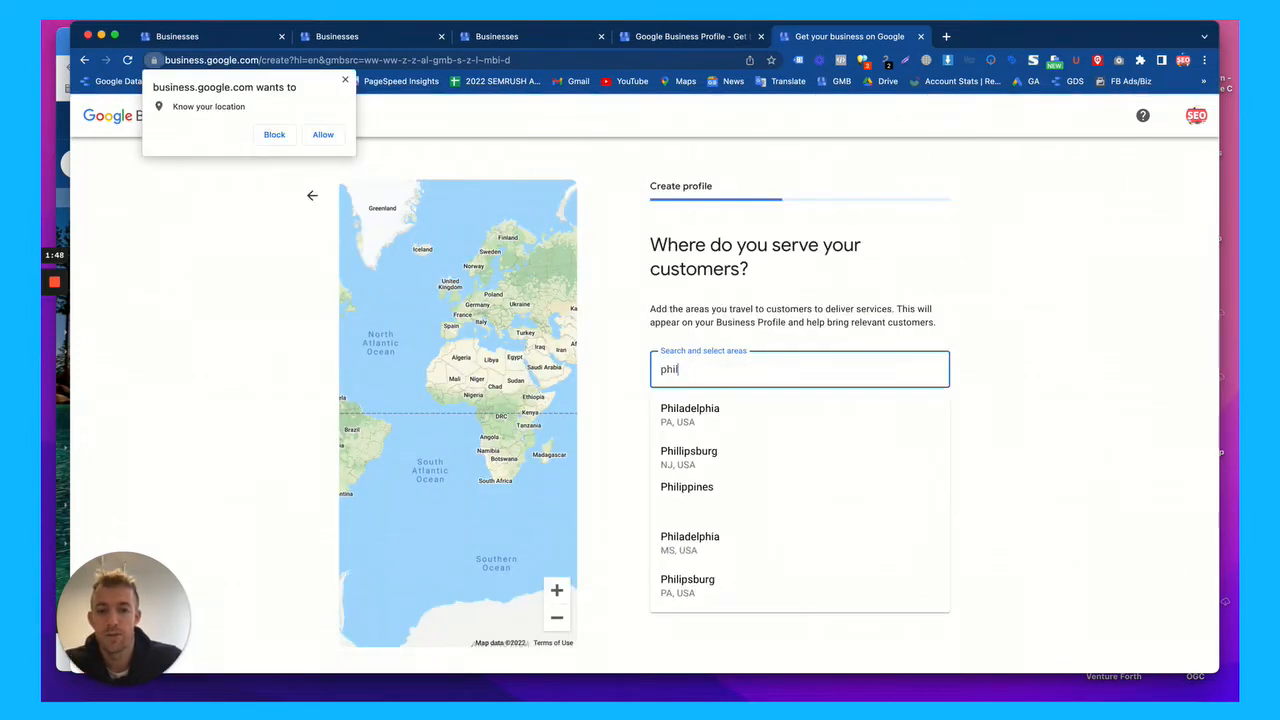
left_click(690, 408)
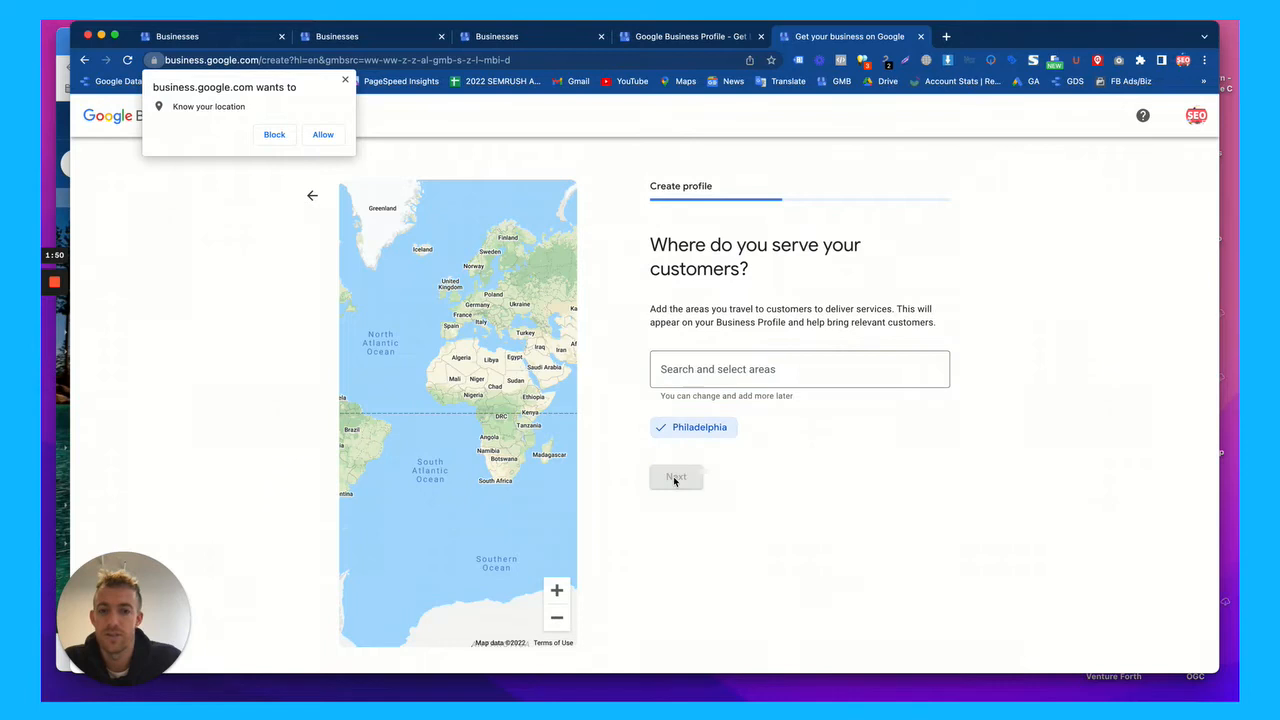
left_click(676, 477)
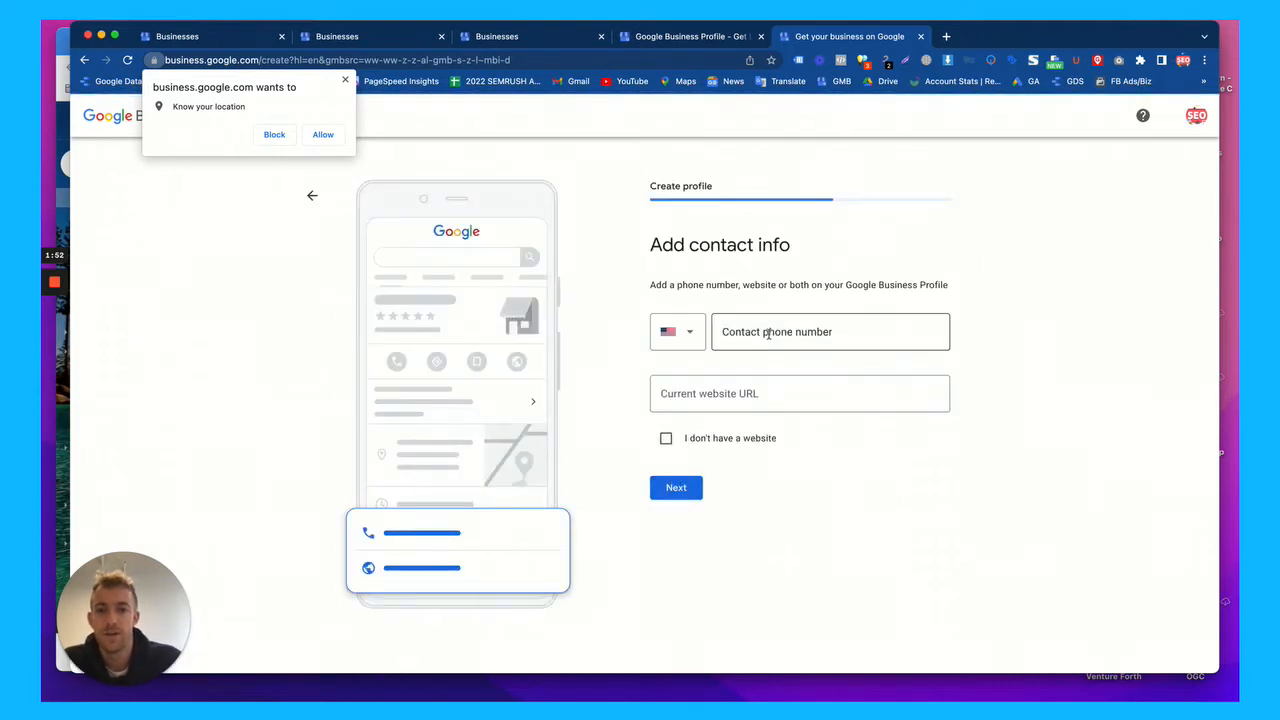
left_click(830, 331)
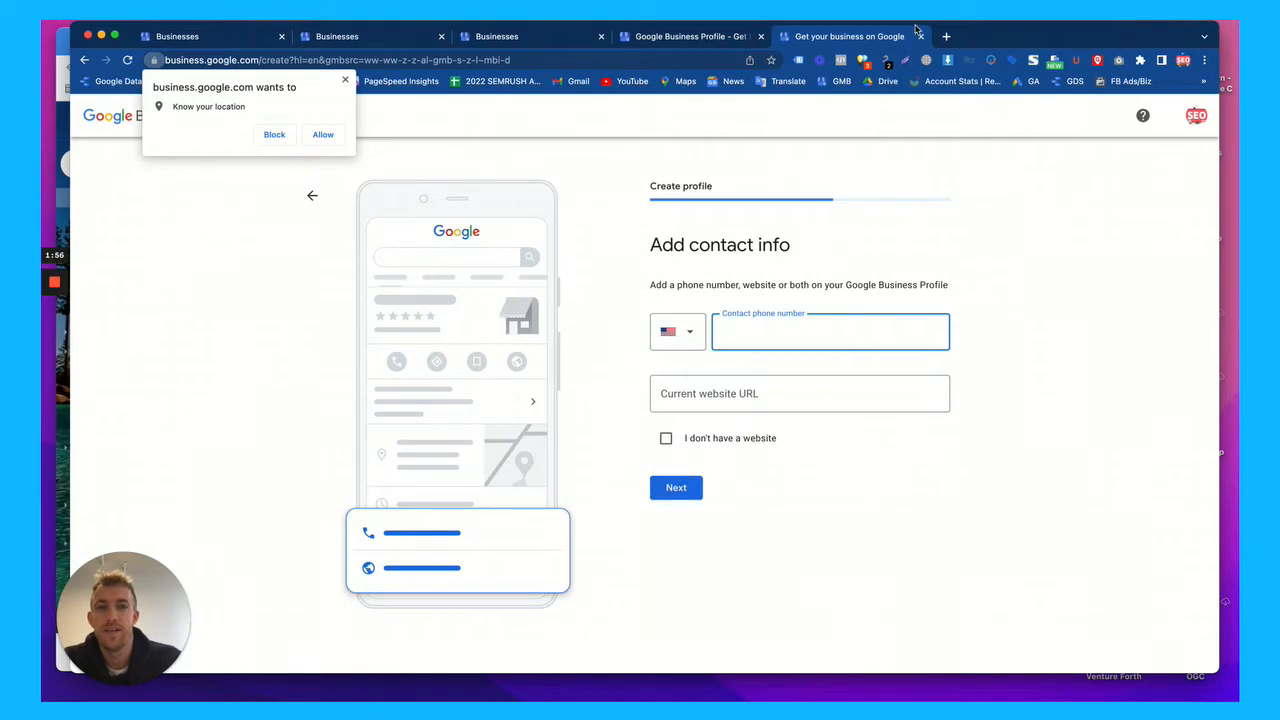
left_click(913, 36)
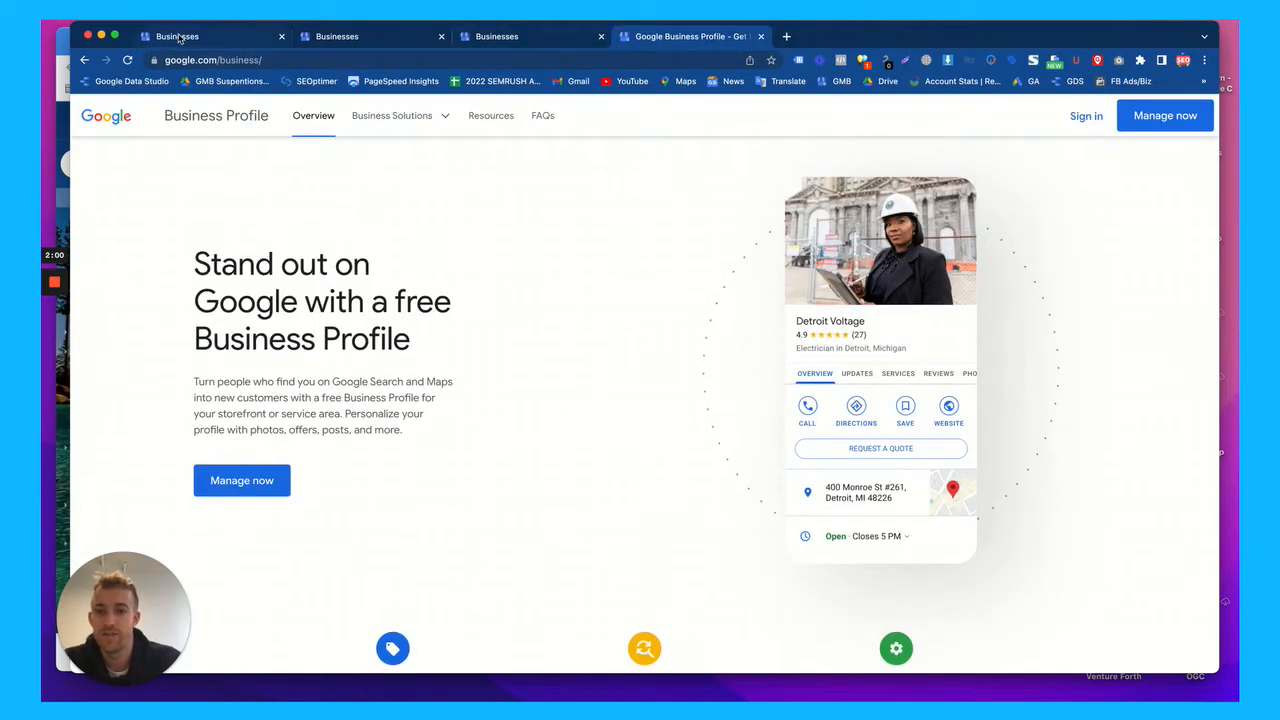
- Search image results for 'google my business postcard' in a new tab, then return to Businesses
left_click(241, 480)
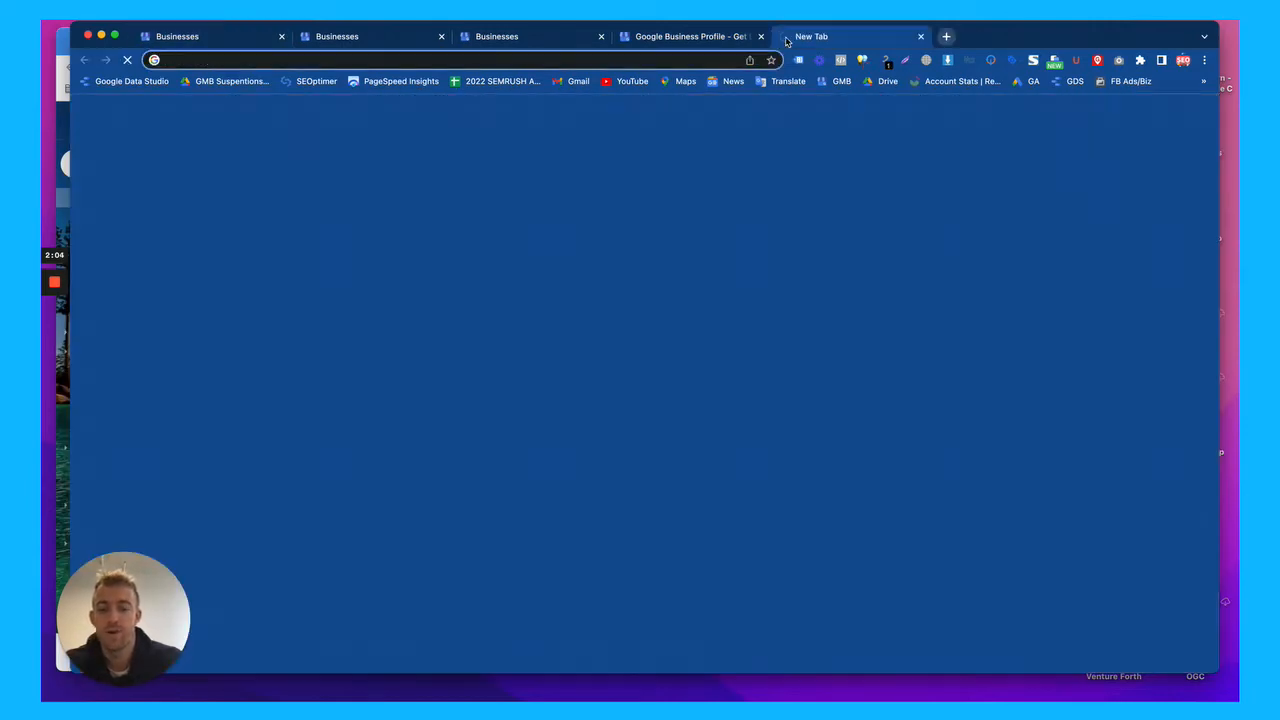
type("google my business")
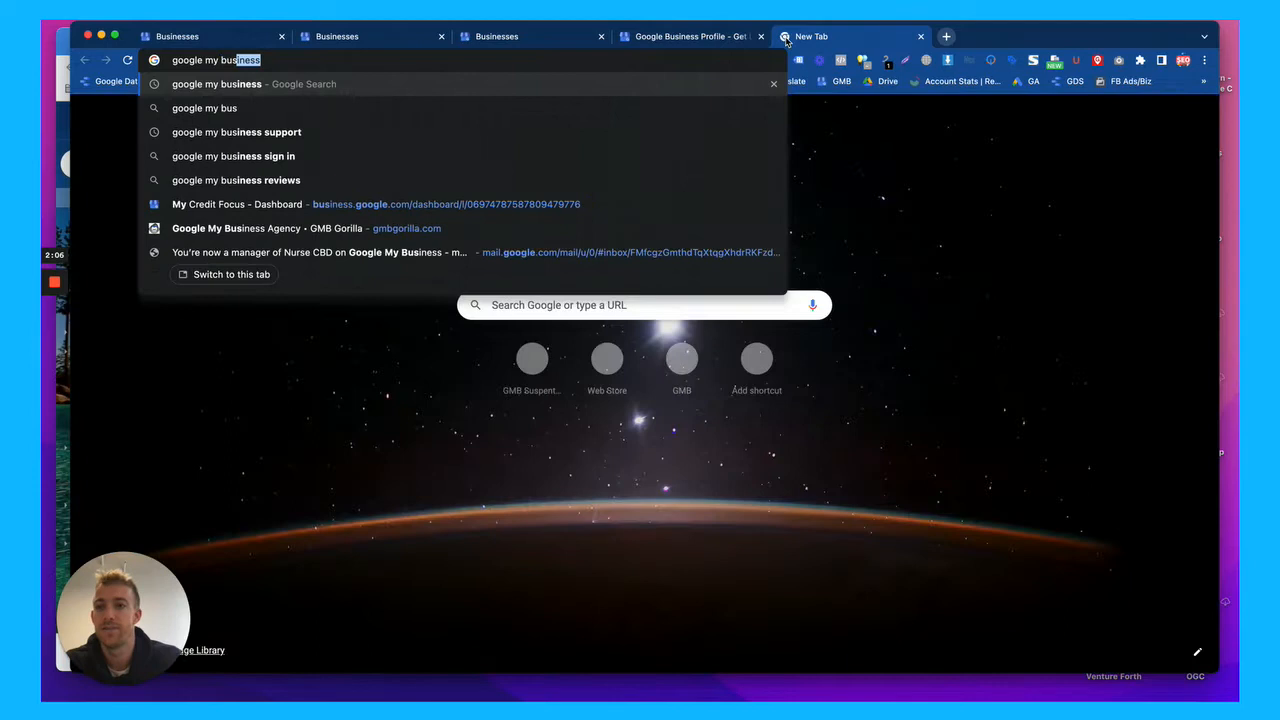
type("postcard")
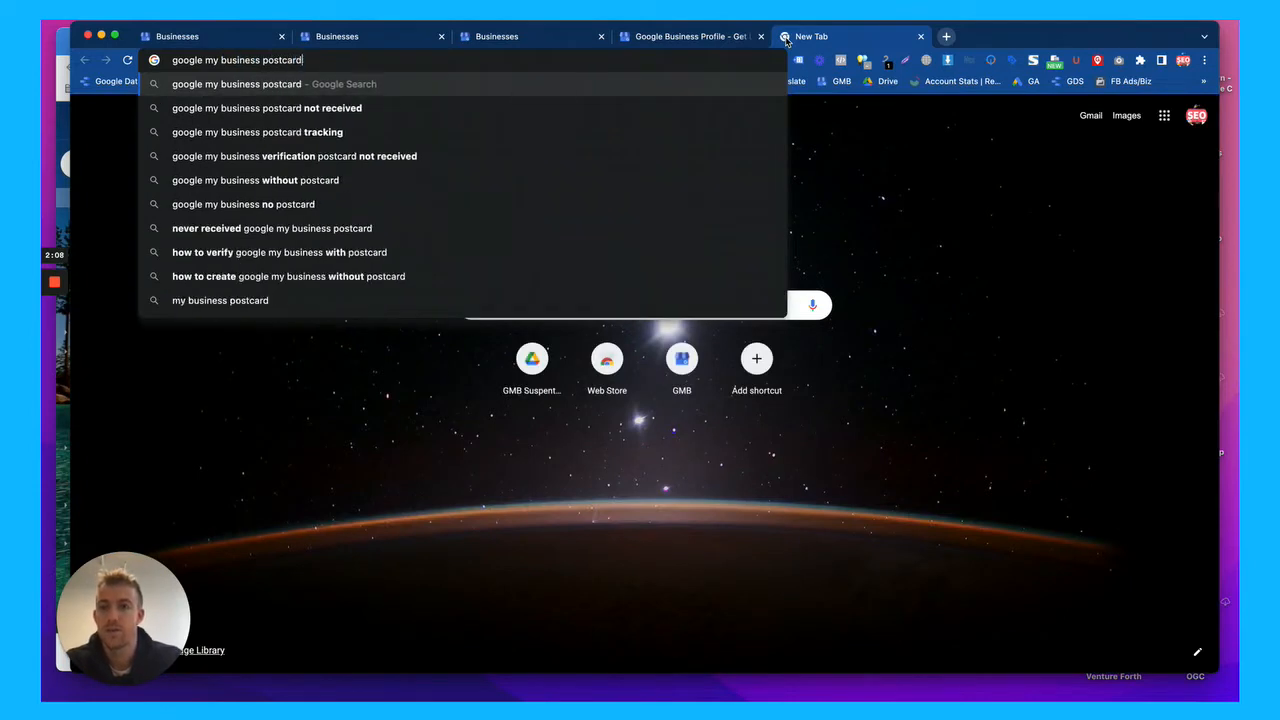
key("Return")
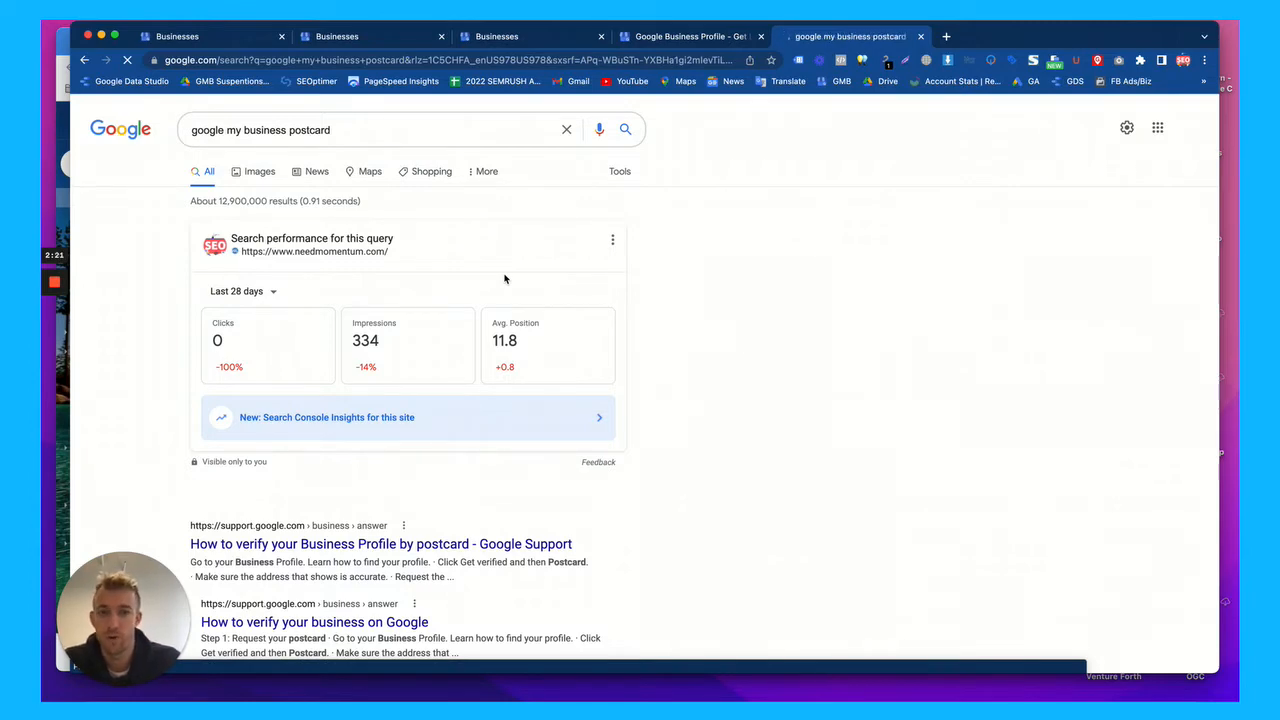
left_click(259, 171)
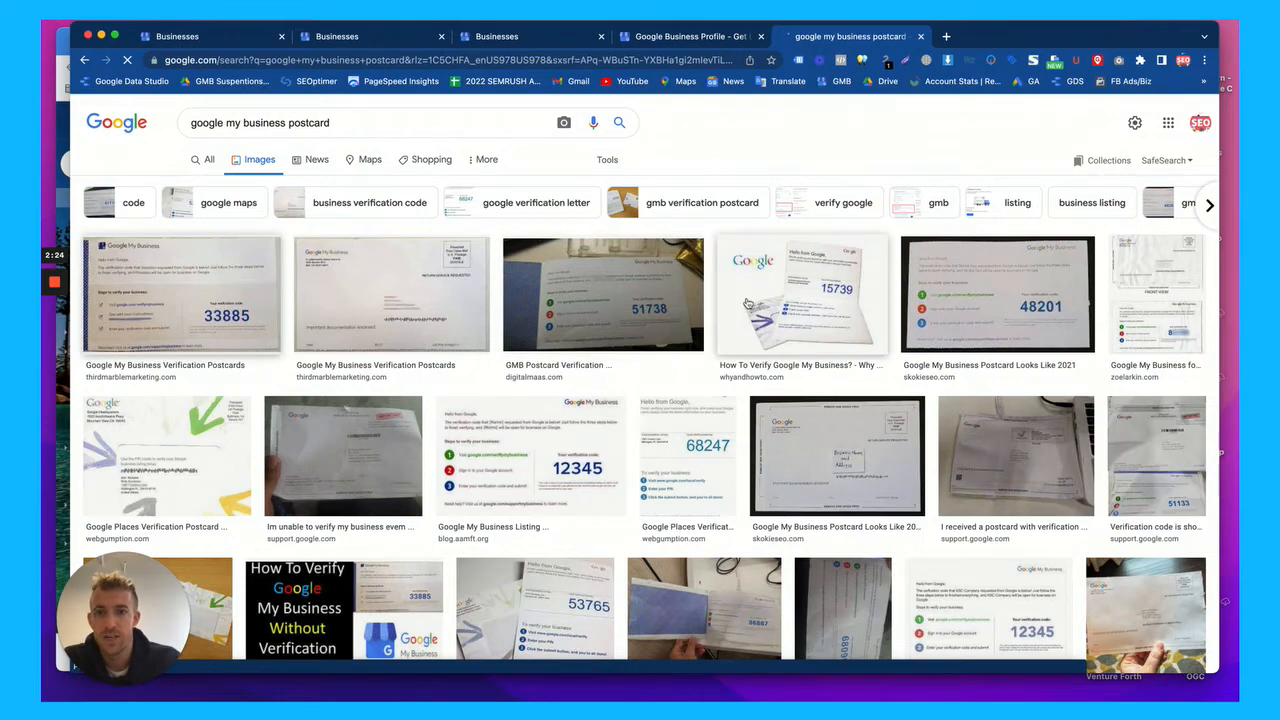
left_click(182, 292)
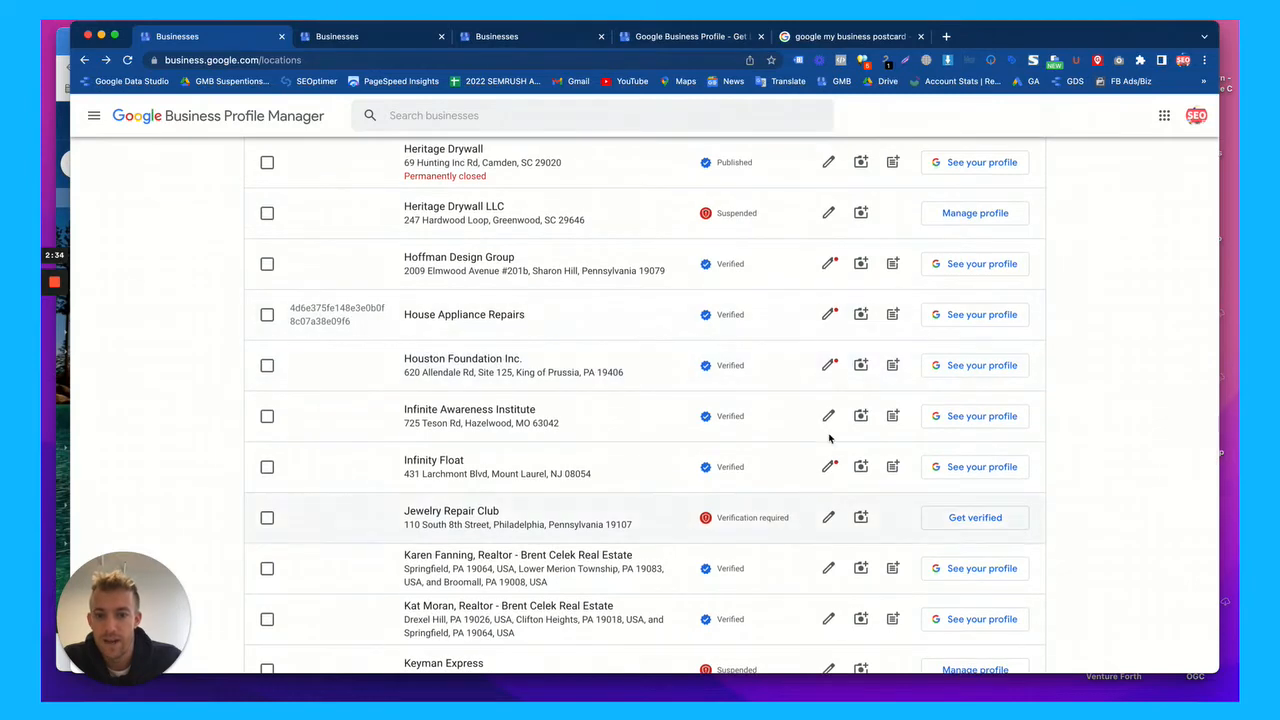
- Open Hammer Home Inspections' code entry page and type 12345 as the code
scroll("up", 3)
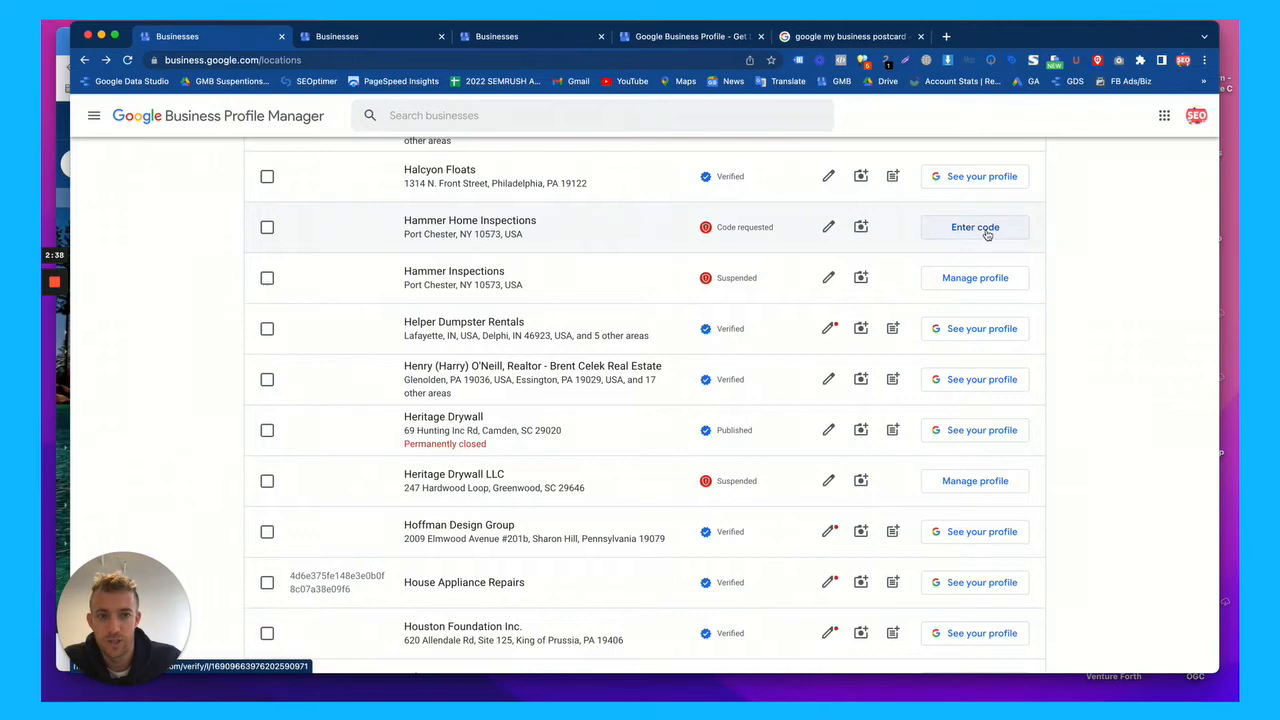
left_click(974, 227)
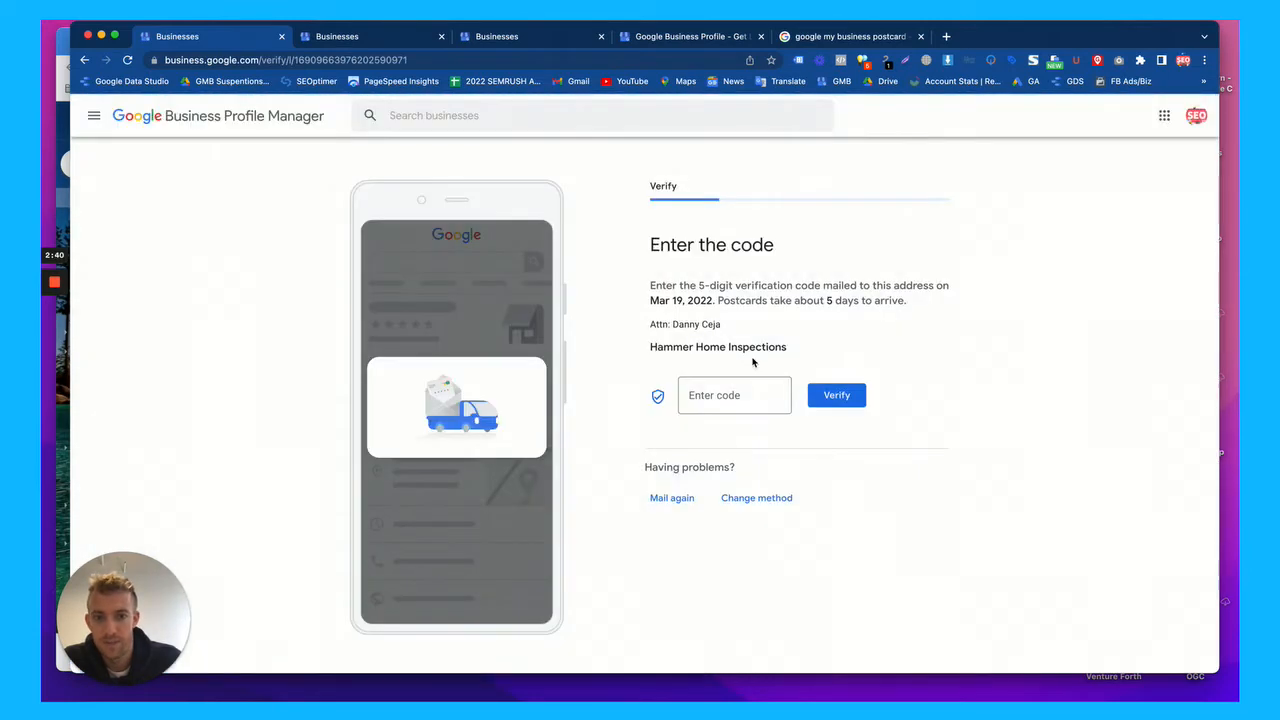
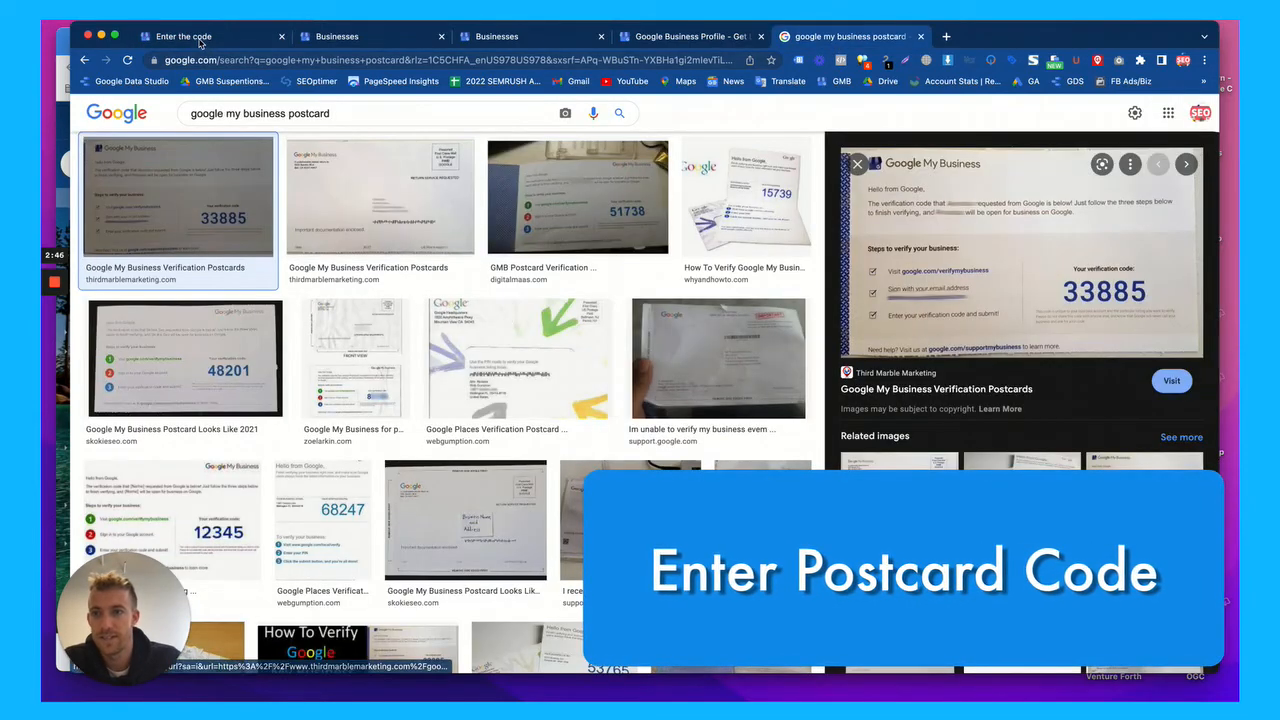
left_click(183, 36)
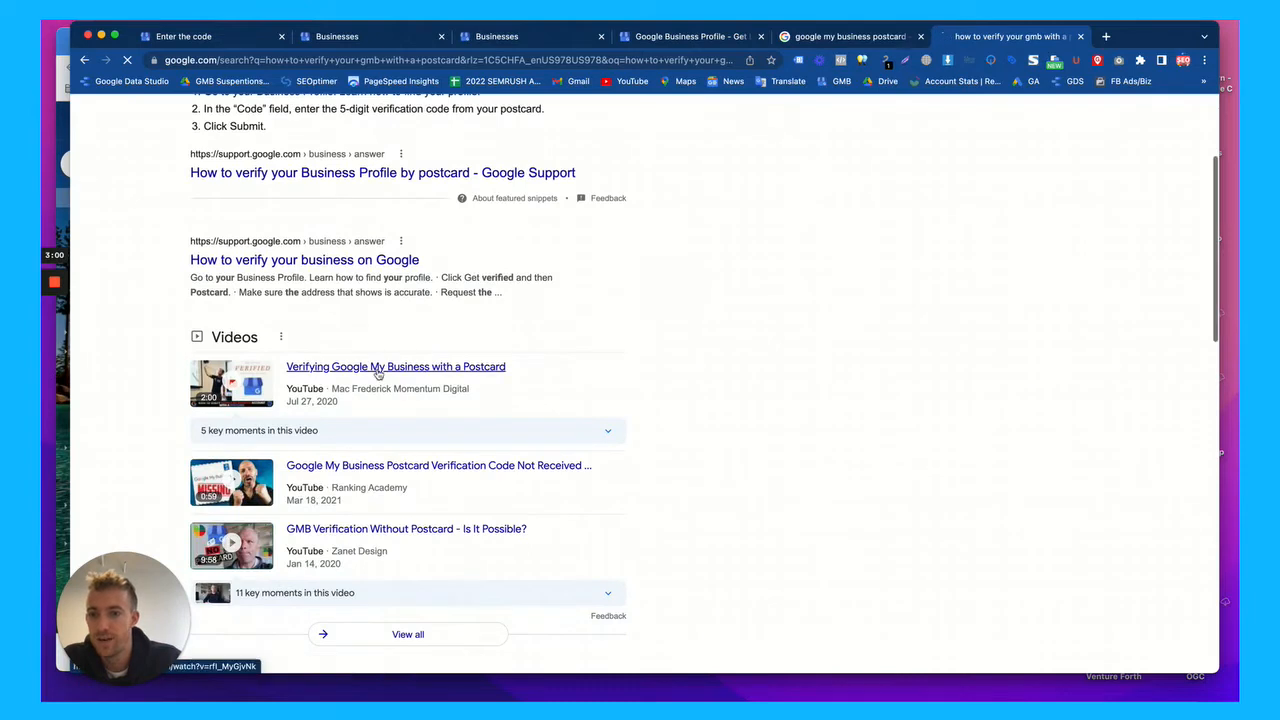
mouse_move(416, 393)
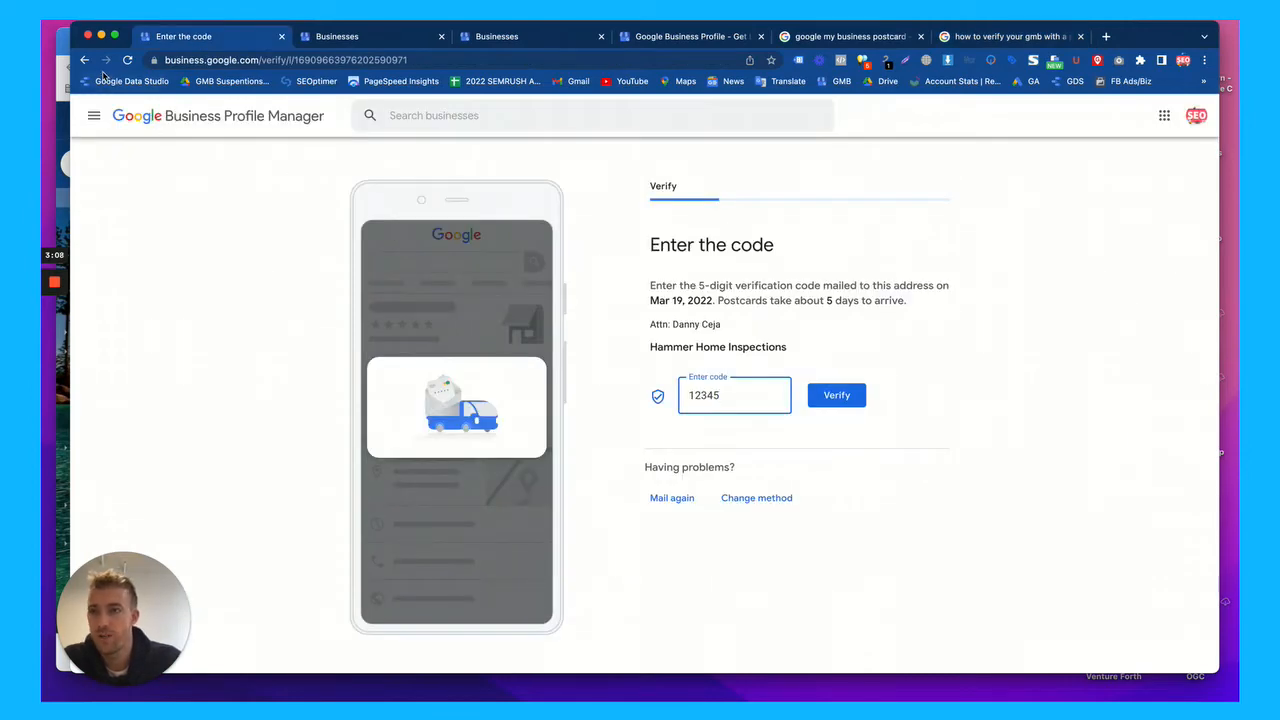
left_click(85, 60)
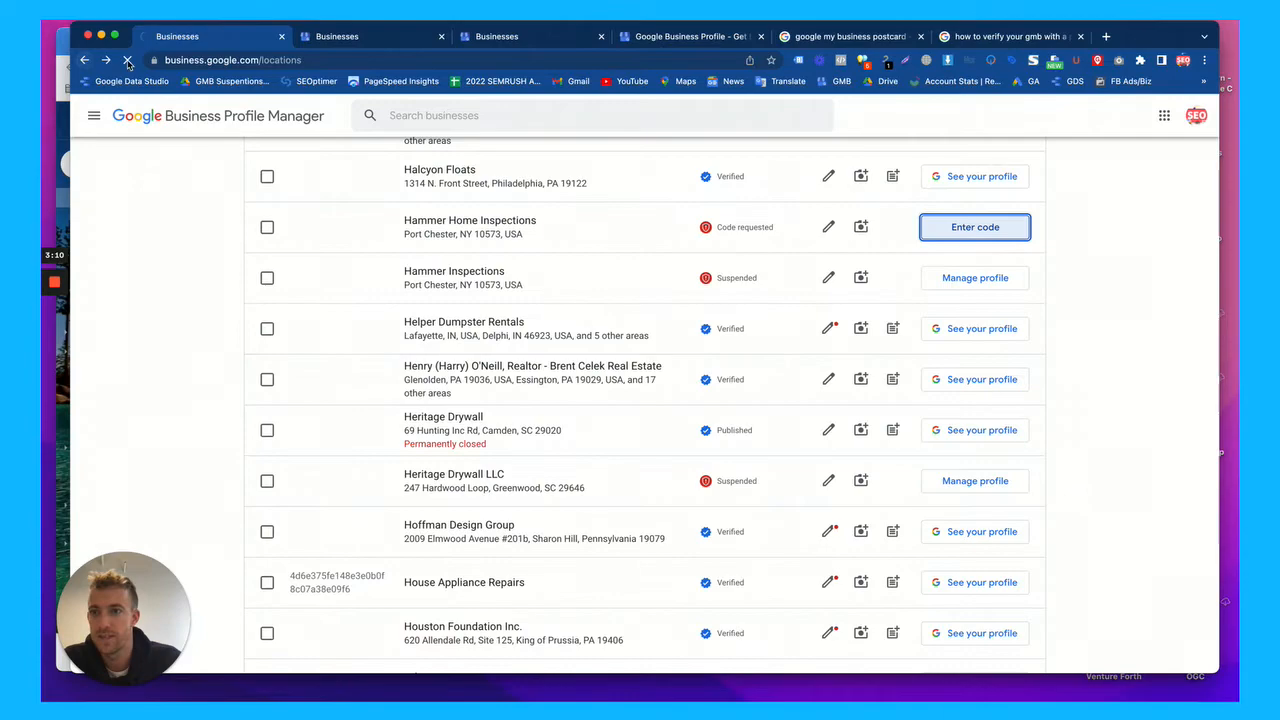
left_click(974, 227)
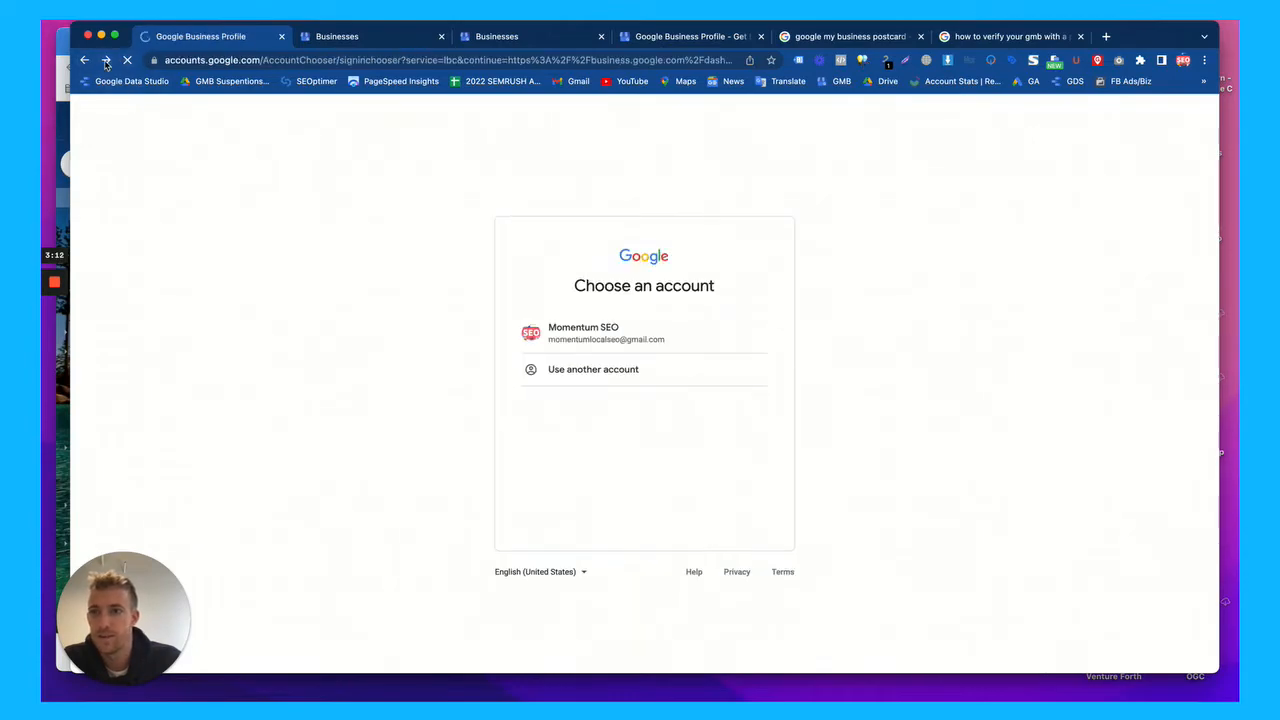
left_click(606, 333)
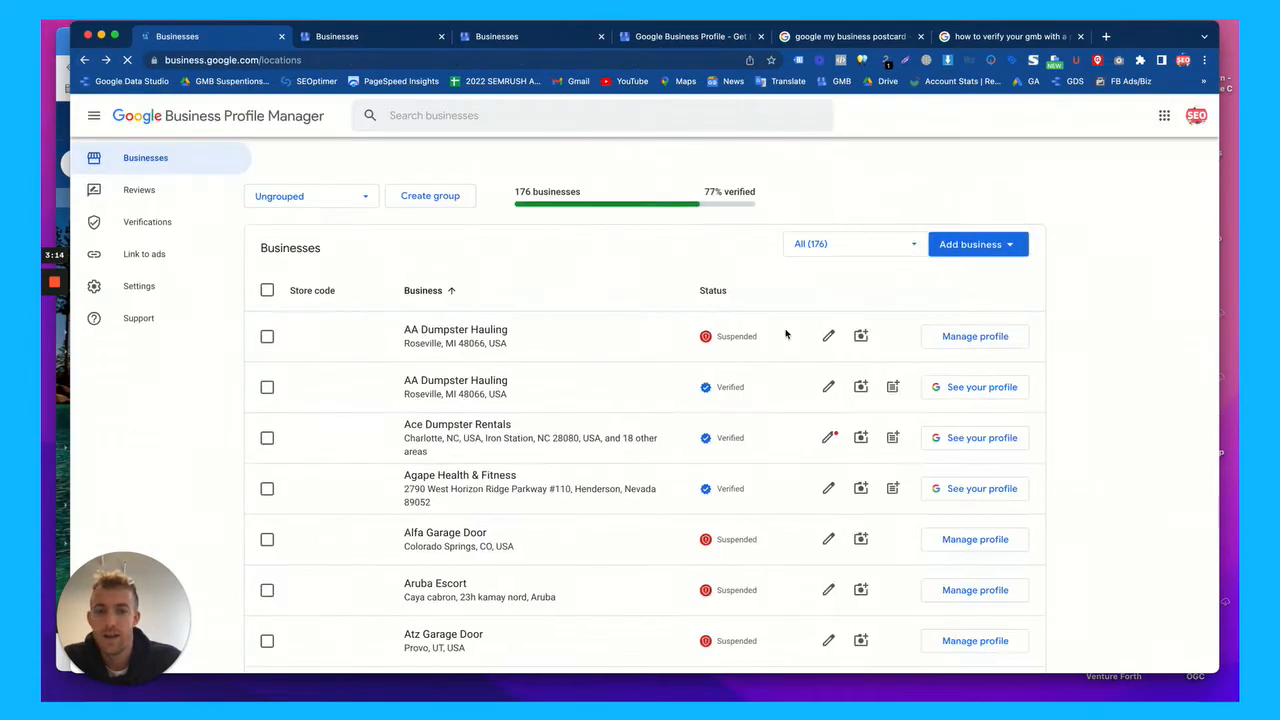
scroll("down", 3)
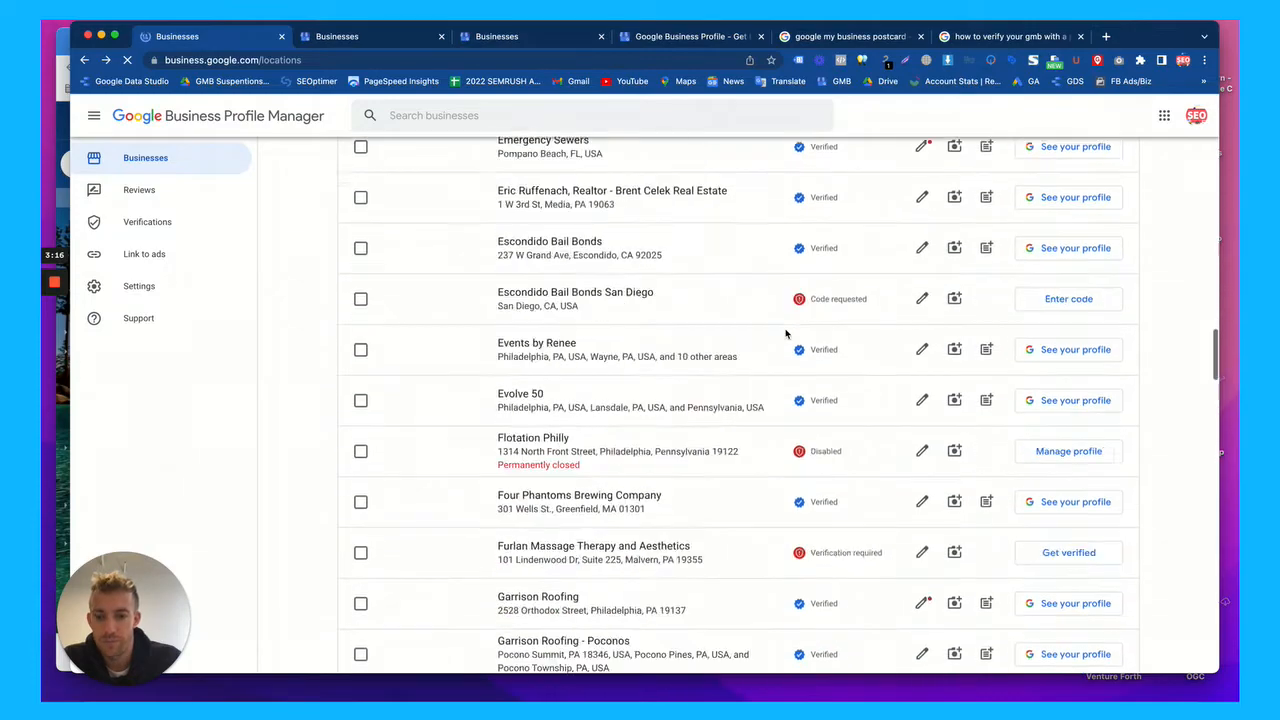
scroll("down", 3)
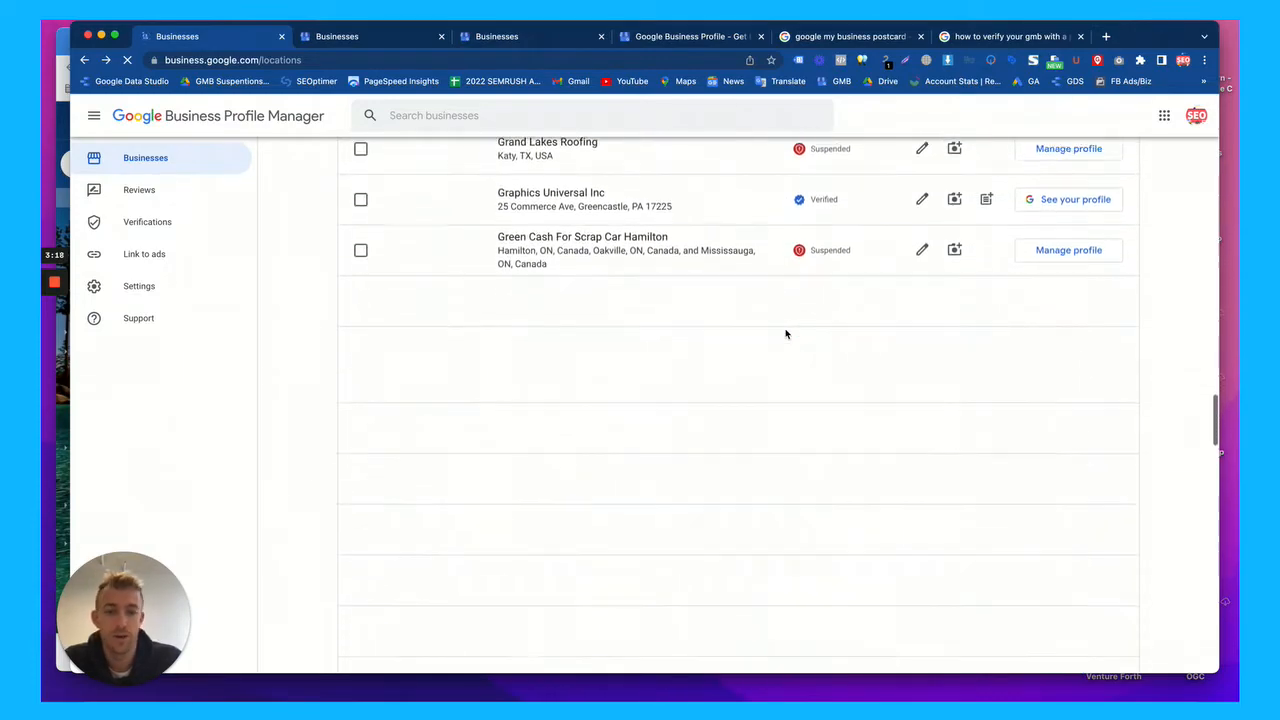
scroll("down", 3)
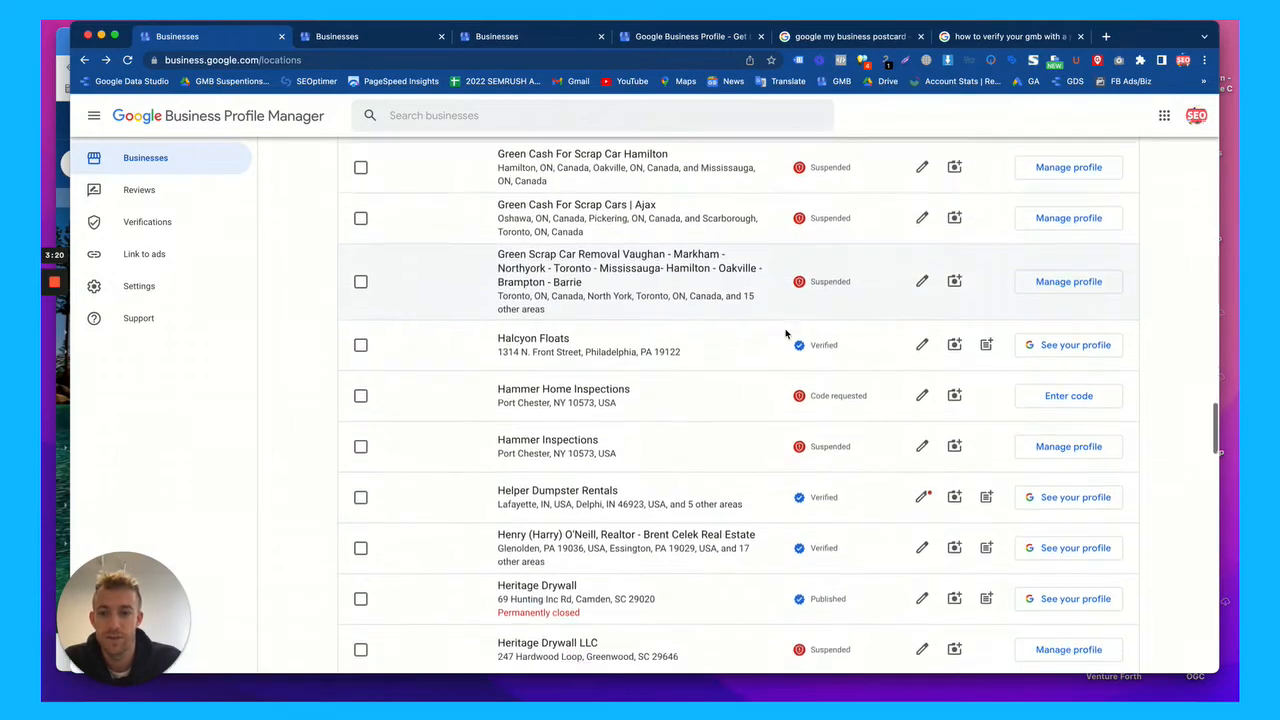
scroll("down", 3)
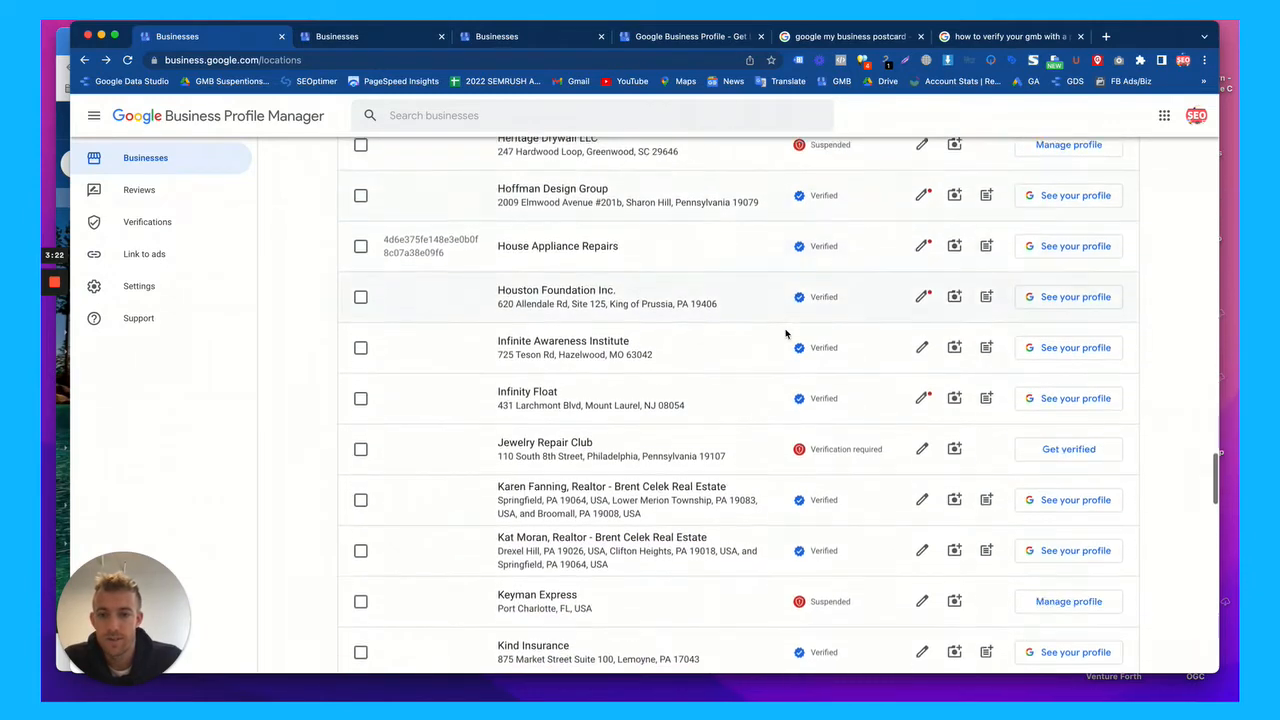
scroll("down", 3)
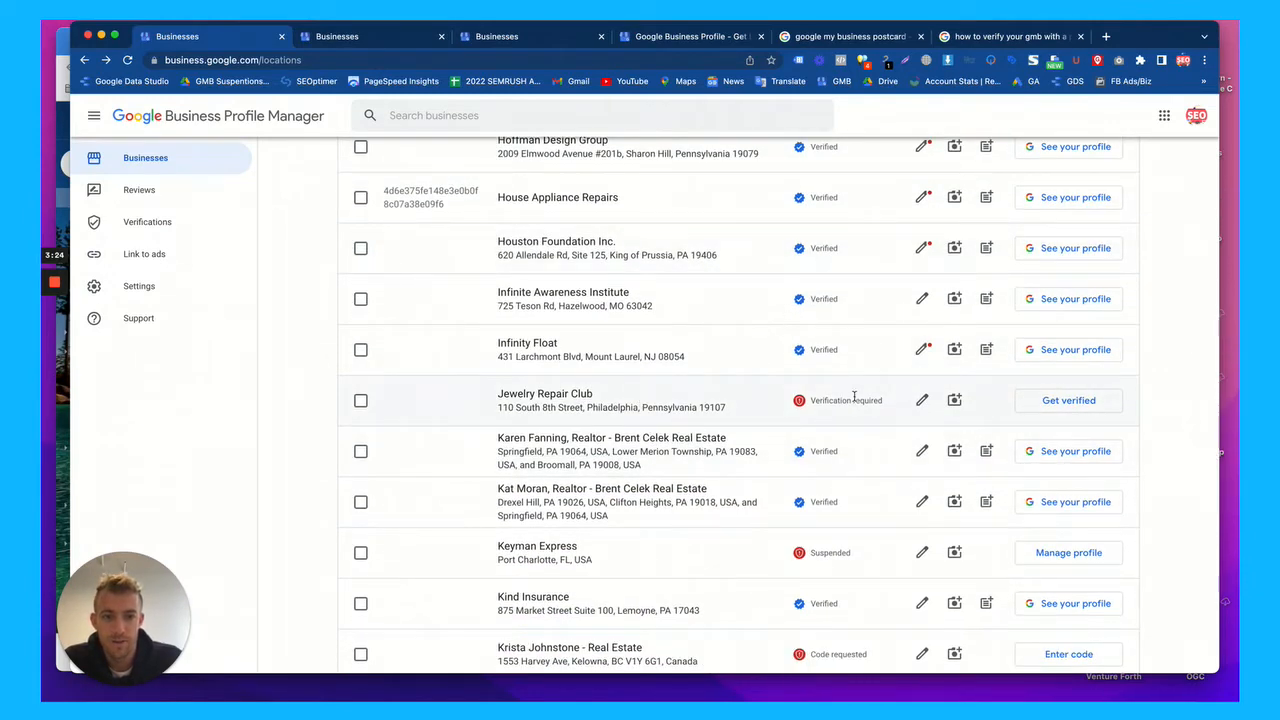
mouse_move(1068, 400)
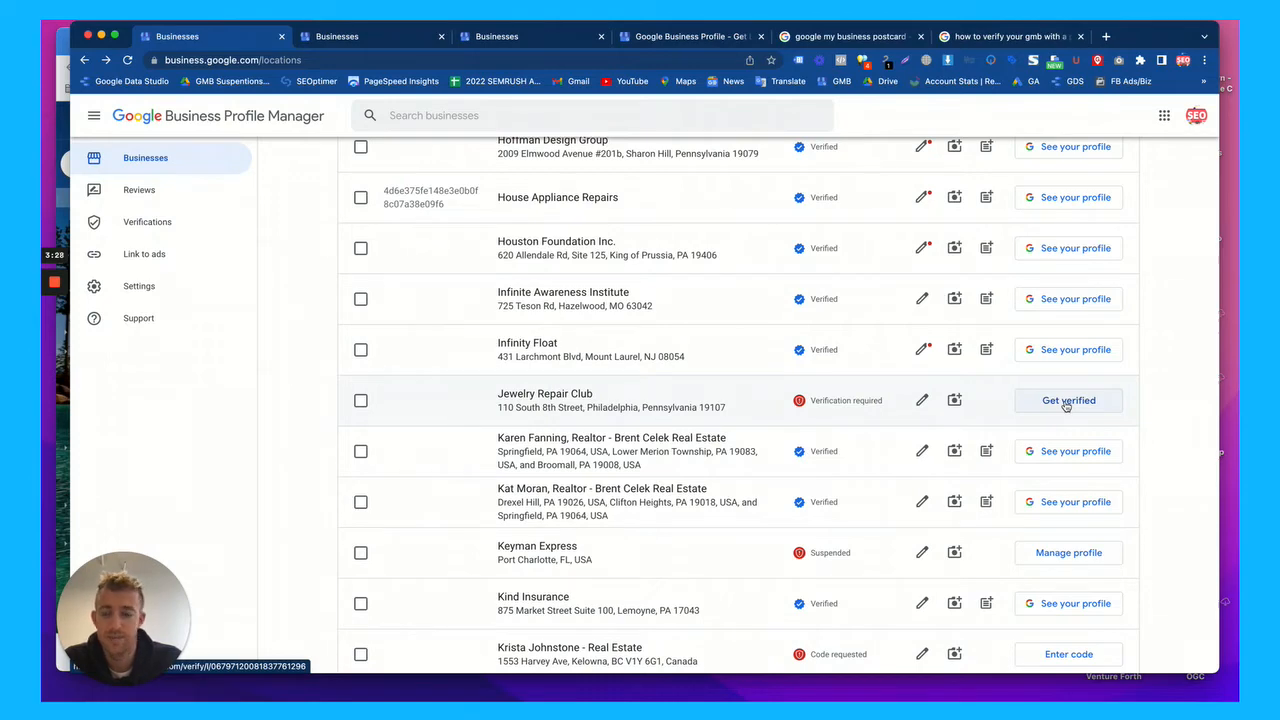
- Email Jewelry Repair Club's verification code, then reopen the businesses list in another tab
left_click(1068, 400)
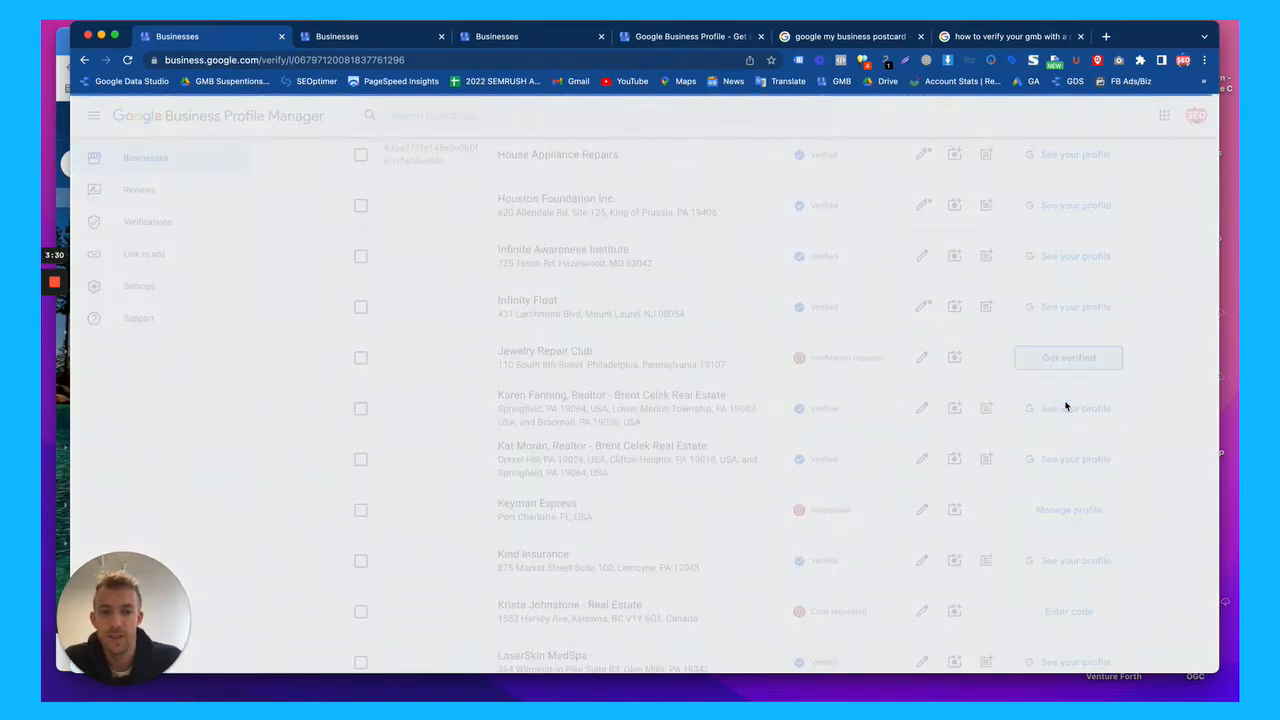
left_click(1068, 357)
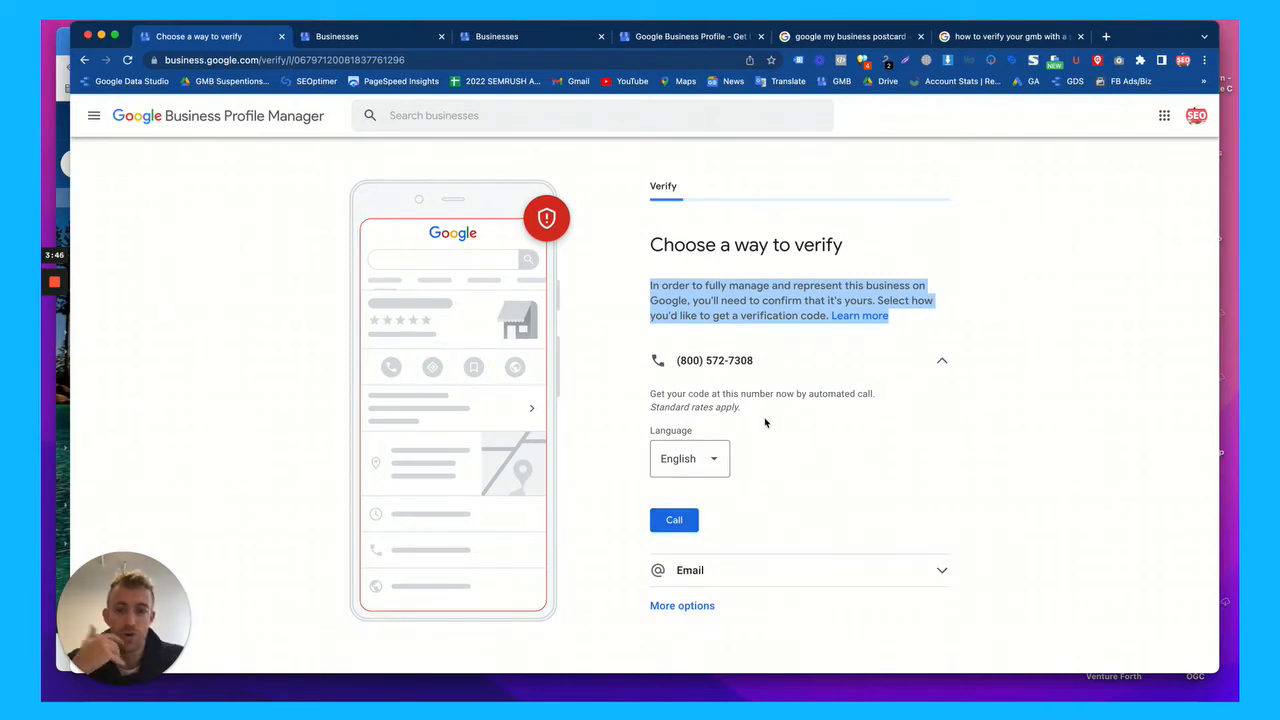
left_click(800, 570)
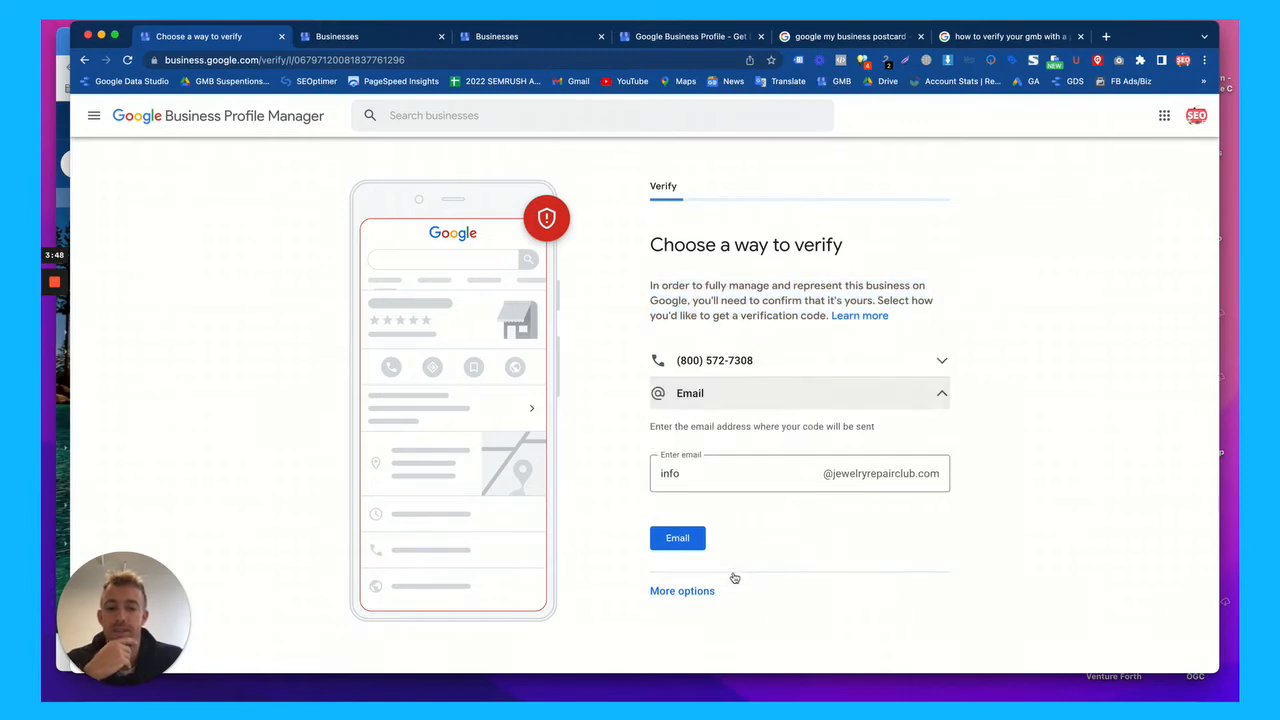
left_click(770, 473)
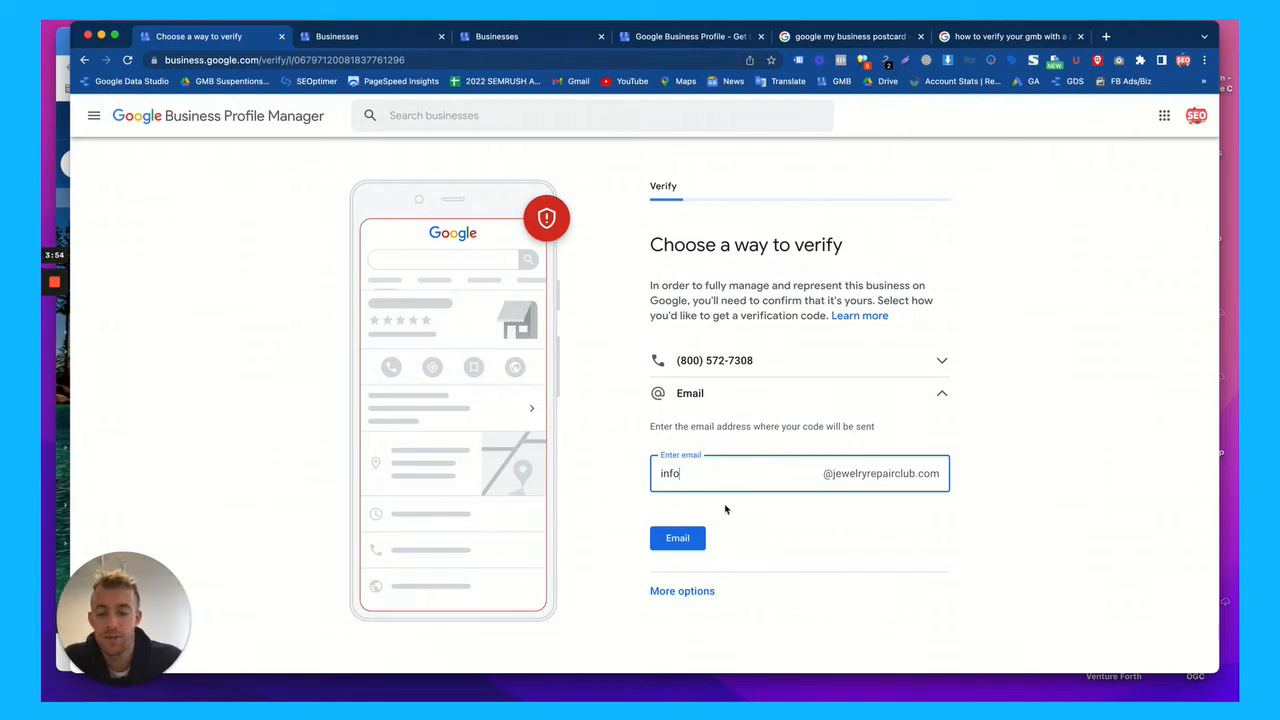
left_click(677, 538)
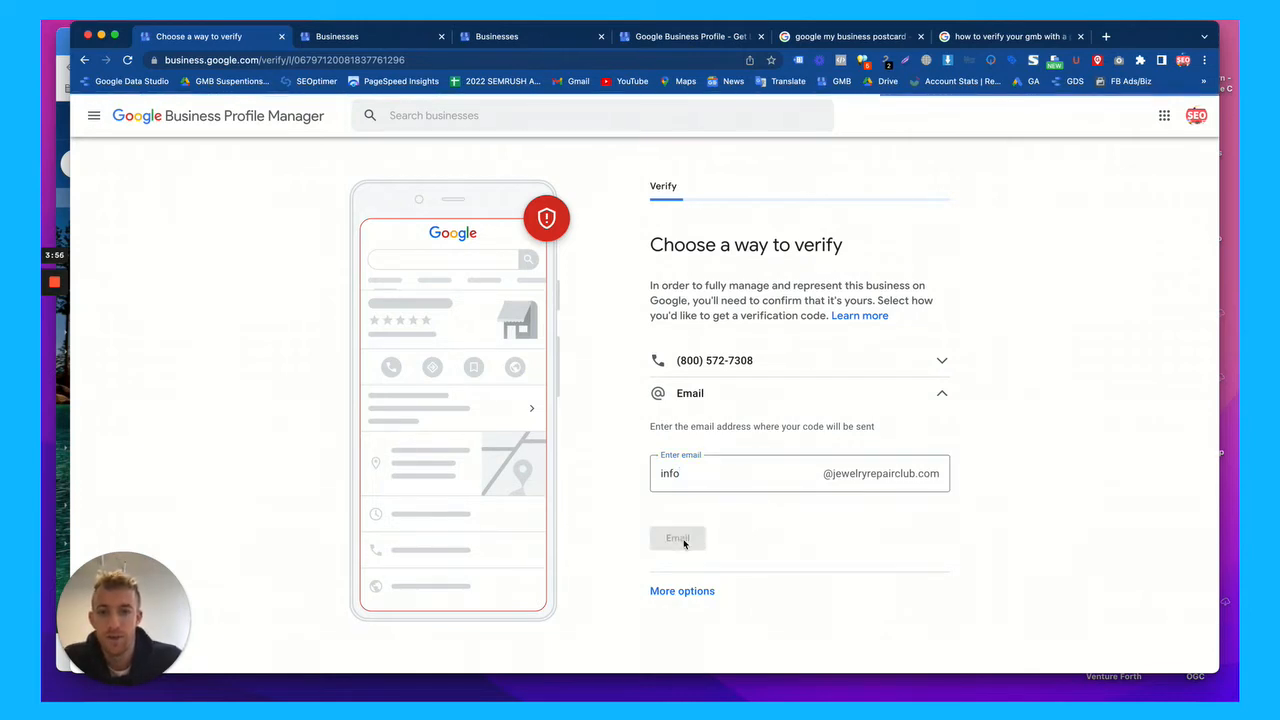
left_click(677, 538)
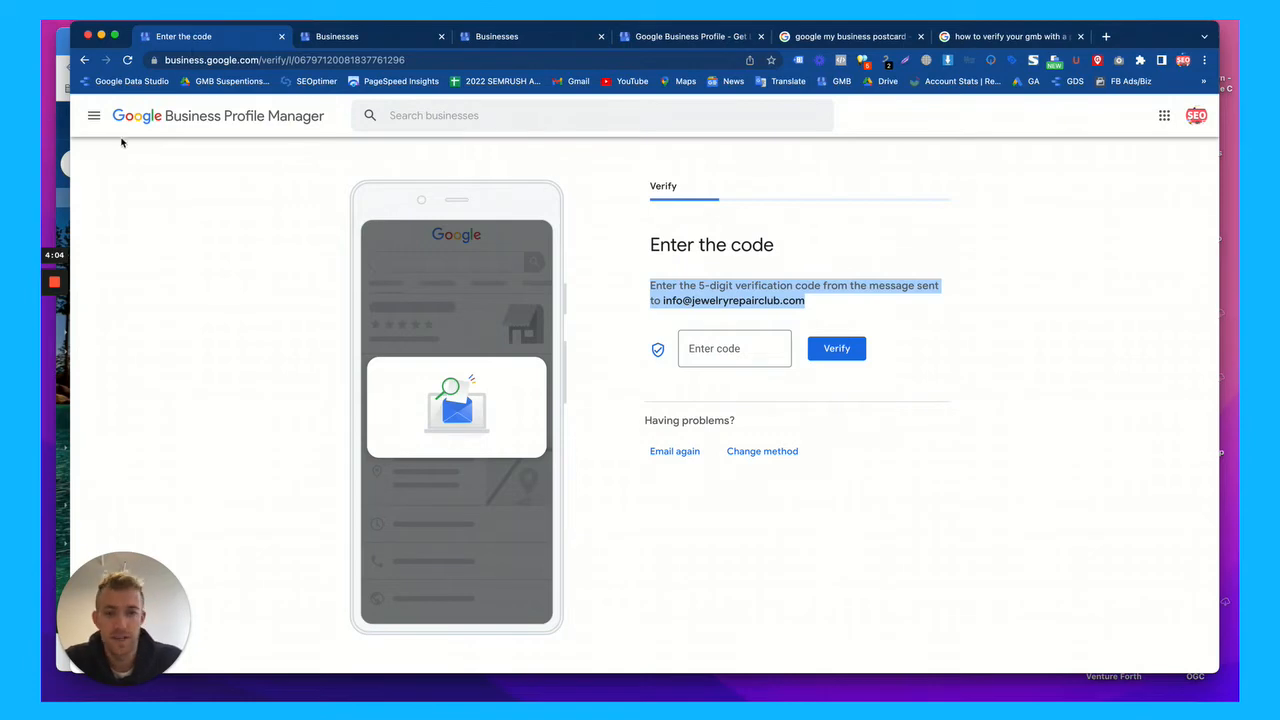
mouse_move(270, 377)
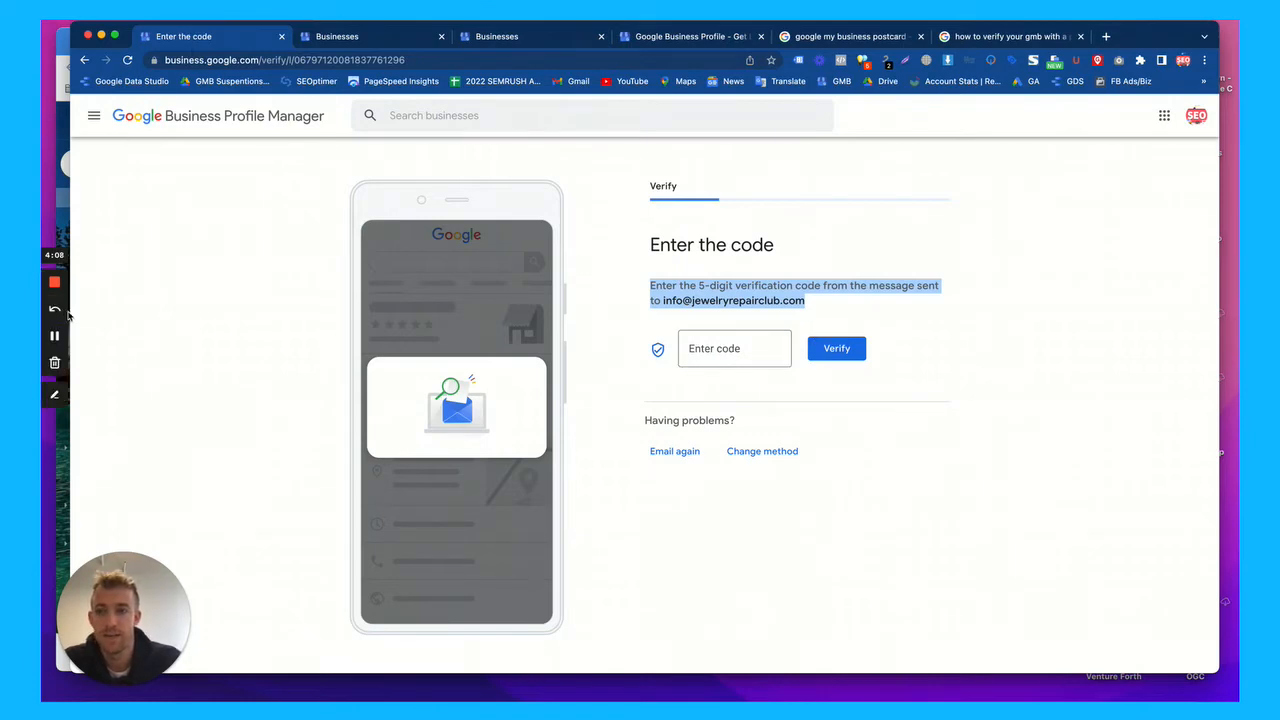
left_click(337, 36)
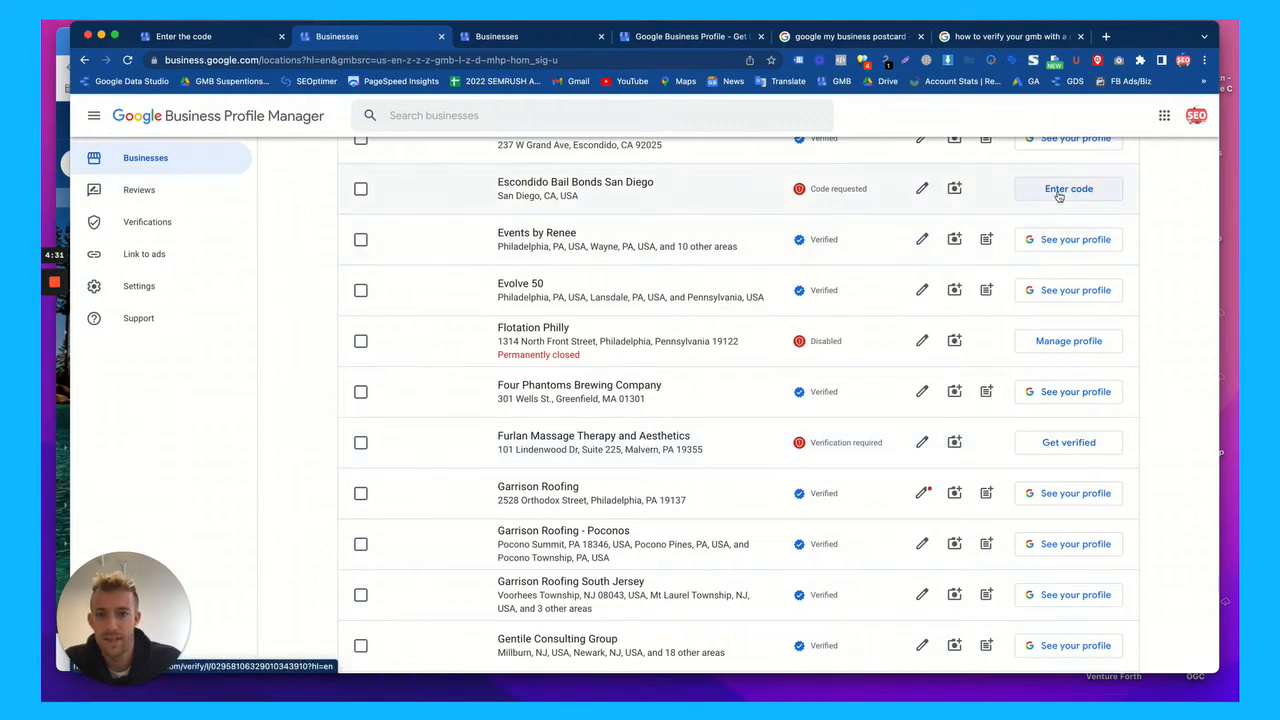
- Request a text-message verification code for Furlan Massage Therapy and Aesthetics
left_click(1068, 442)
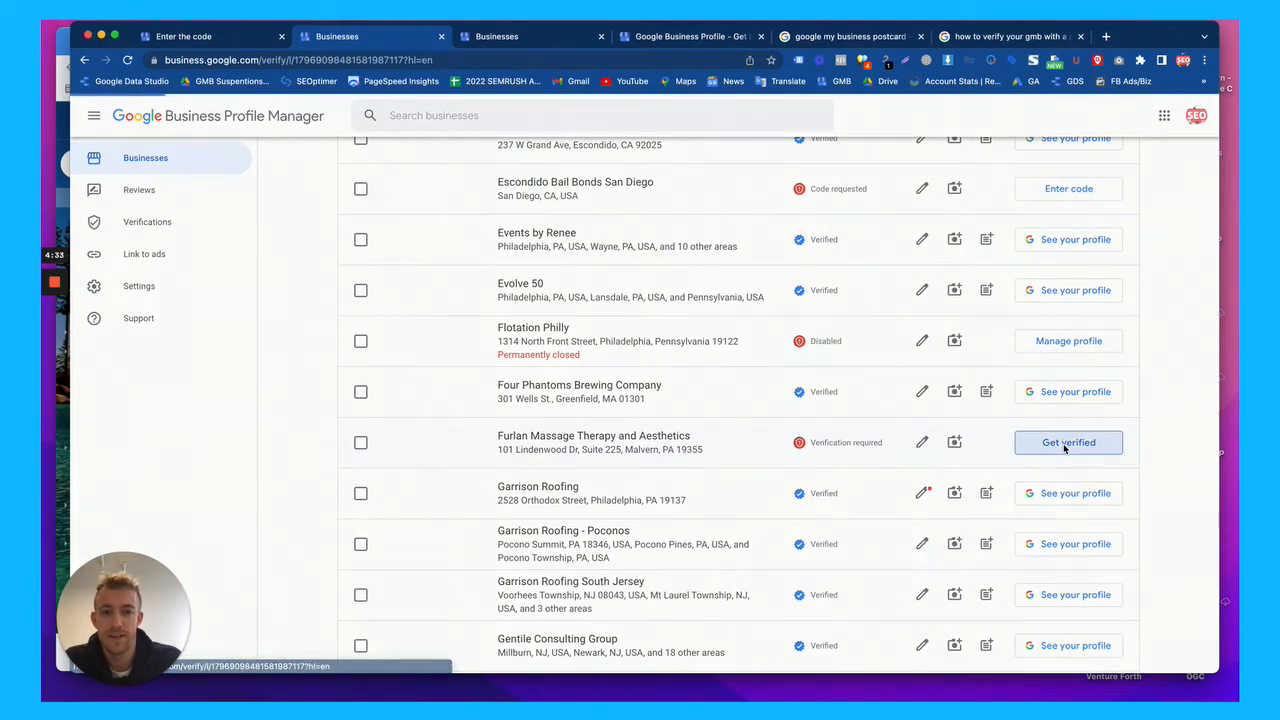
left_click(1068, 442)
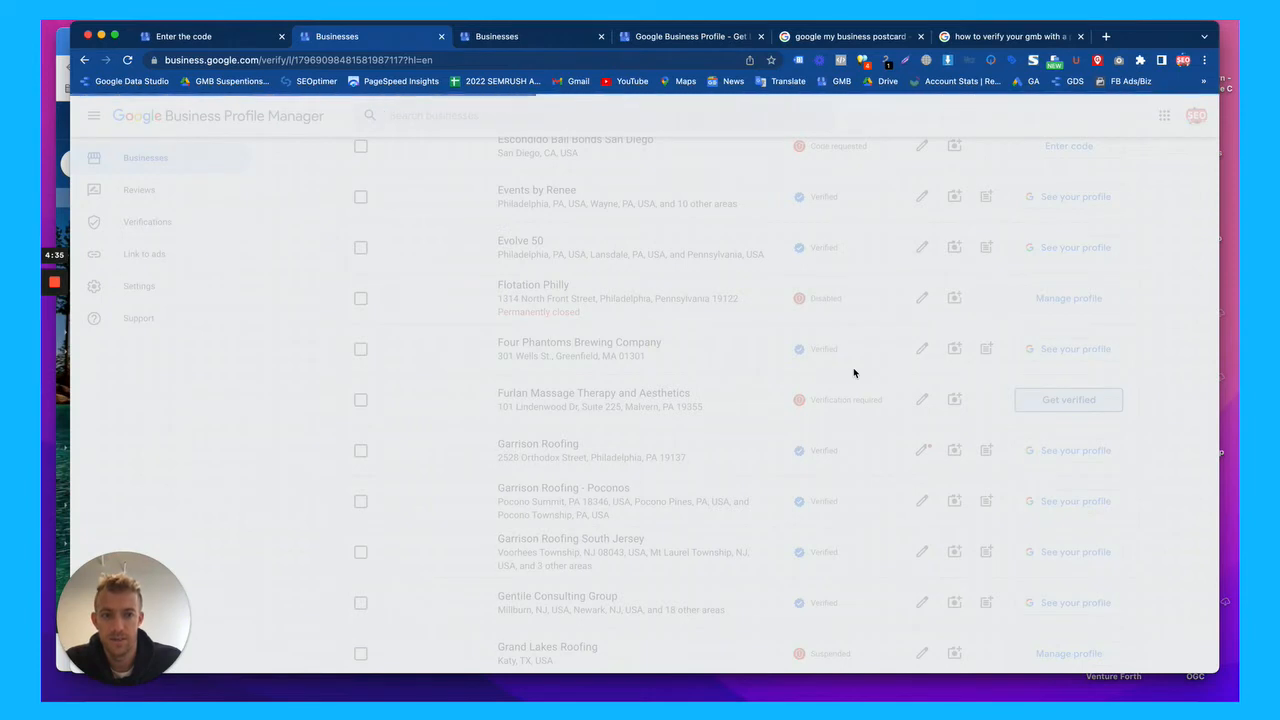
left_click(1068, 399)
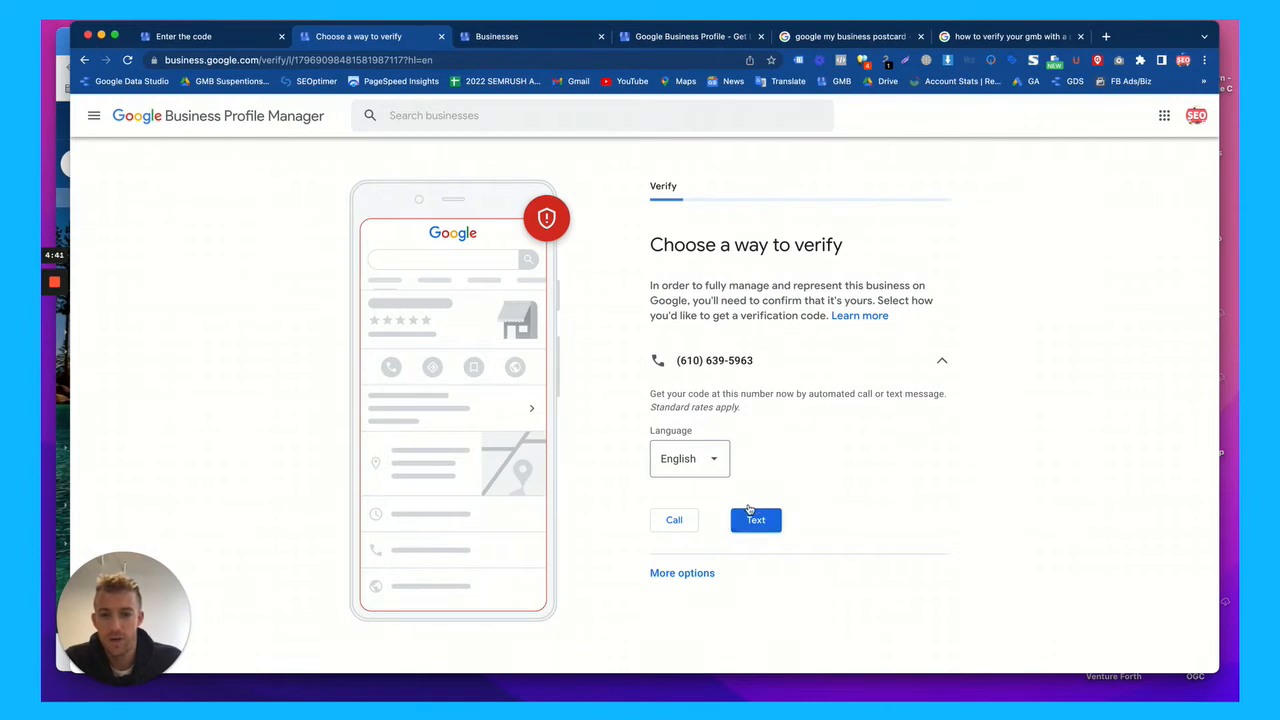
left_click(755, 519)
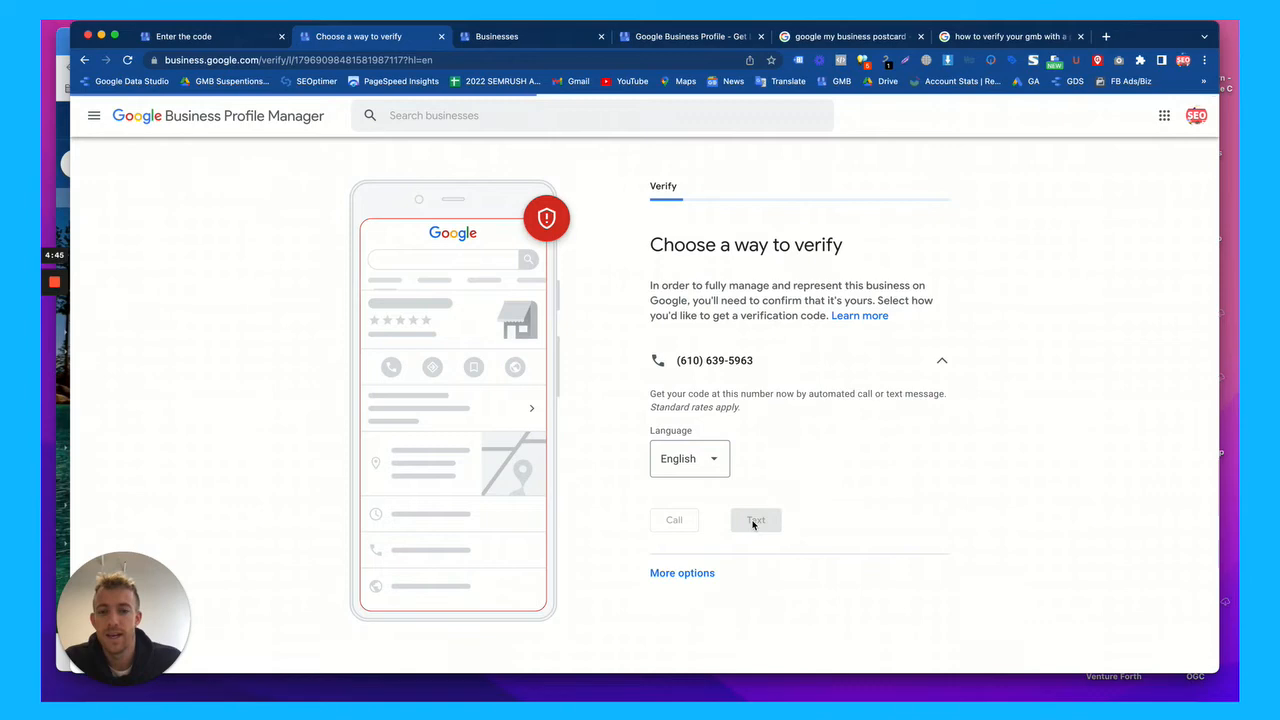
left_click(755, 520)
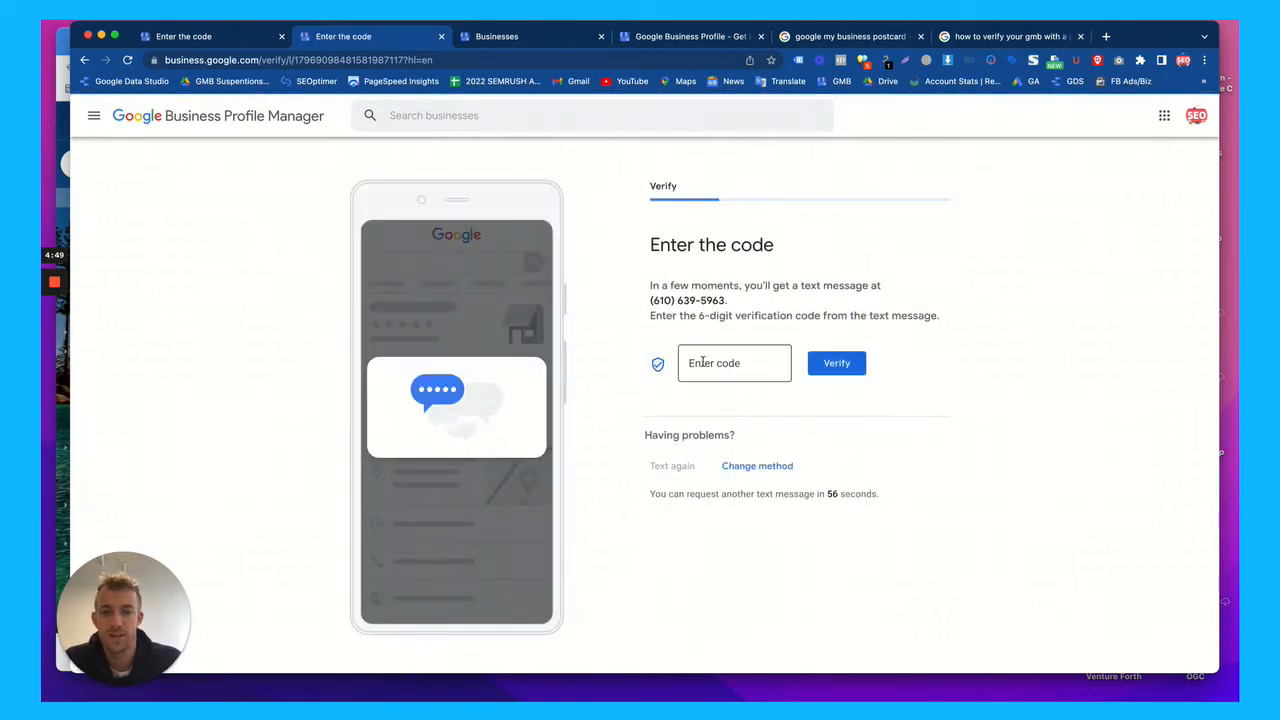
left_click(734, 363)
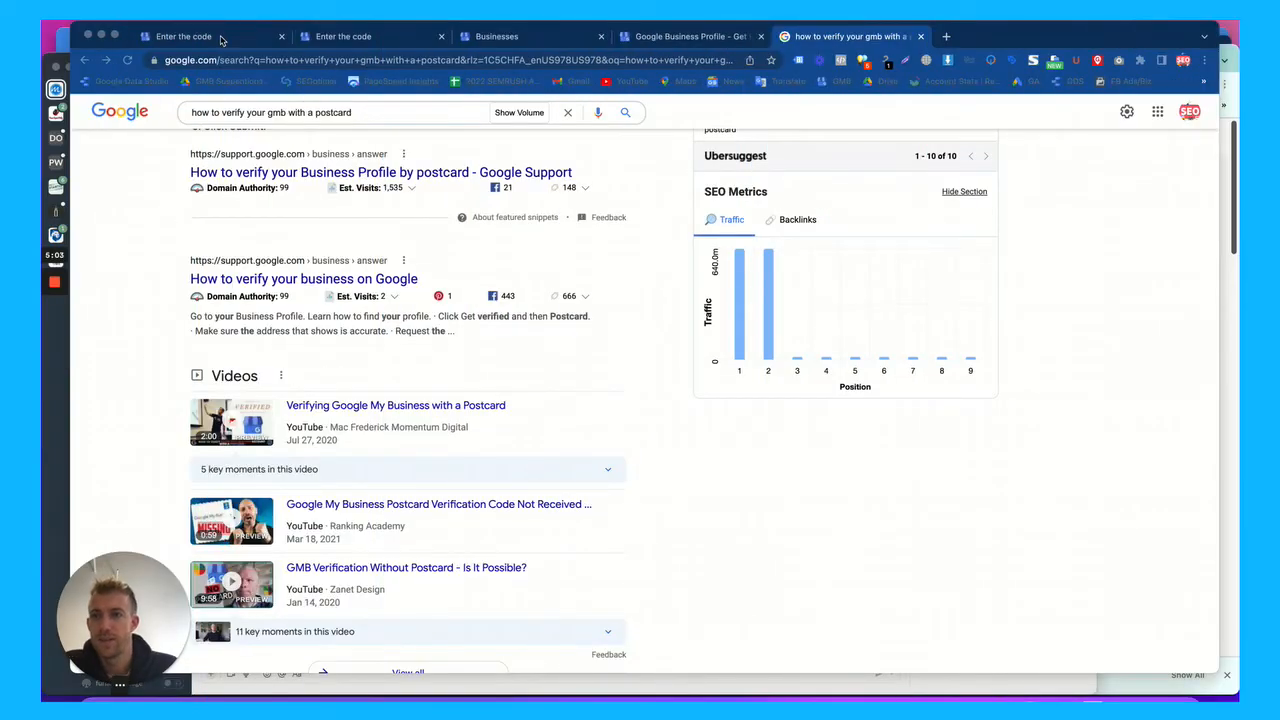
left_click(343, 36)
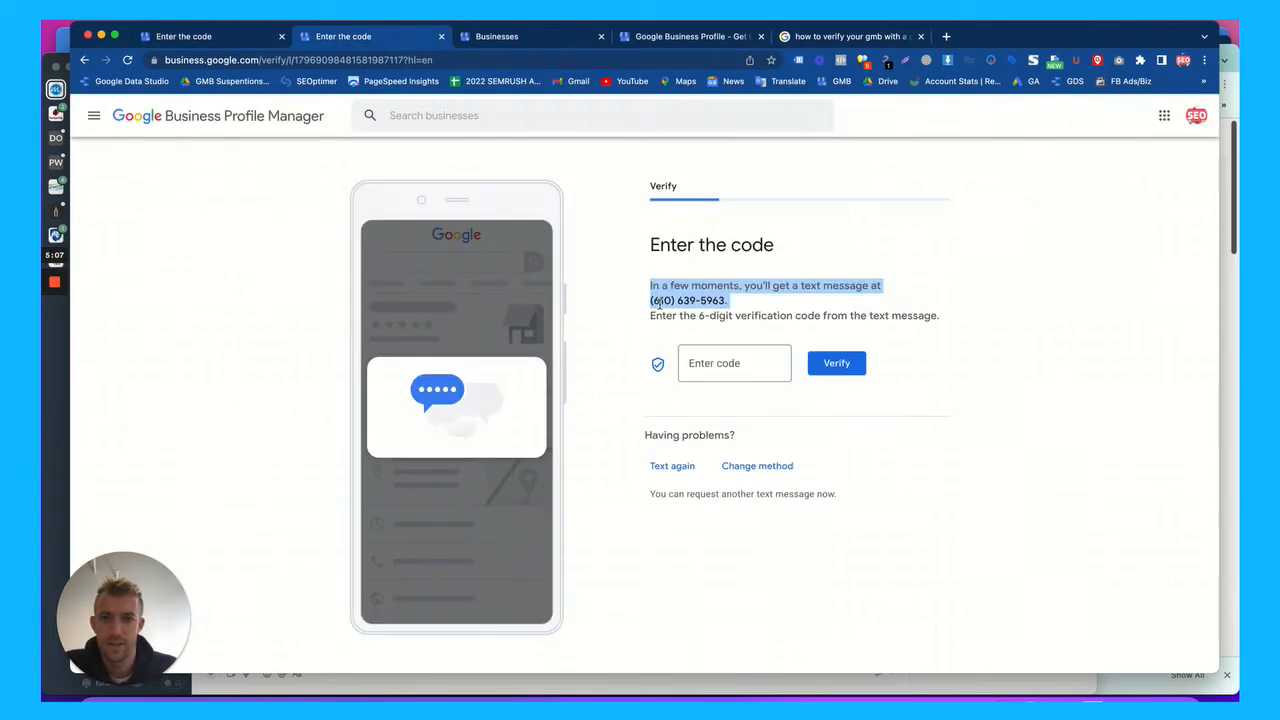
left_click(734, 363)
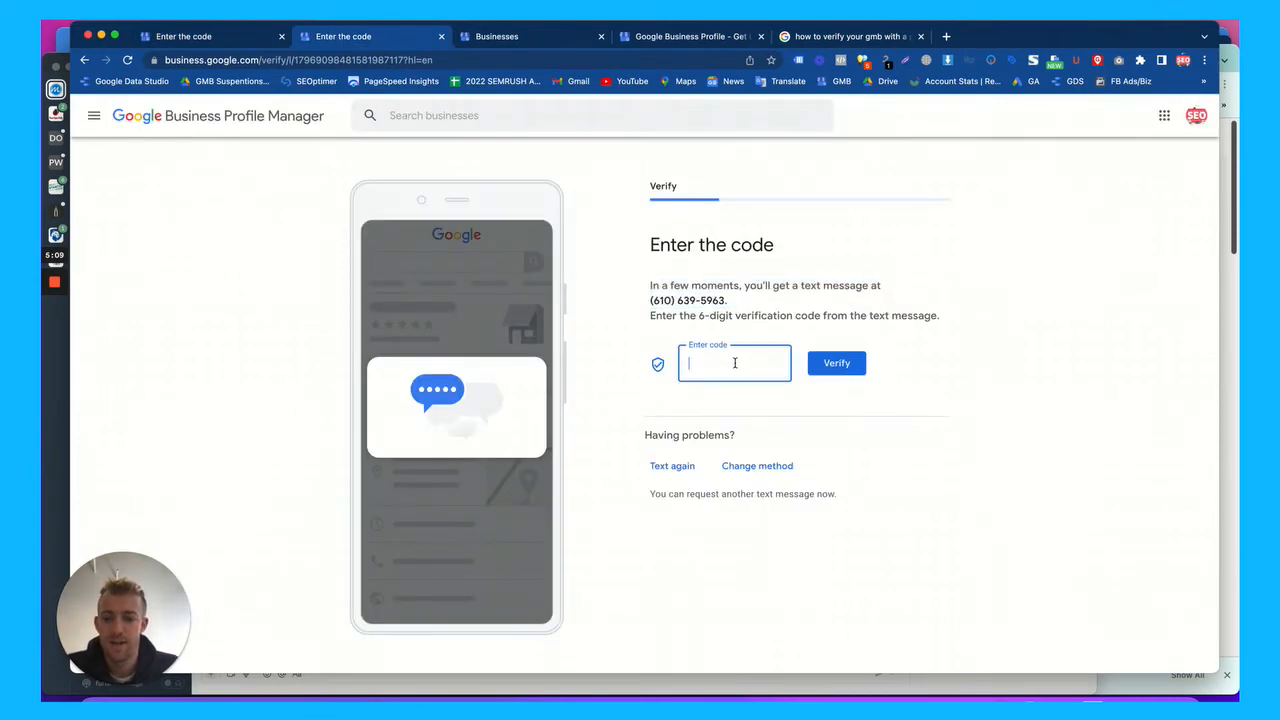
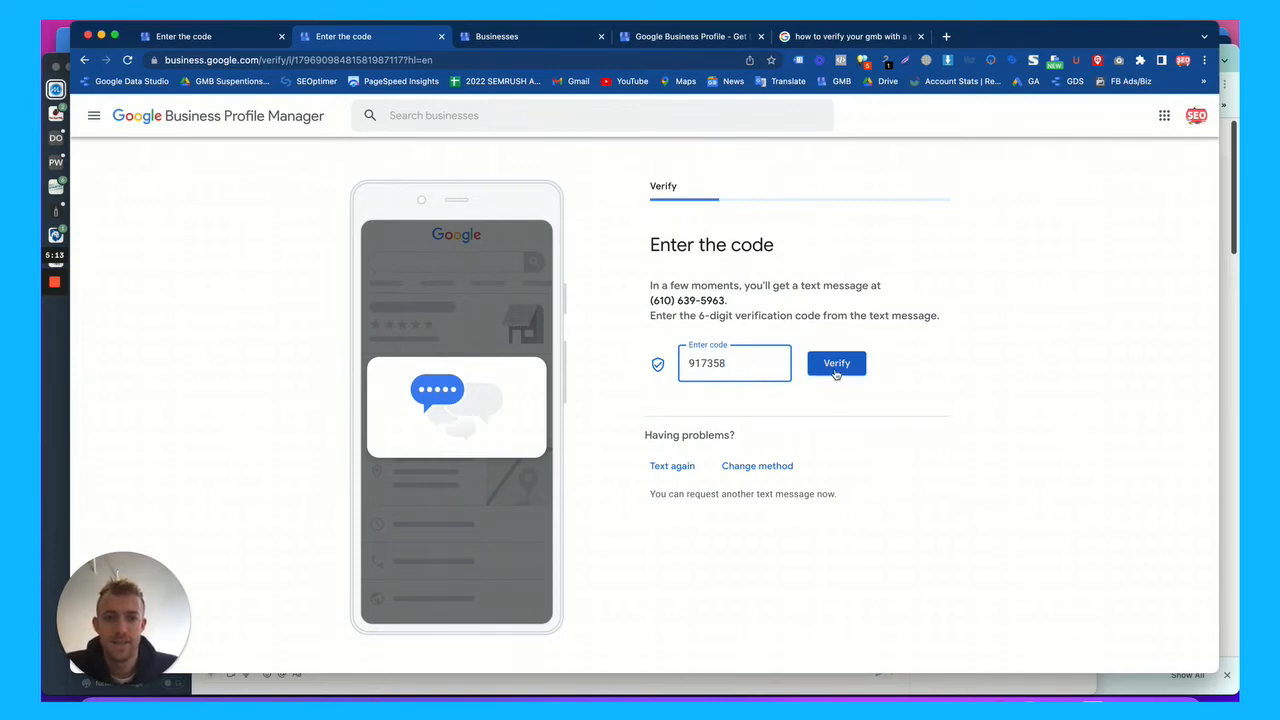
left_click(836, 363)
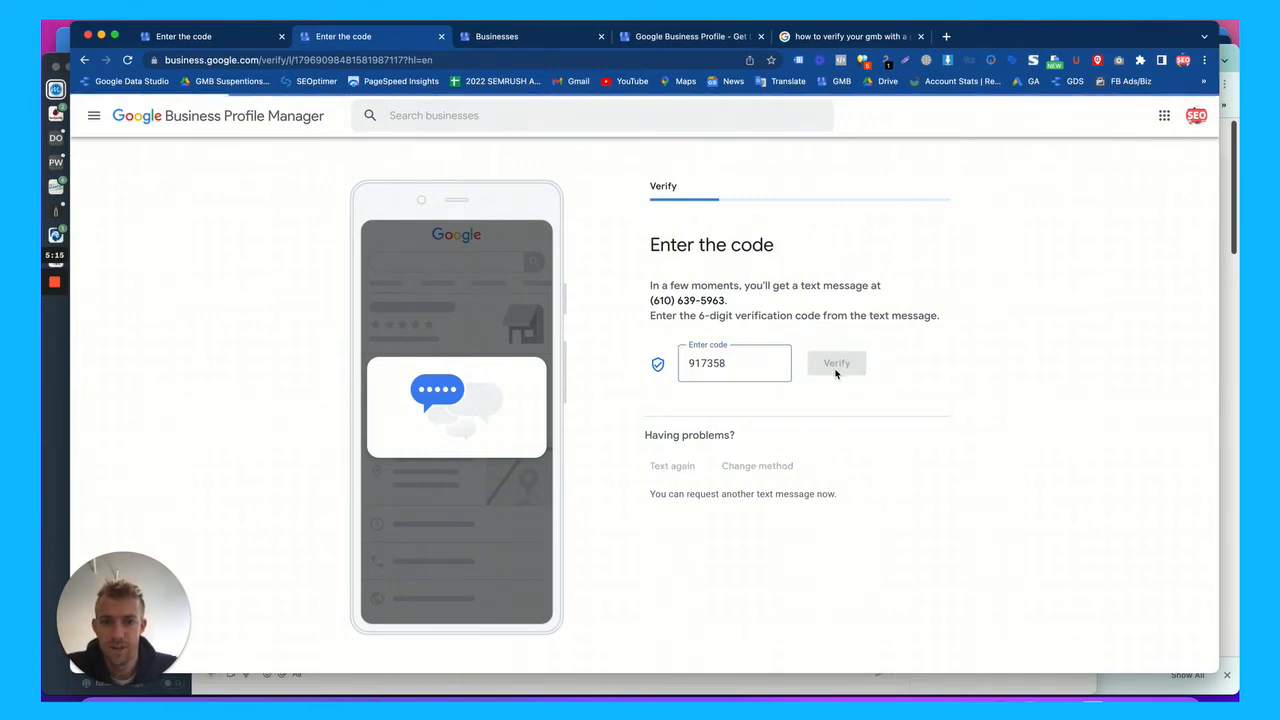
left_click(836, 363)
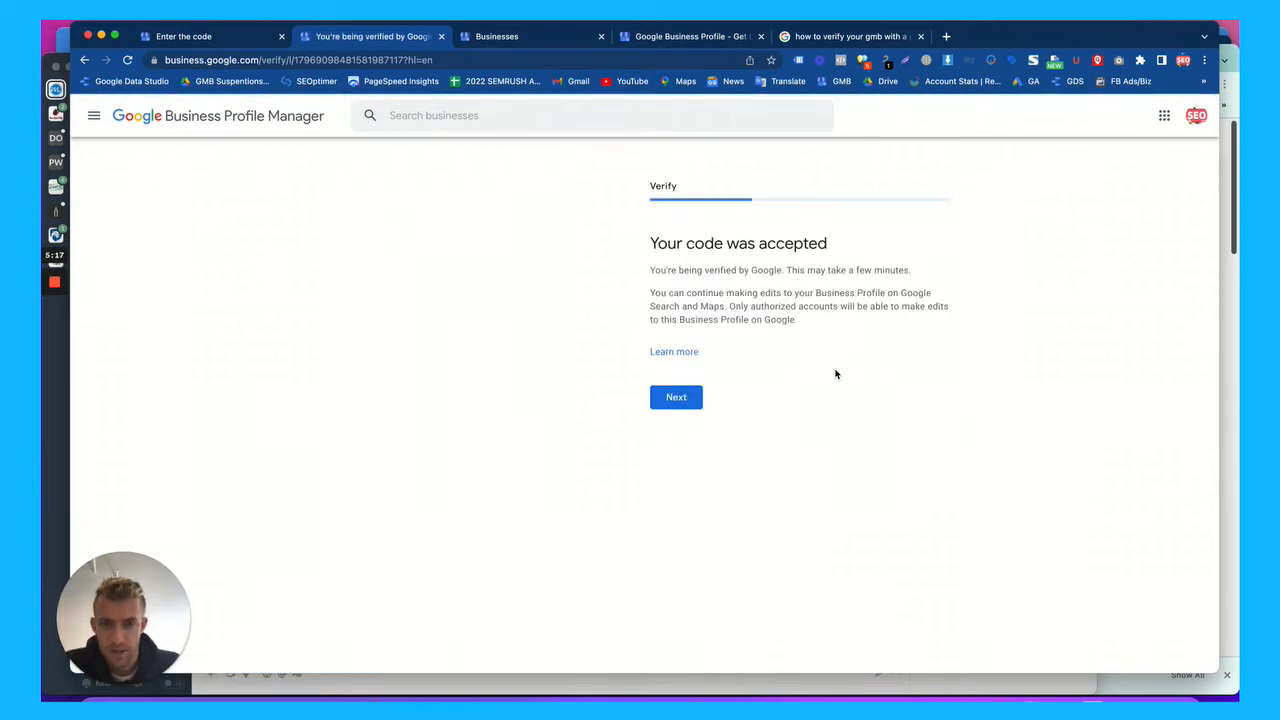
- Continue past the accepted-code screen, skip adding photos, and continue from almost ready
left_click(676, 397)
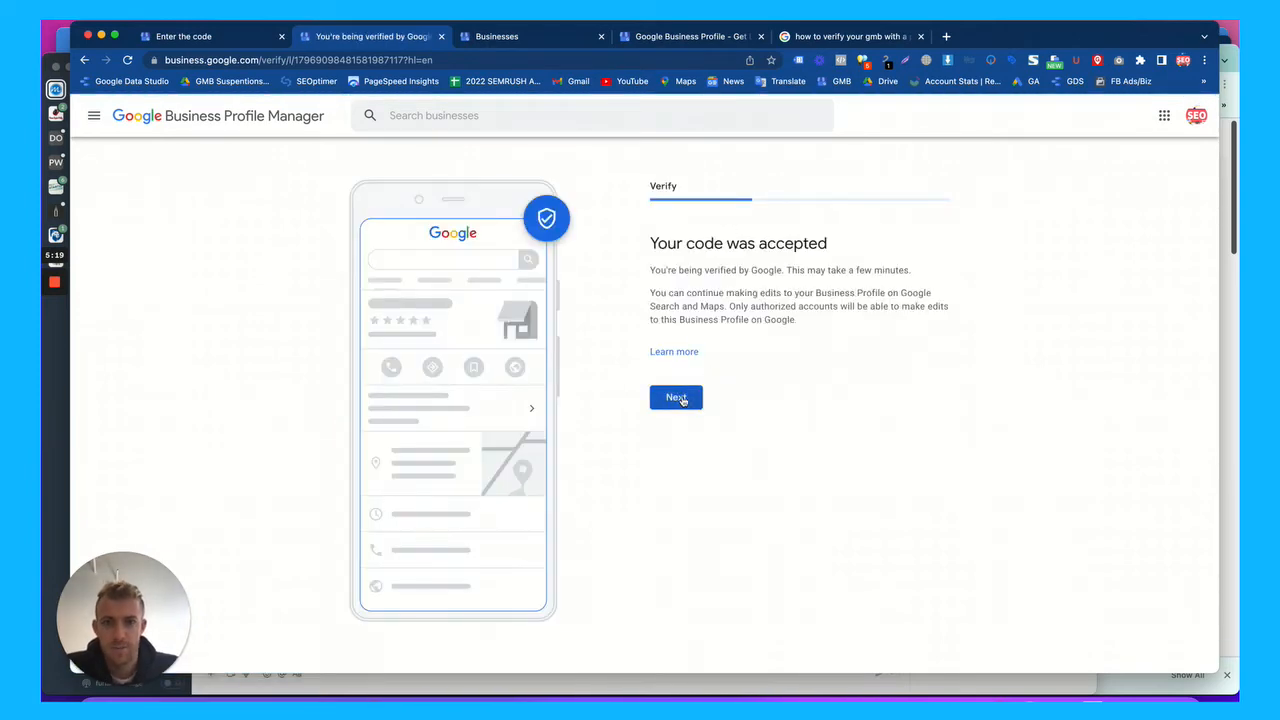
left_click(676, 398)
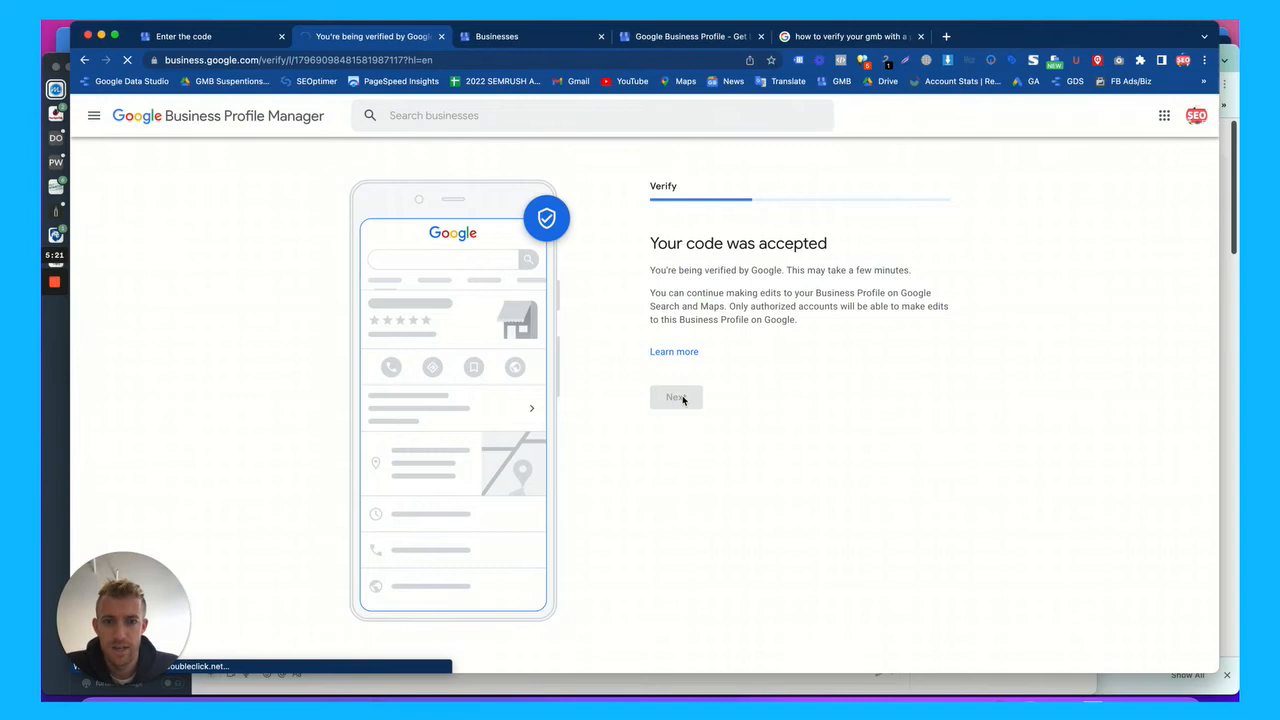
left_click(676, 397)
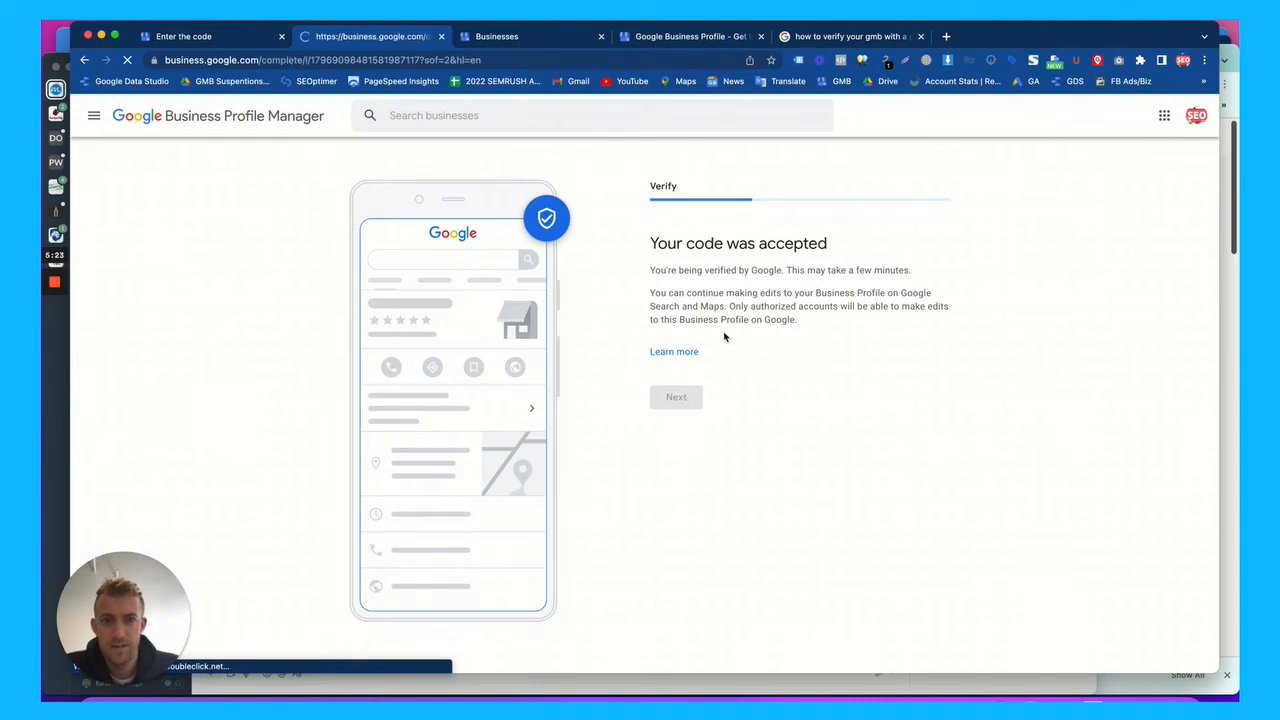
left_click(676, 397)
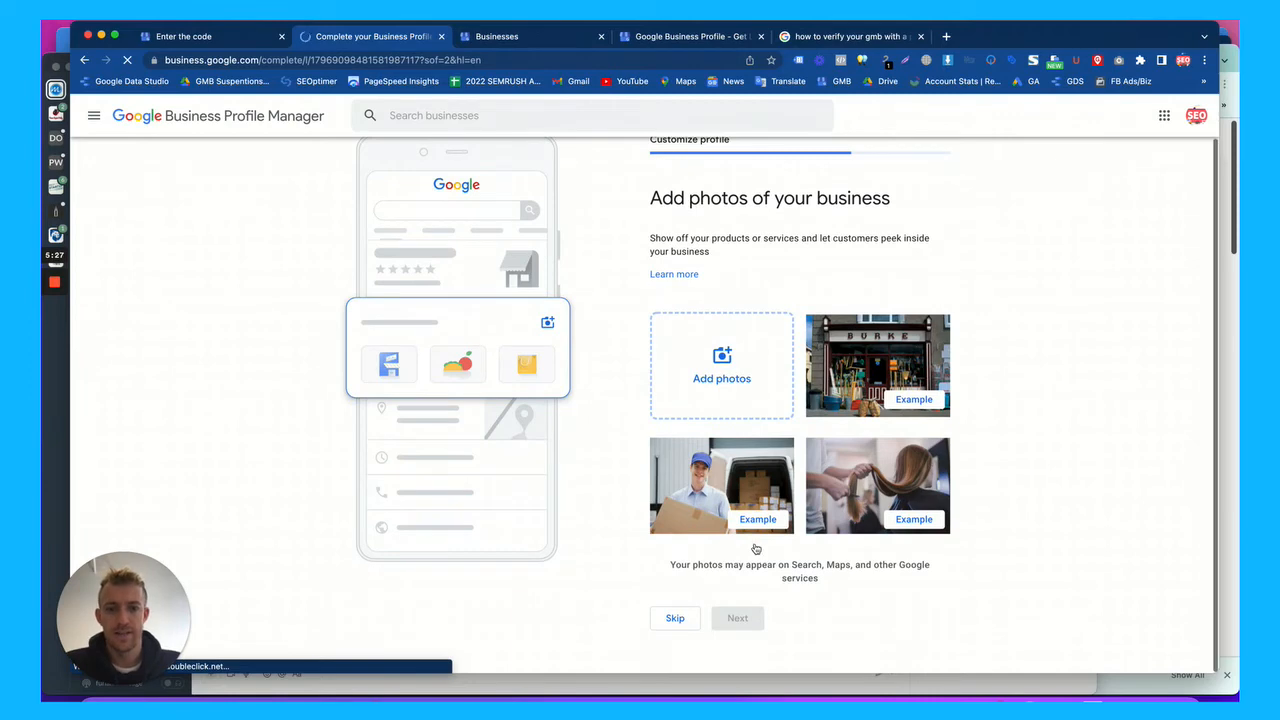
mouse_move(715, 338)
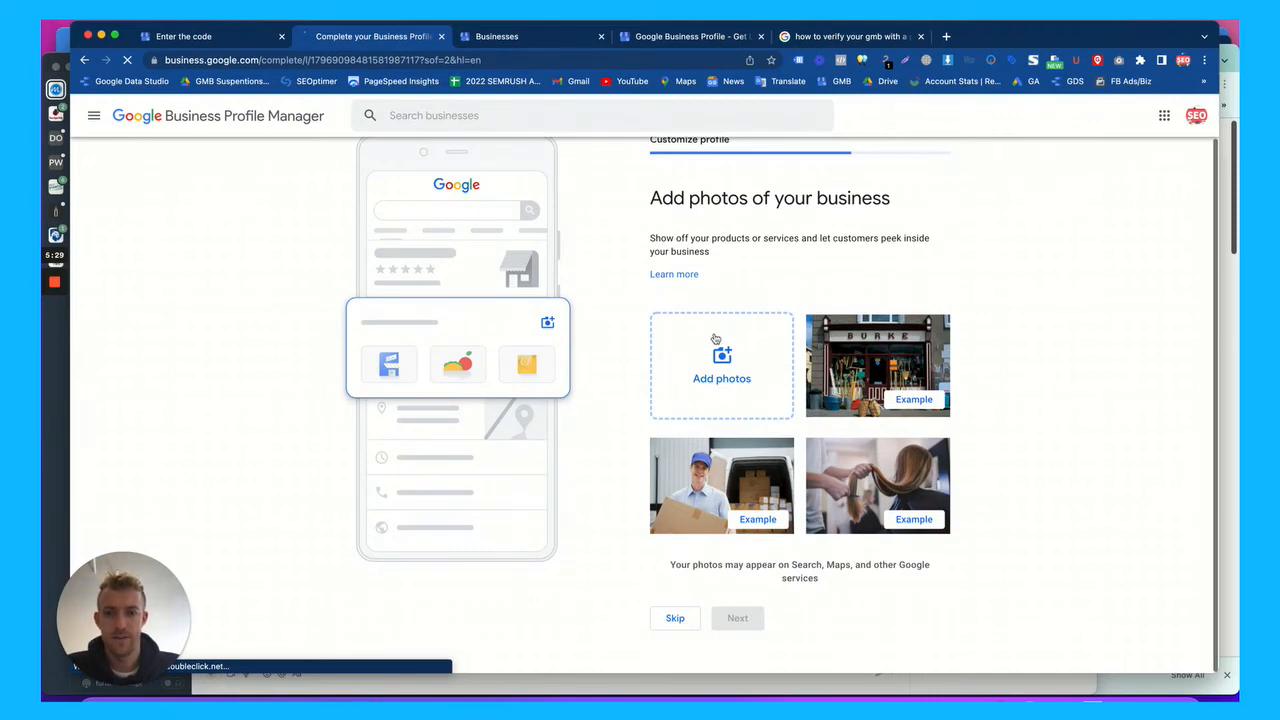
left_click(674, 617)
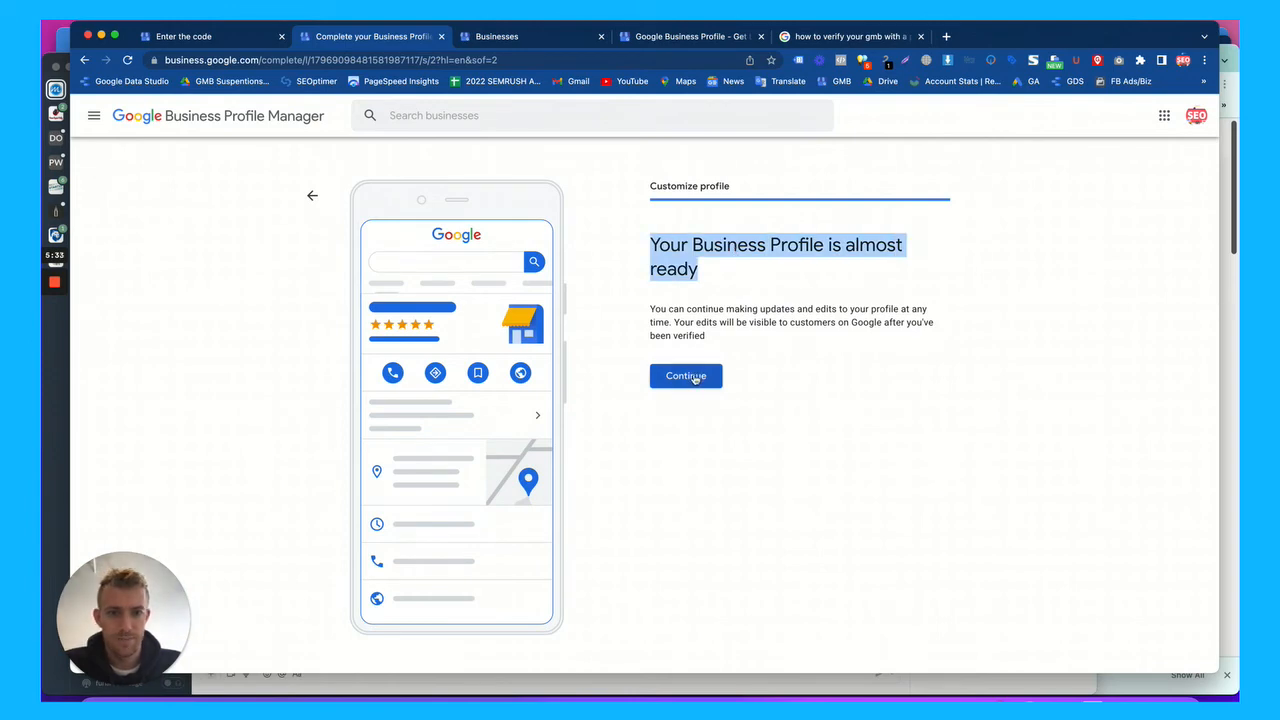
left_click(686, 375)
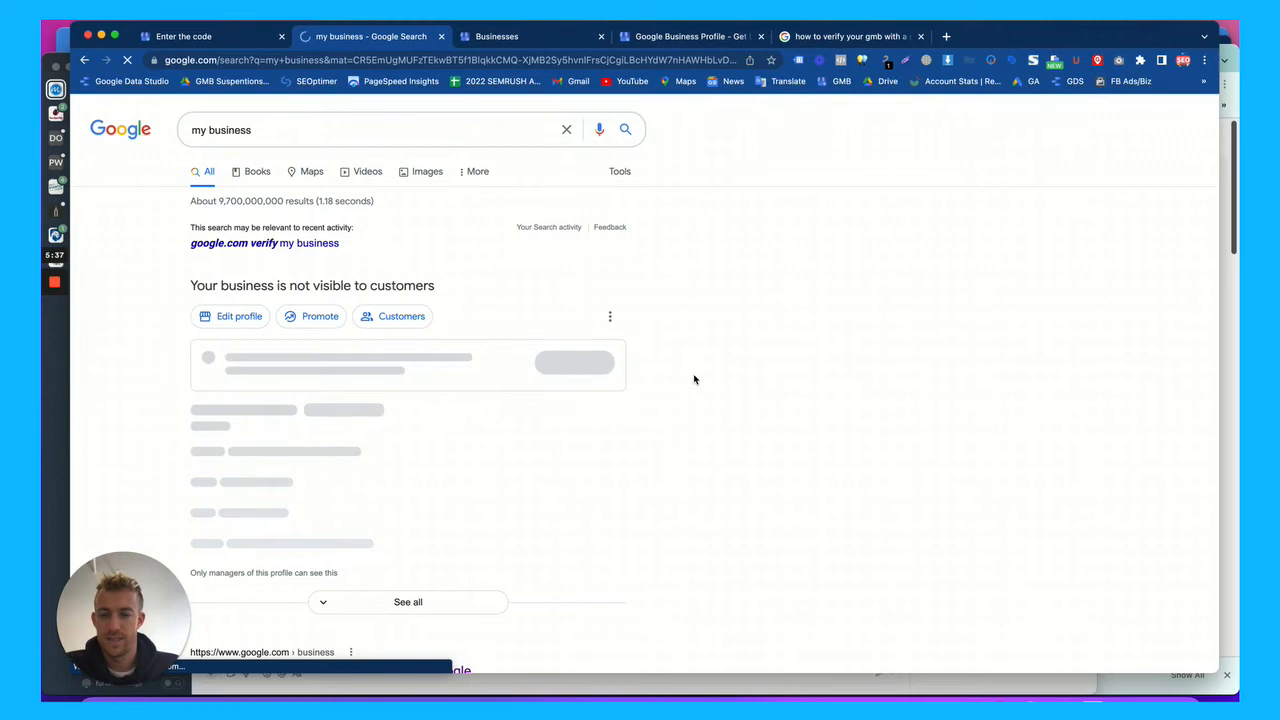
mouse_move(510, 347)
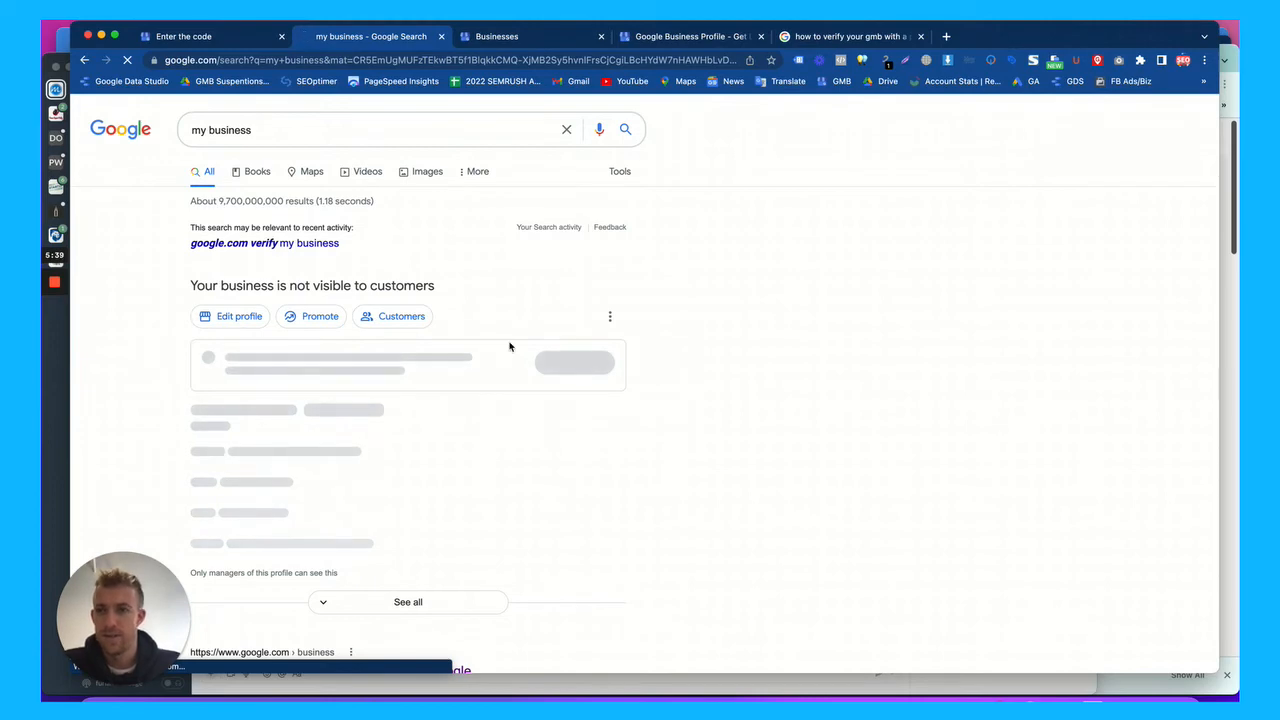
mouse_move(688, 338)
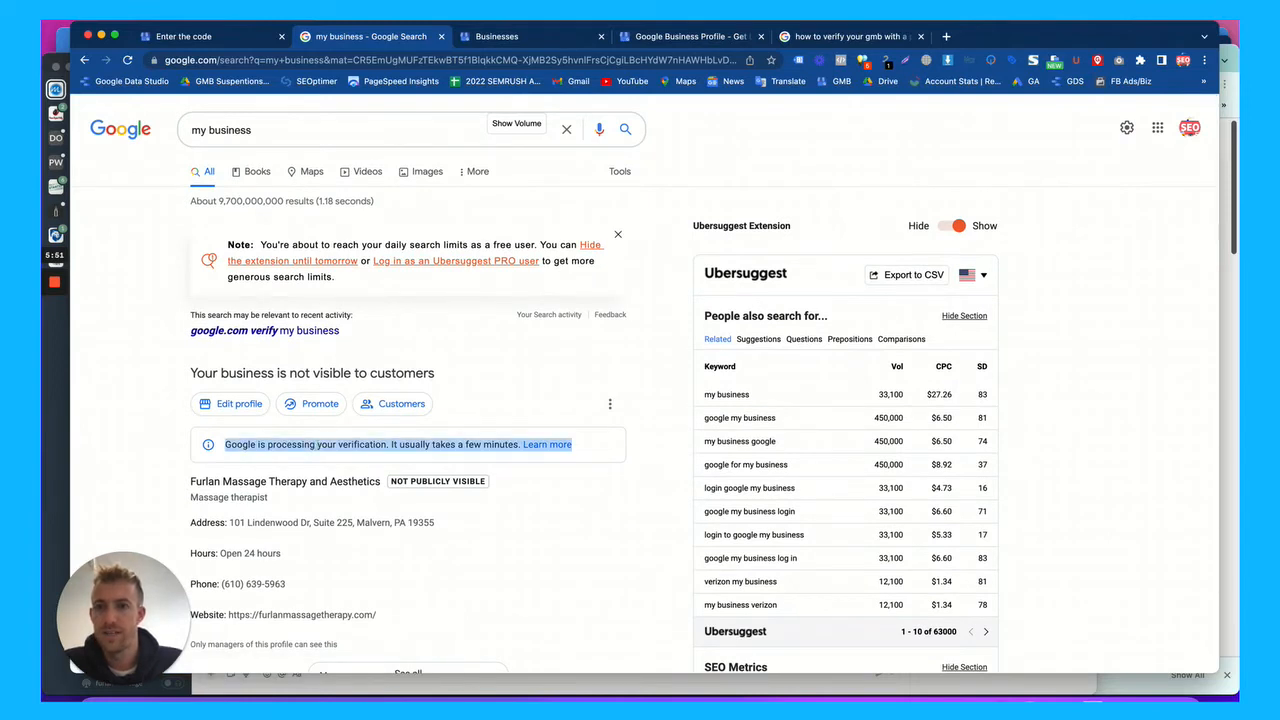
- After reviewing the processing notice, switch to the Businesses list tab
left_click(530, 36)
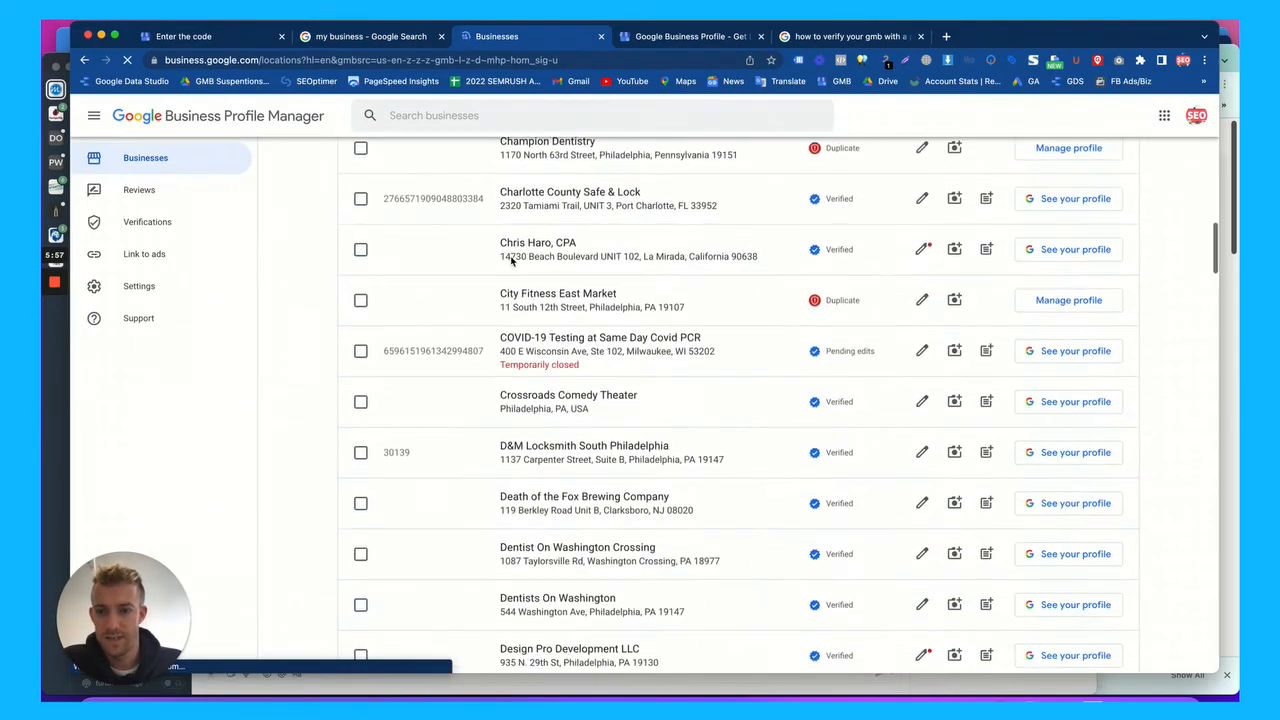
- Open Furlan Massage Therapy's dashboard and go to its Info page
scroll("down", 3)
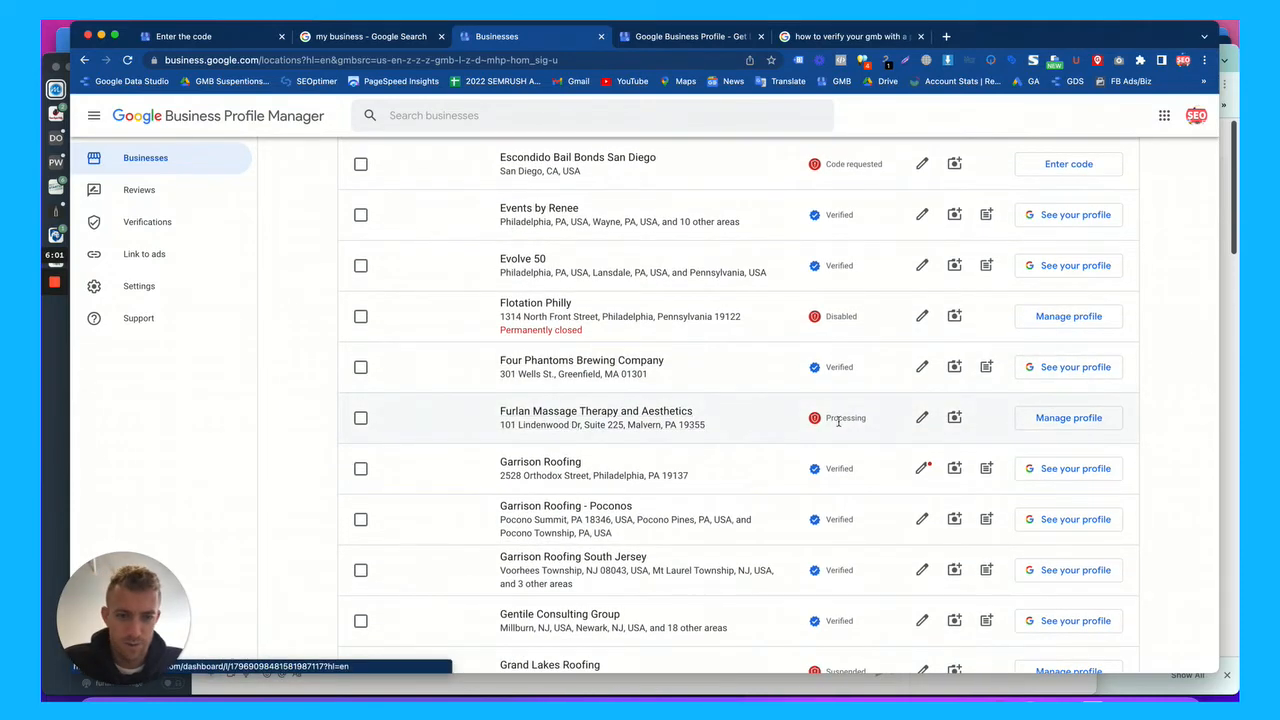
left_click(1068, 417)
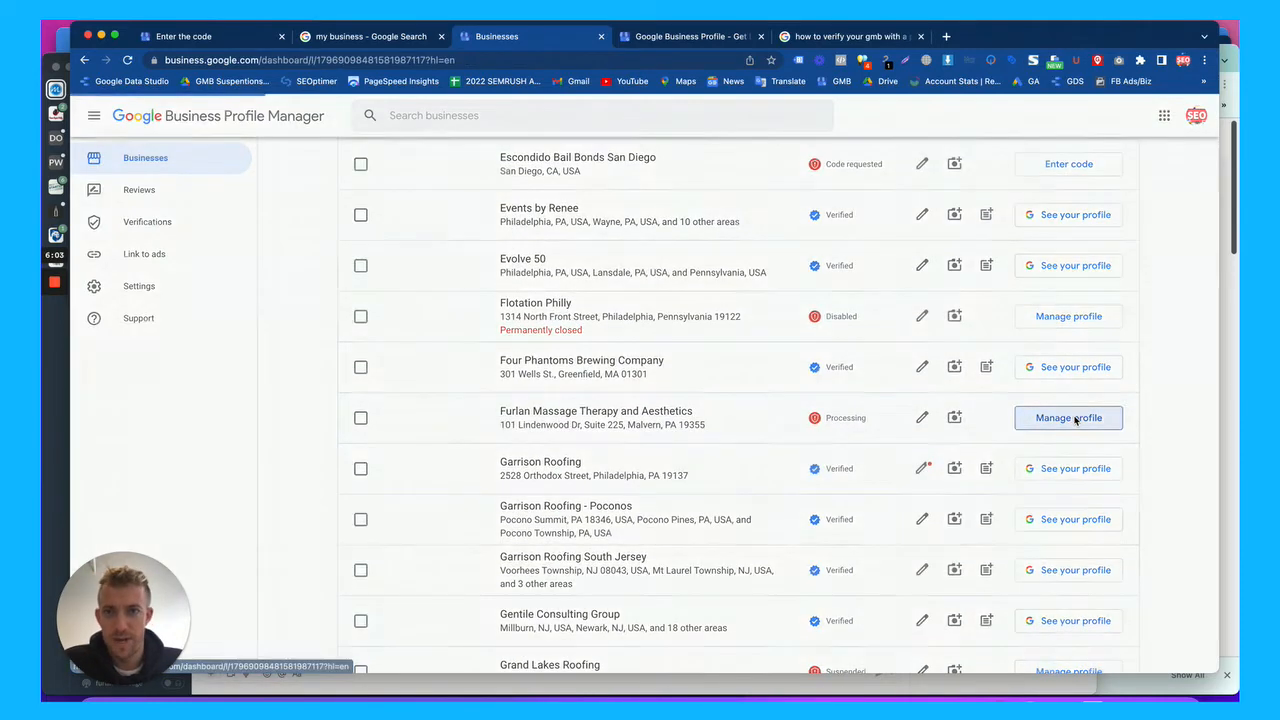
left_click(1068, 417)
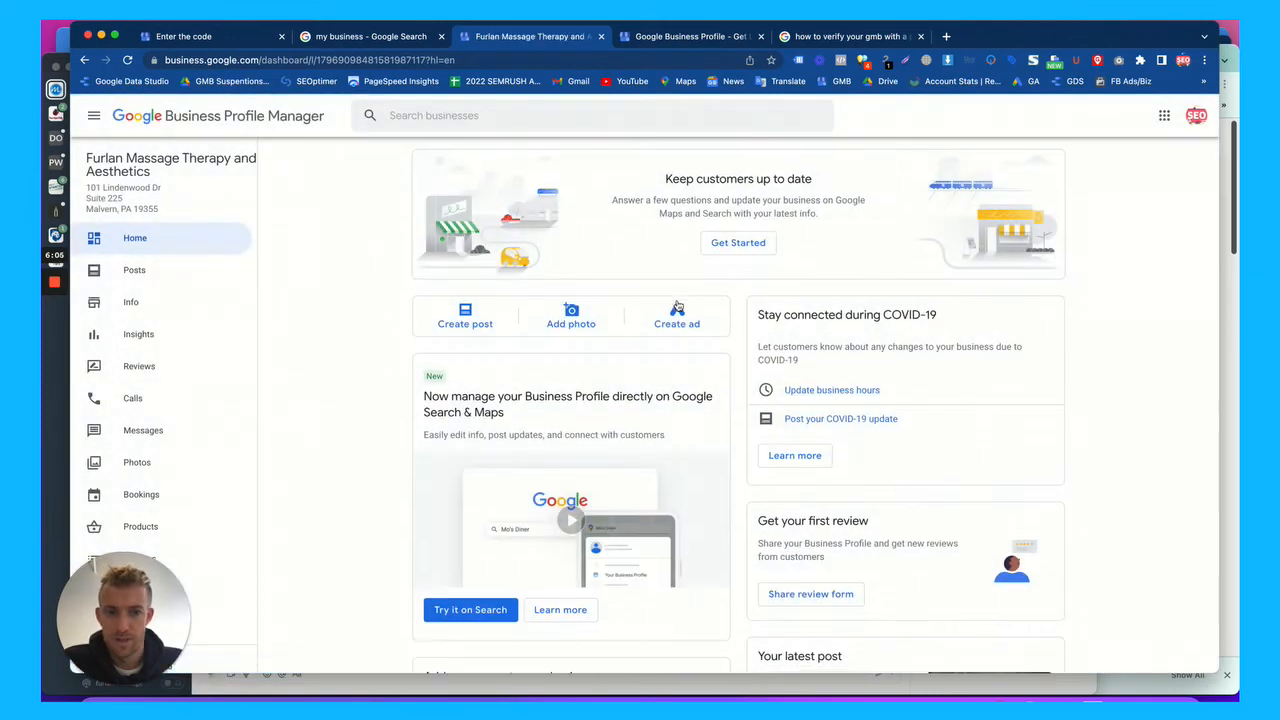
scroll("down", 3)
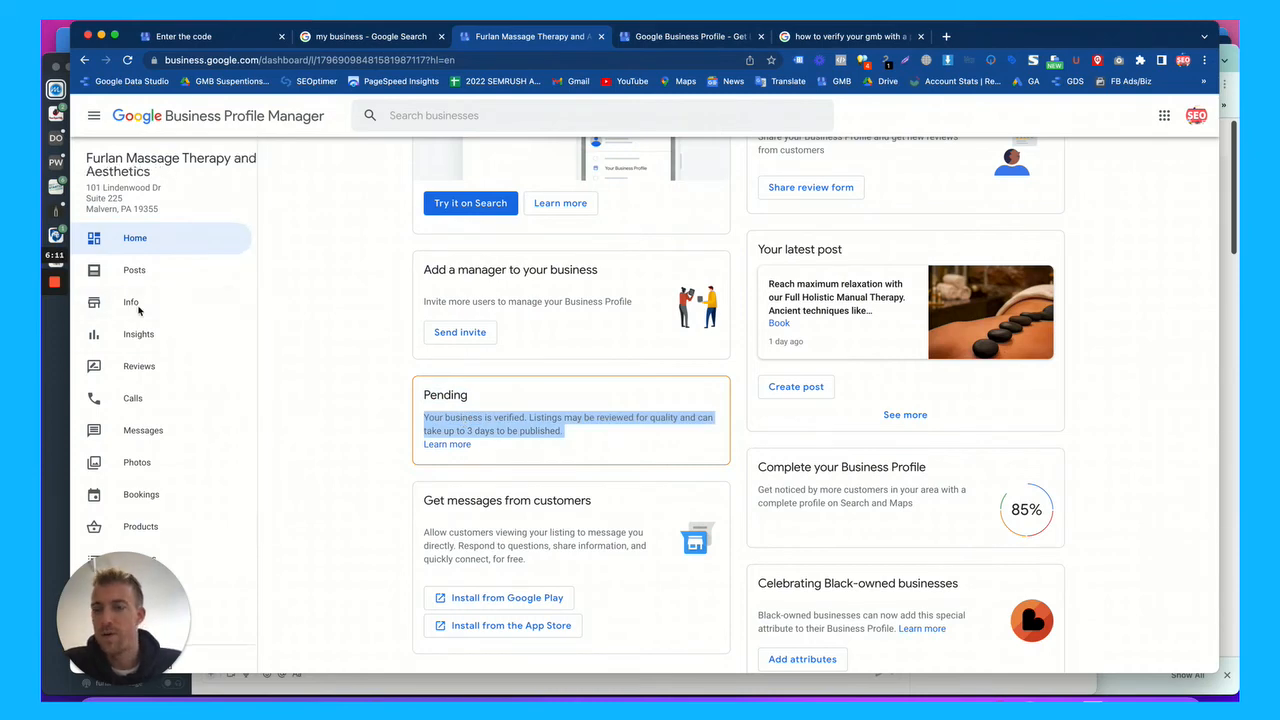
left_click(131, 302)
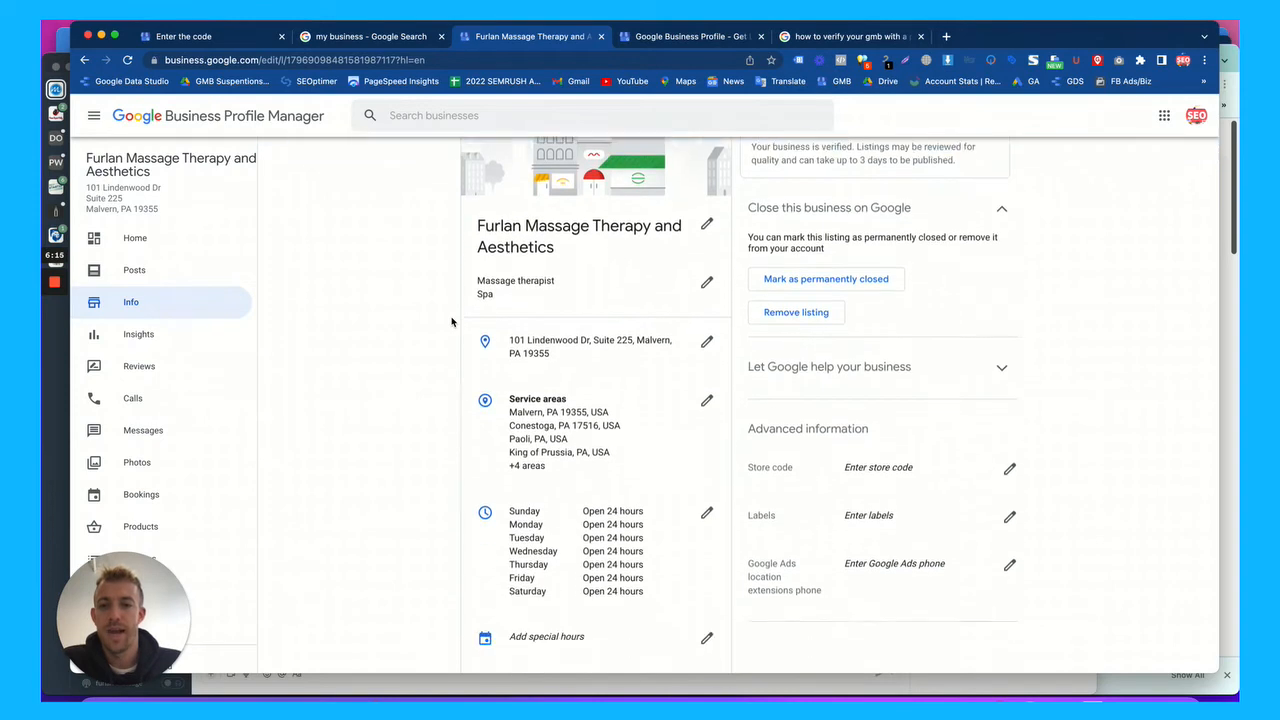
- Scroll through Furlan Massage Therapy's Info page, then view its Photos and Posts
scroll("down", 3)
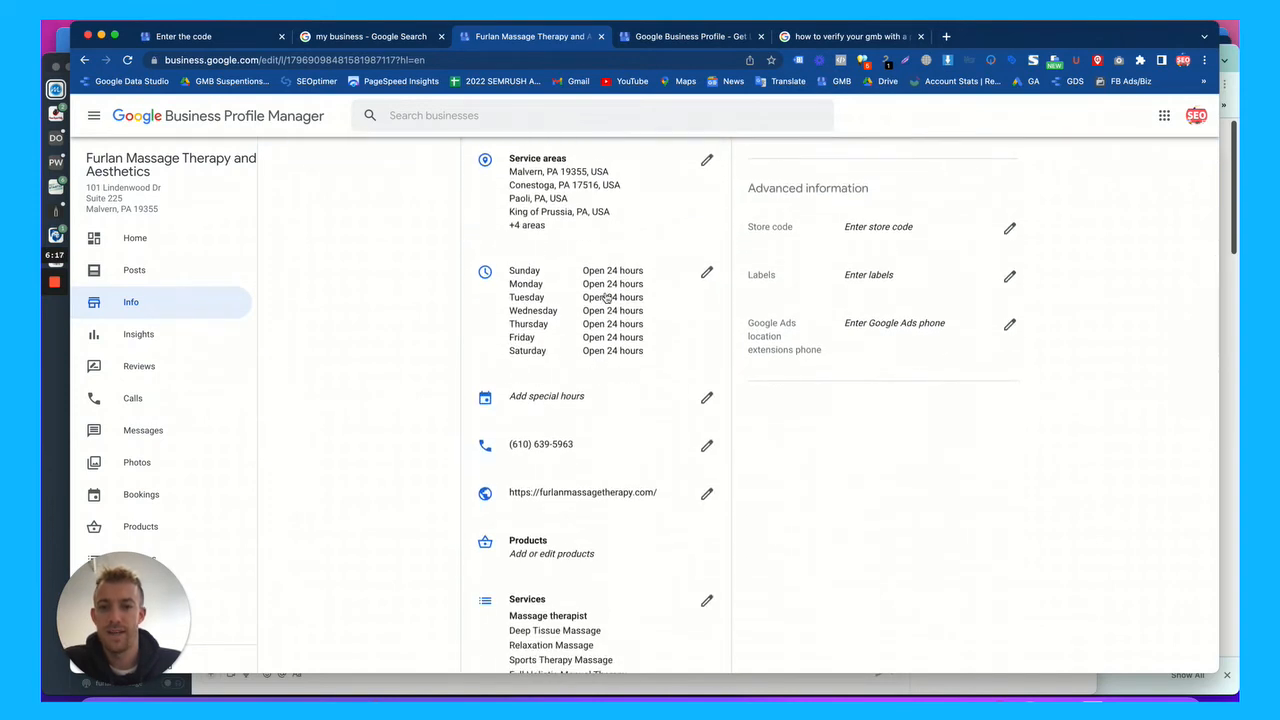
scroll("down", 3)
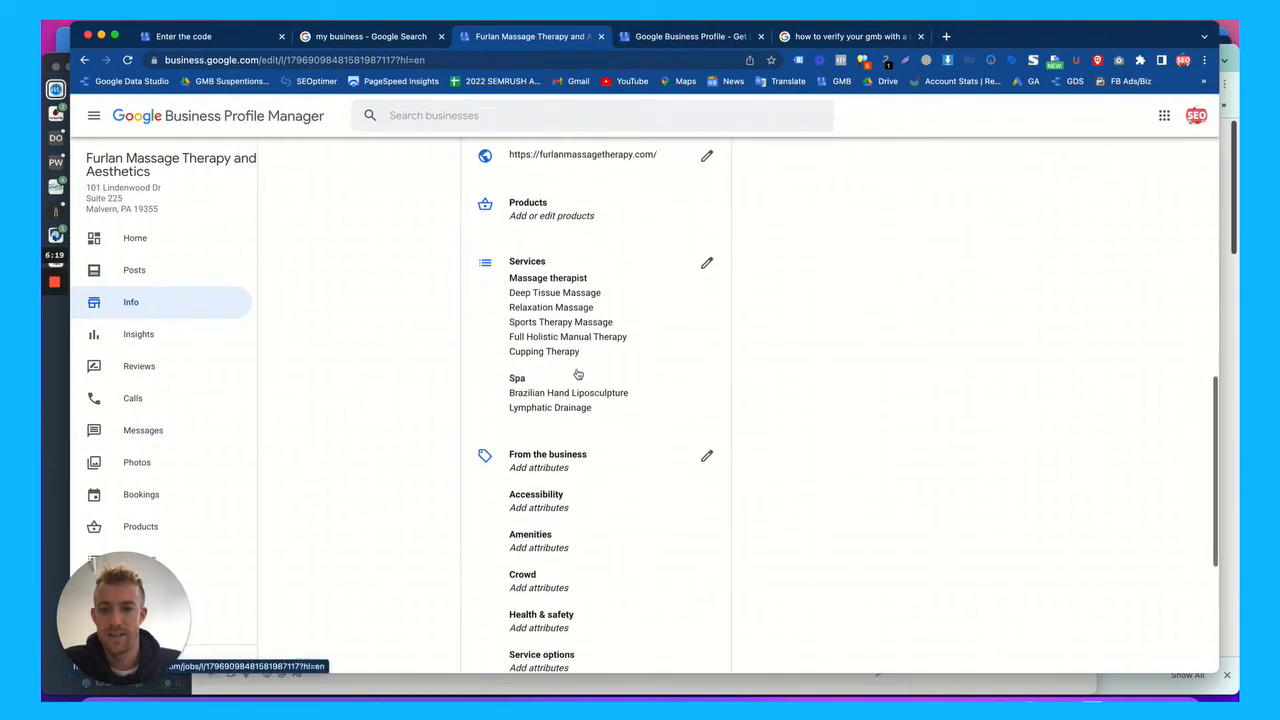
scroll("down", 3)
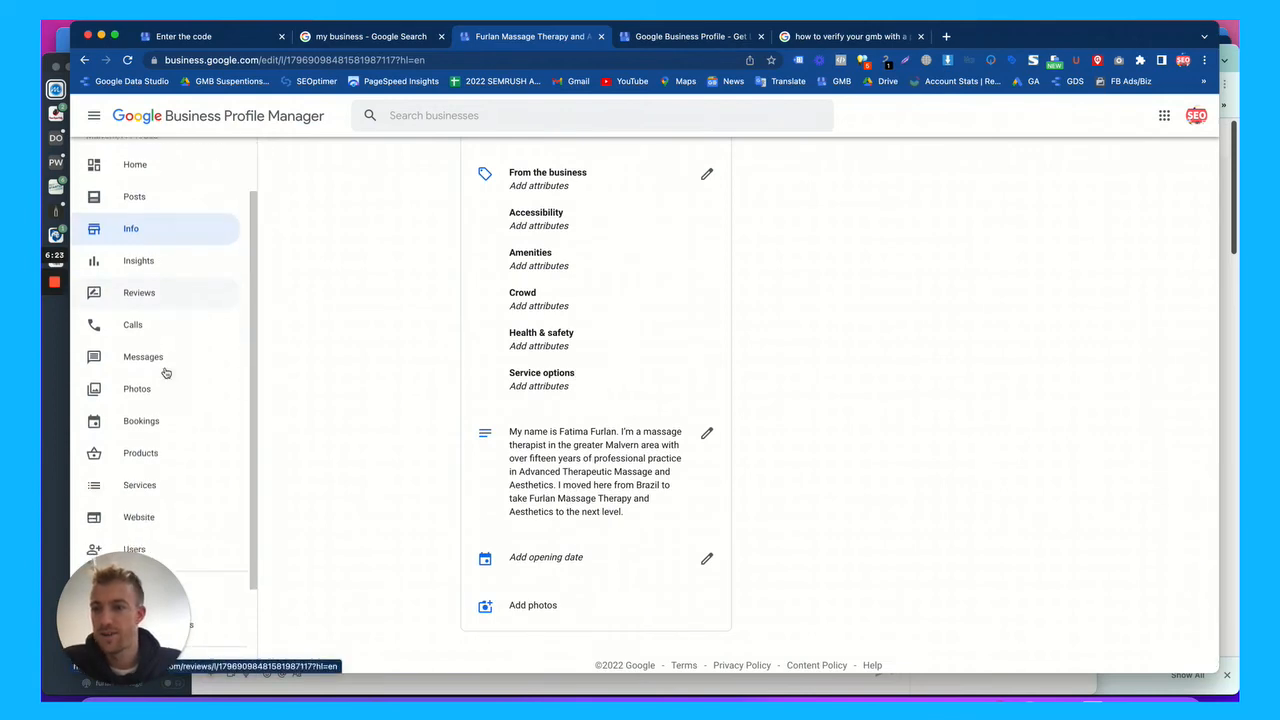
left_click(137, 388)
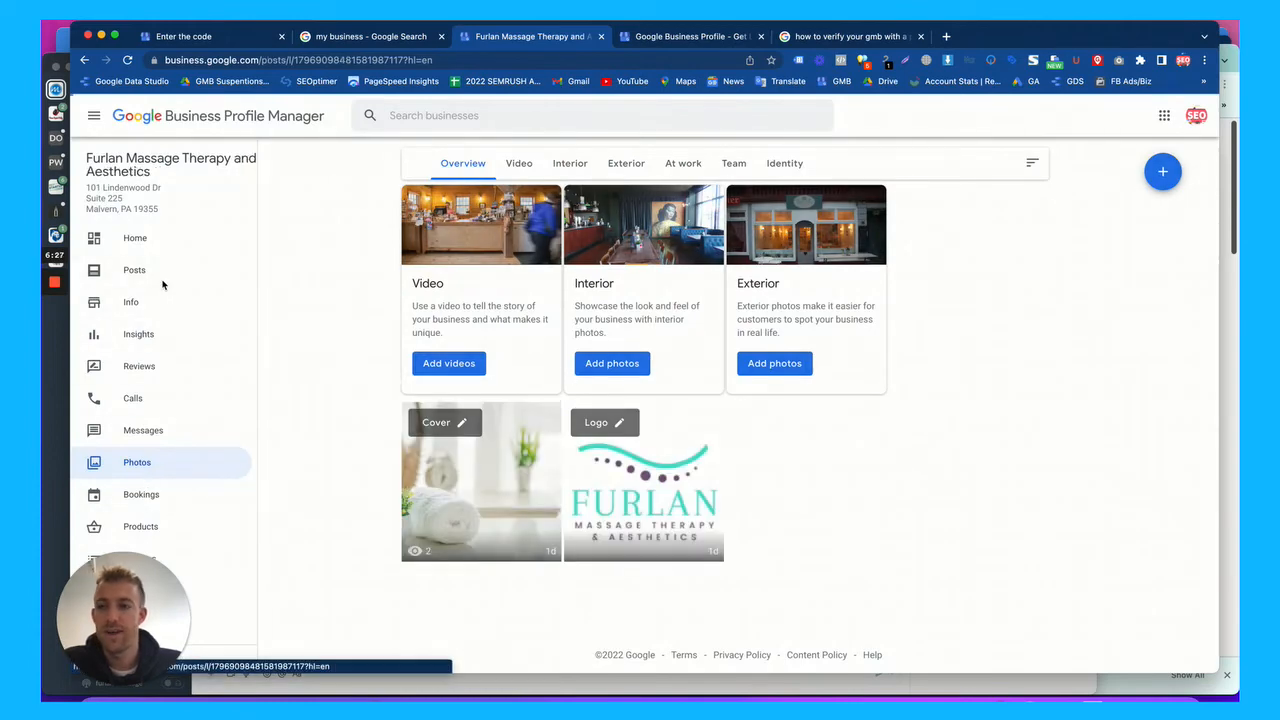
left_click(134, 270)
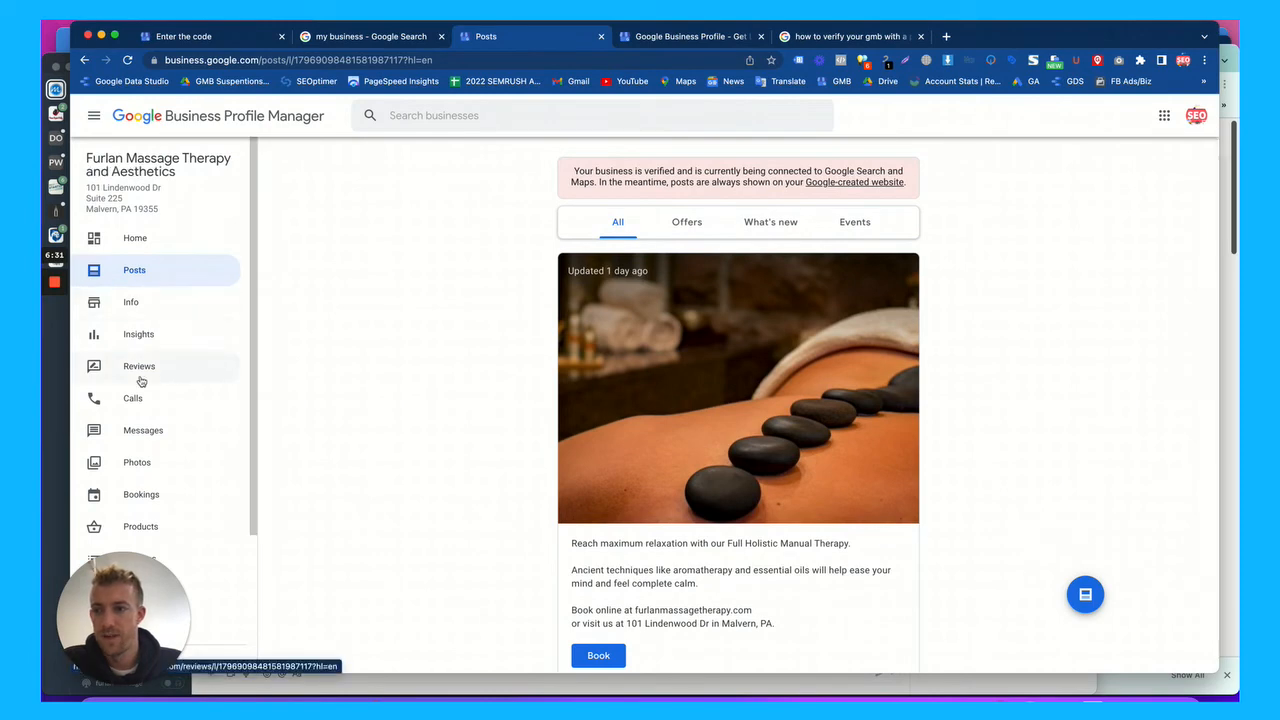
- Recheck Photos, review Services and prices, return to Info, then show the emailed-code verification page
left_click(137, 462)
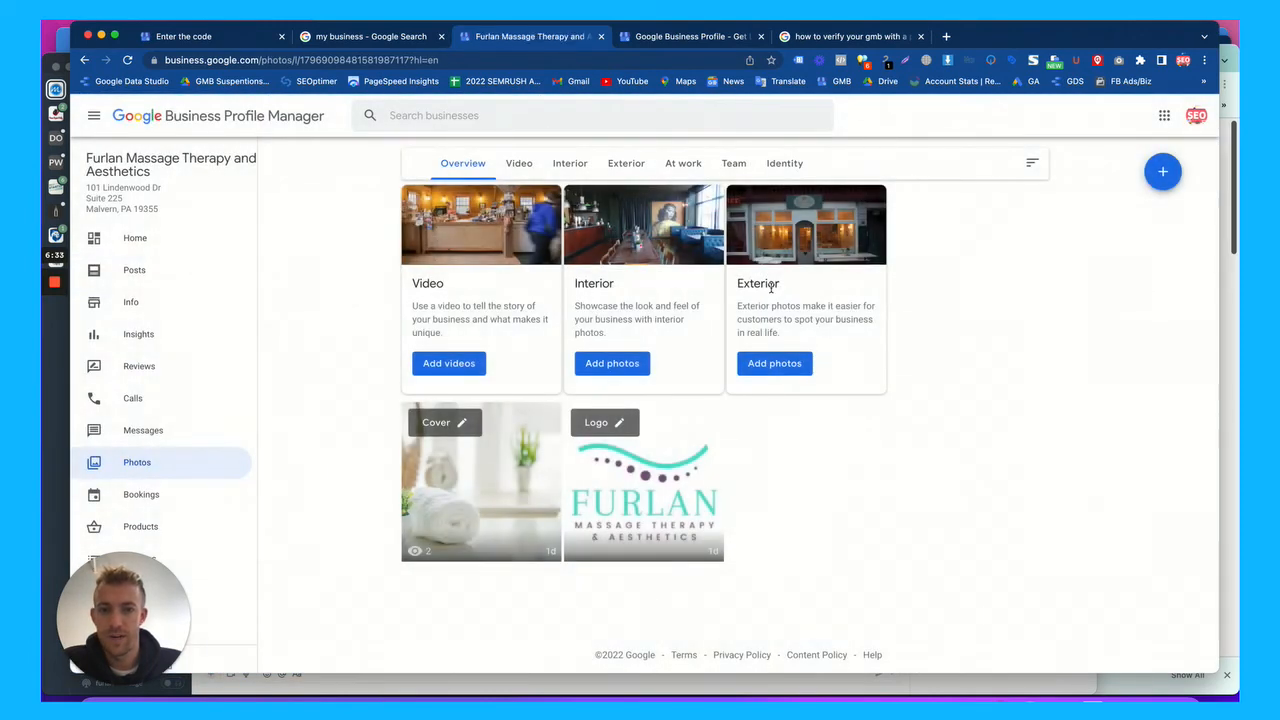
scroll("down", 3)
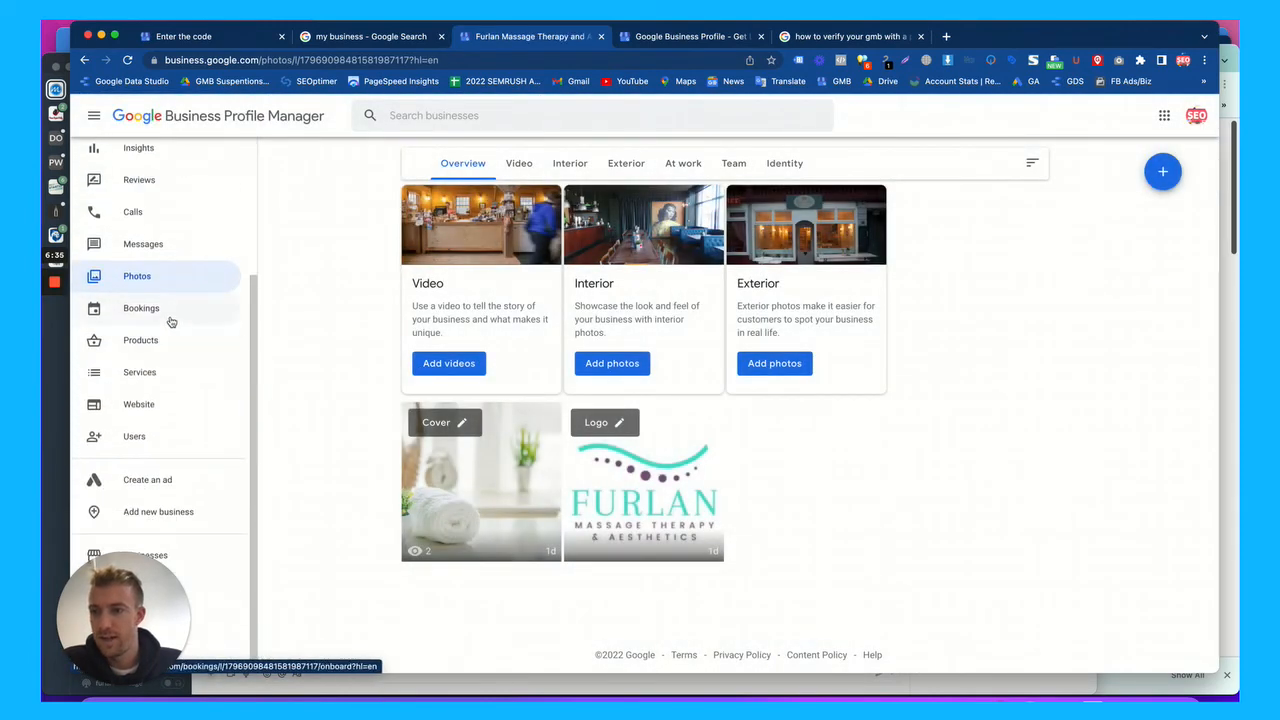
left_click(139, 372)
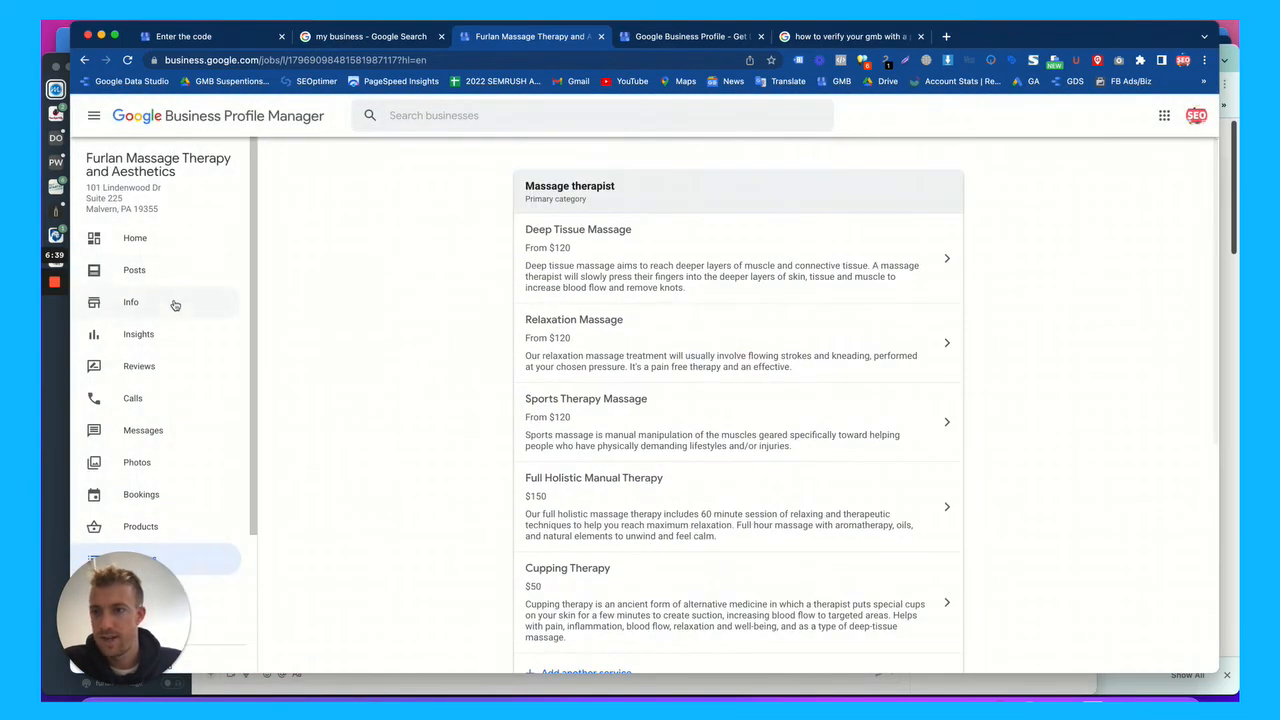
left_click(131, 301)
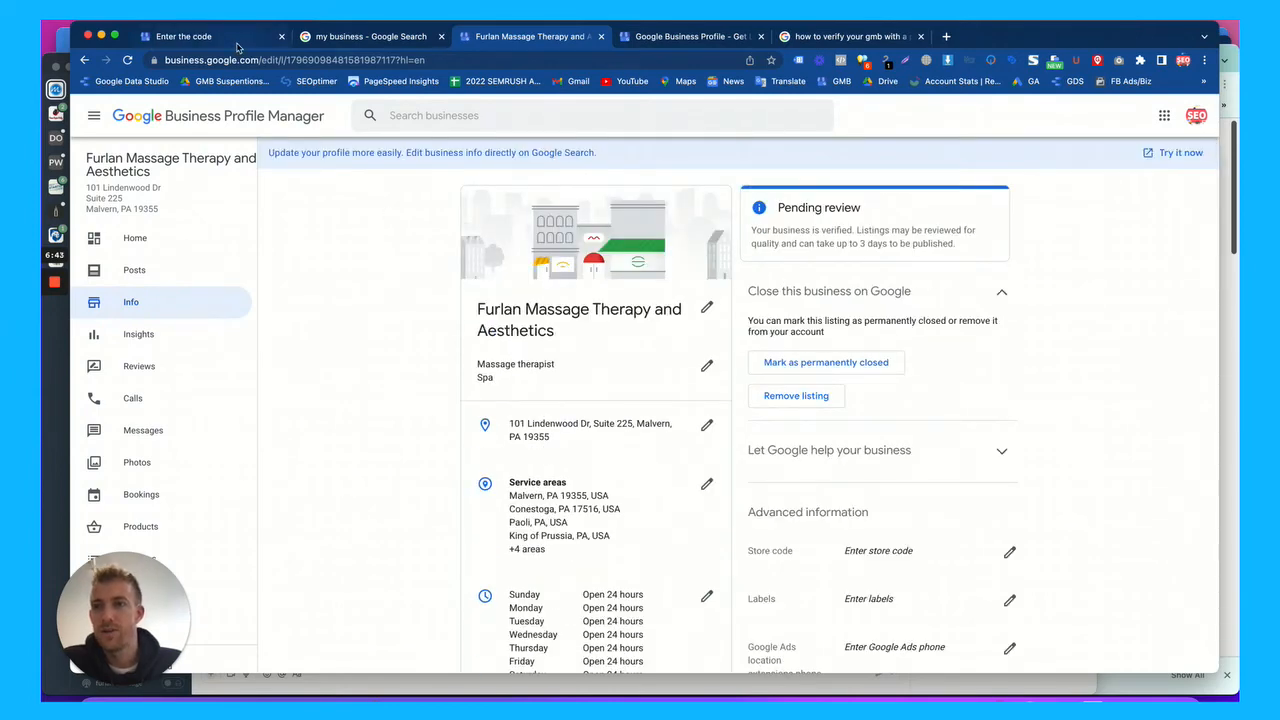
left_click(183, 36)
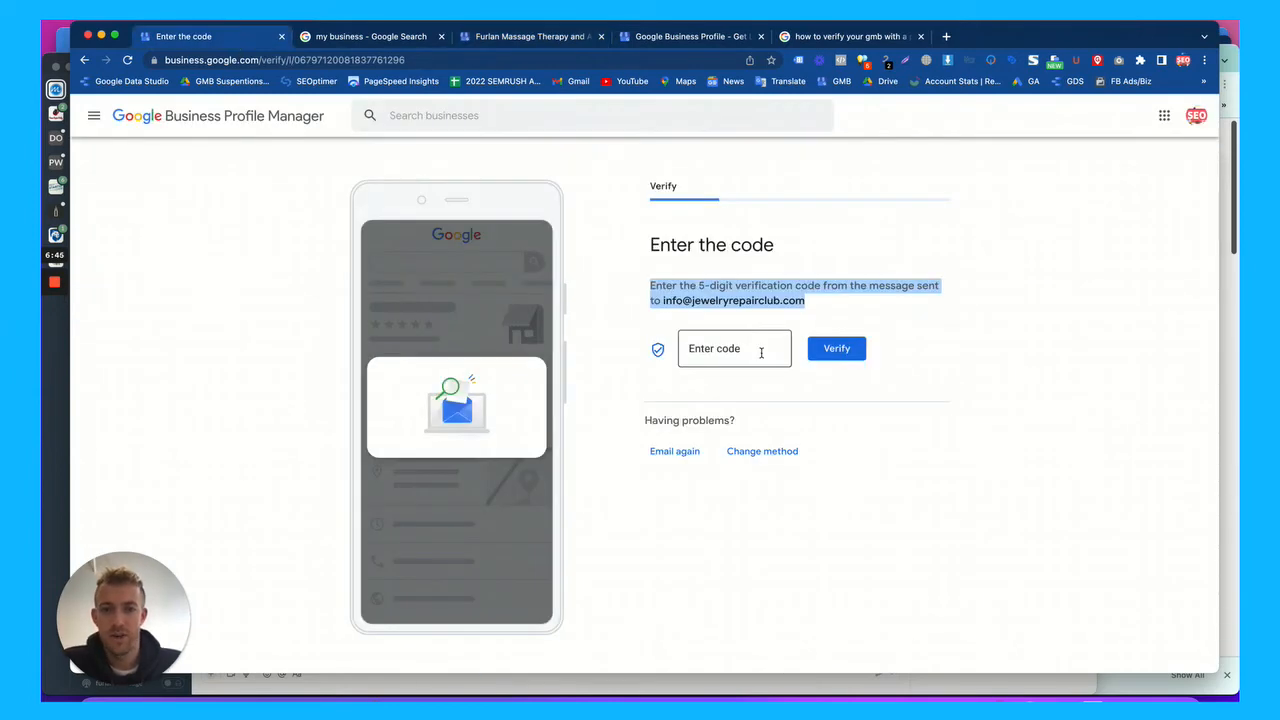
left_click(734, 348)
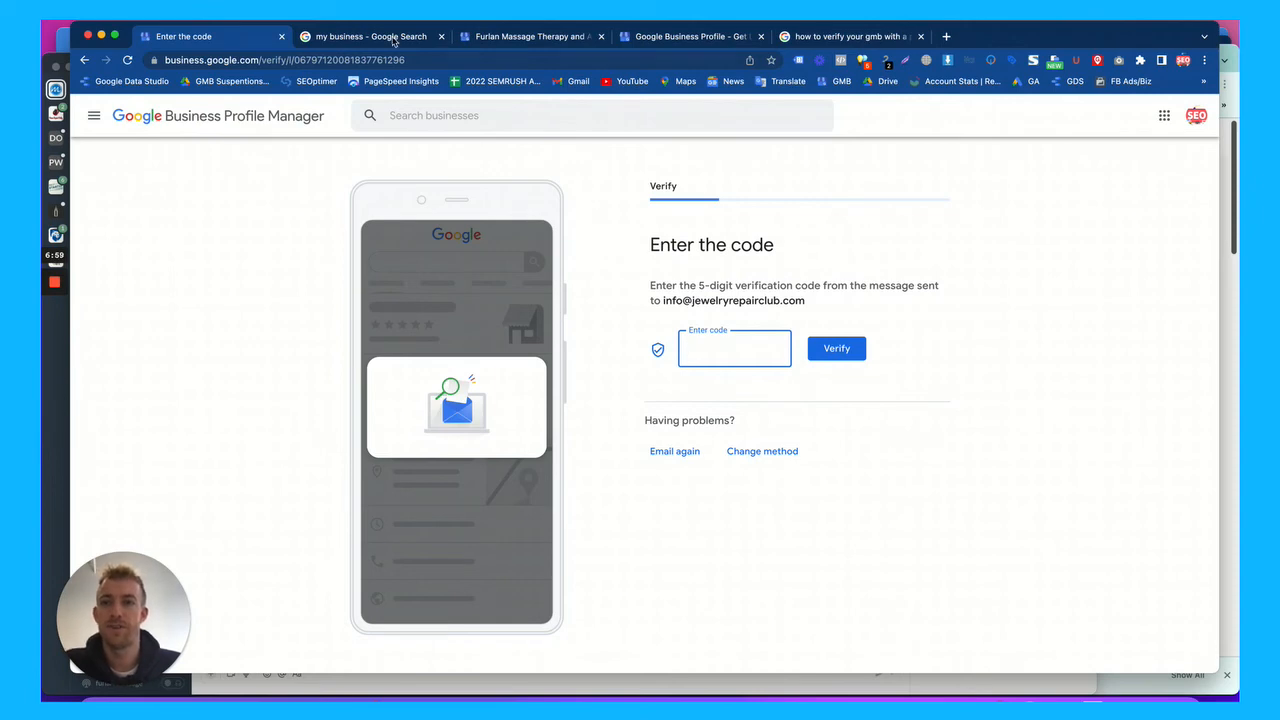
mouse_move(372, 36)
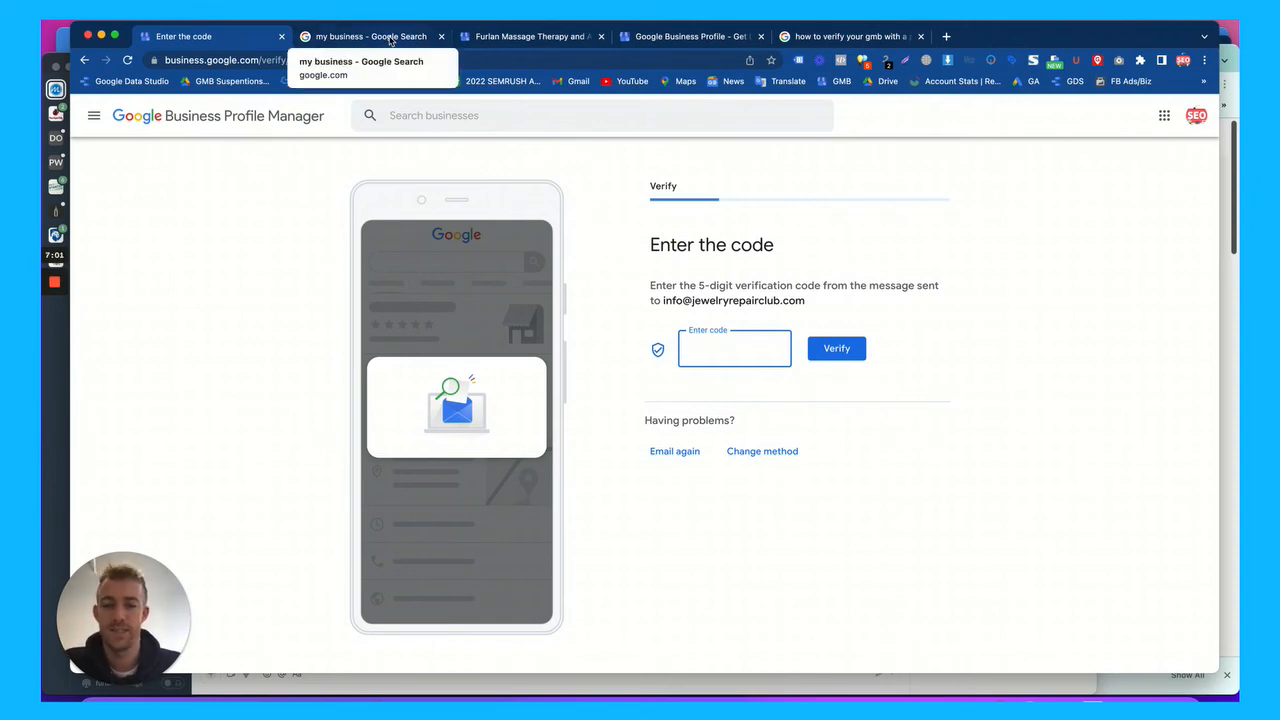
left_click(370, 36)
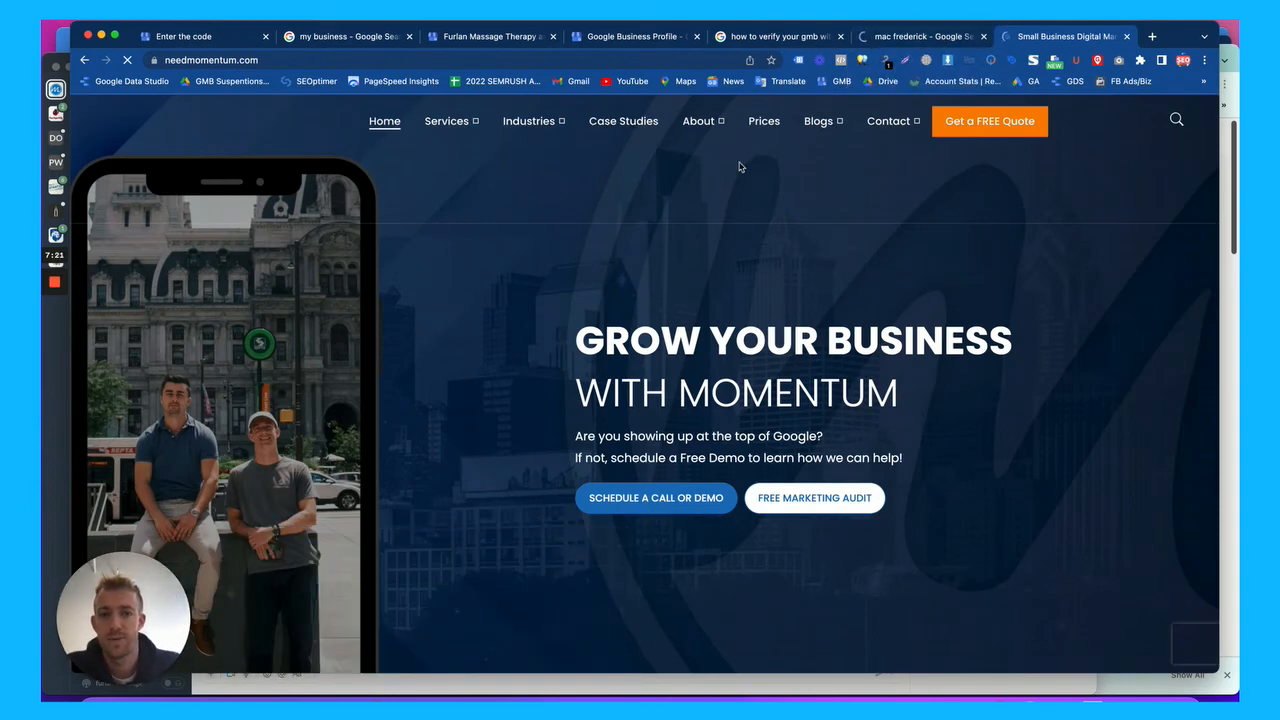
mouse_move(920, 36)
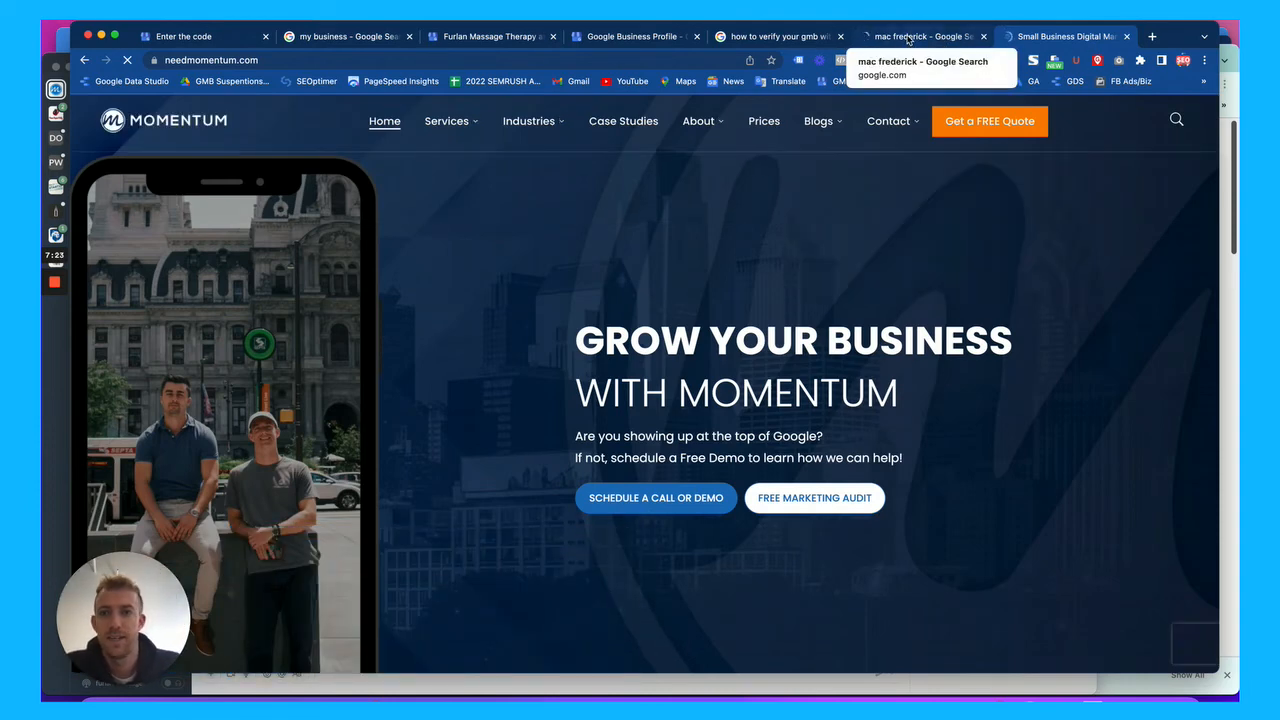
- Revisit the search results showing verification processing, then view the Business Profile overview page
left_click(920, 36)
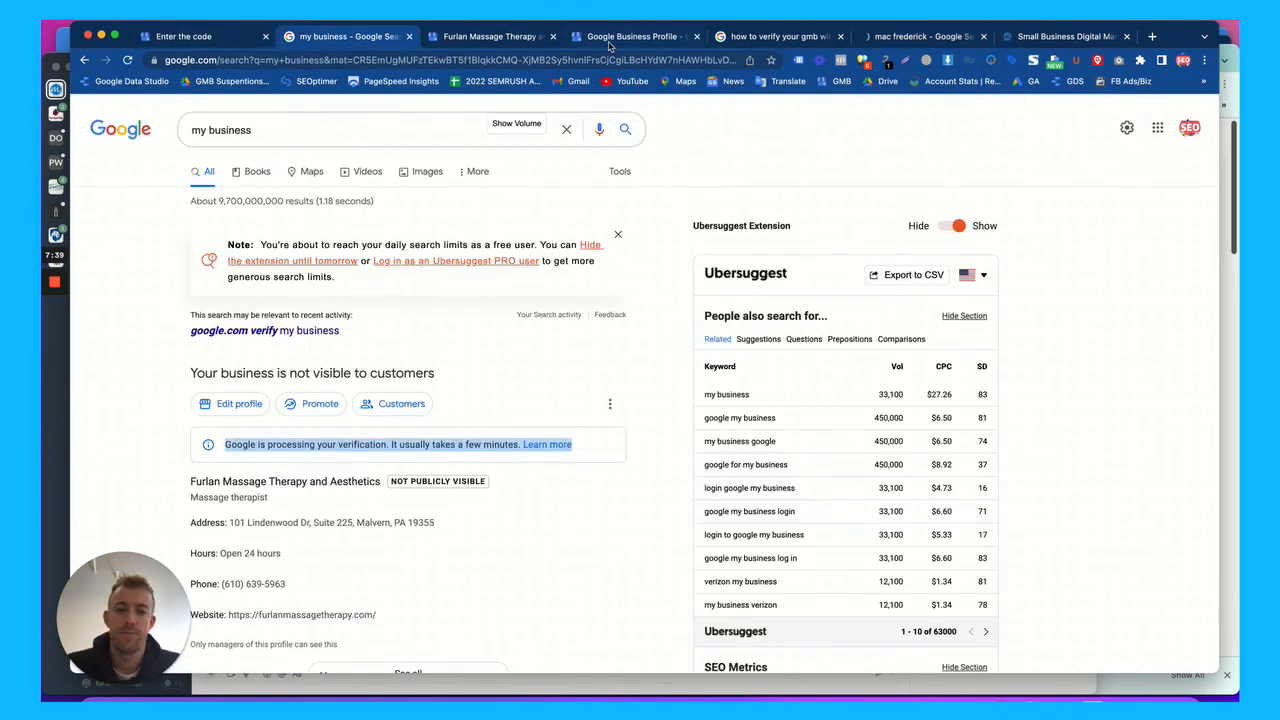
left_click(633, 36)
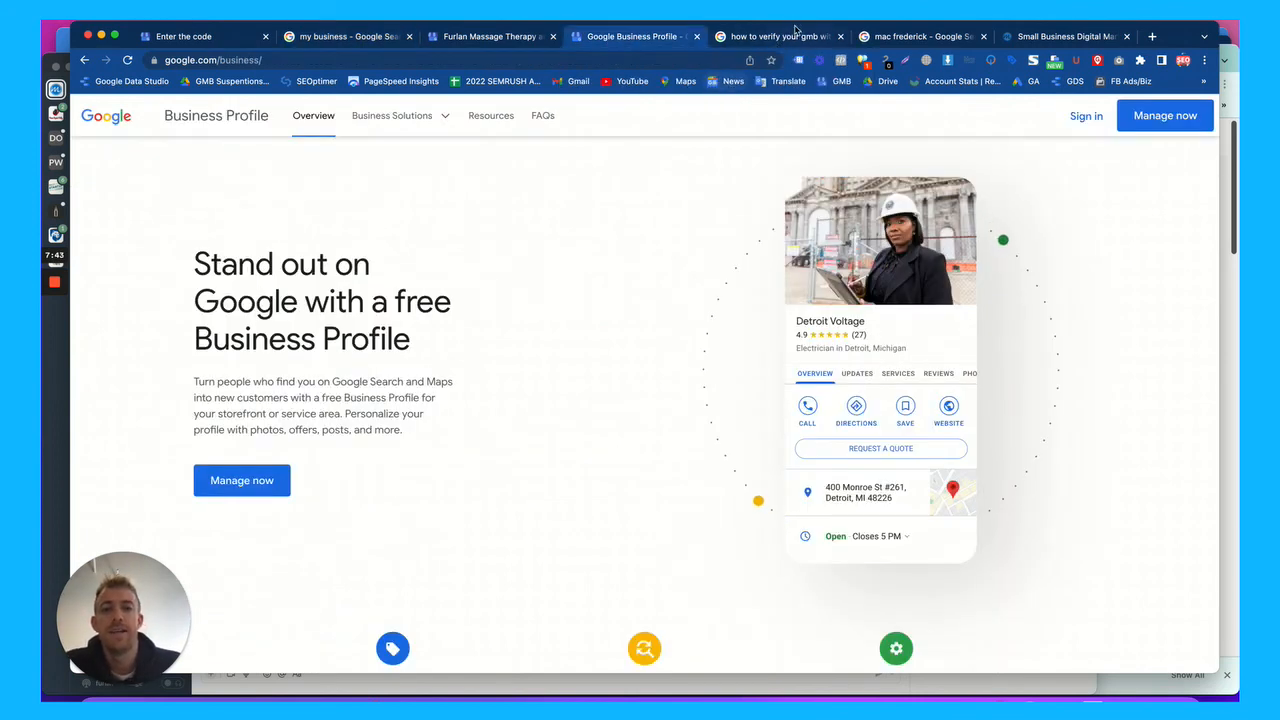
mouse_move(778, 36)
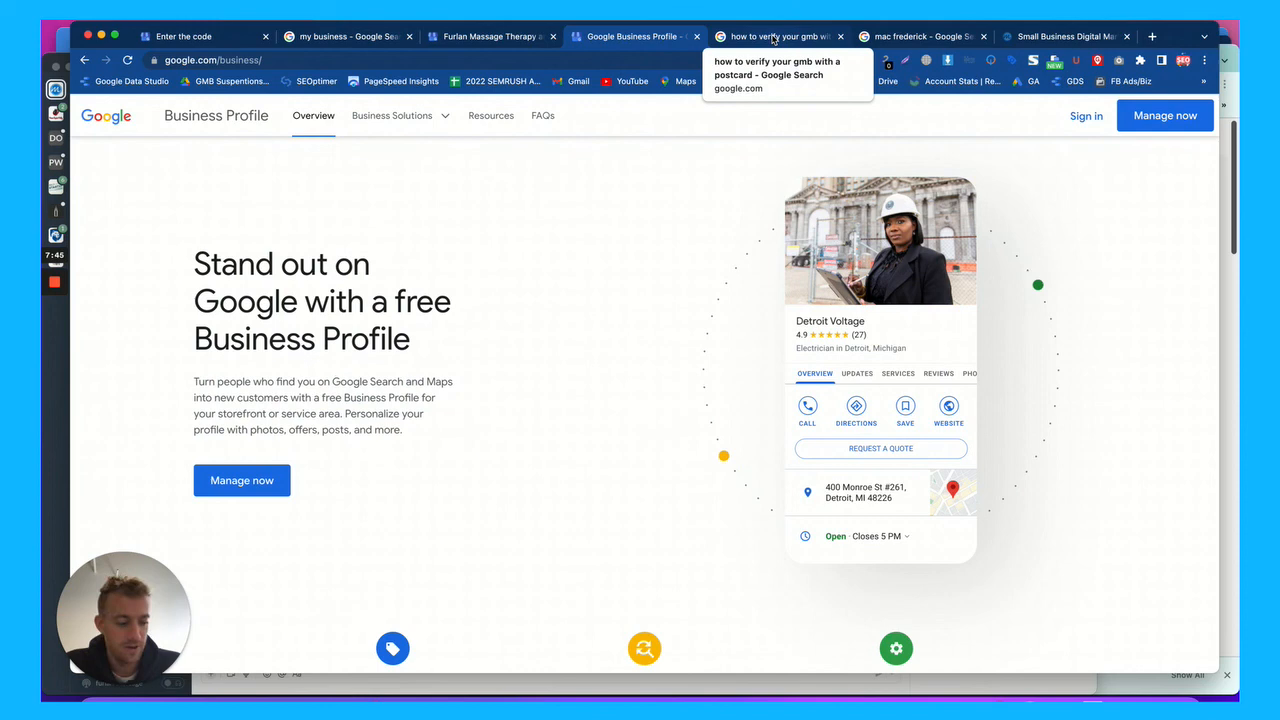